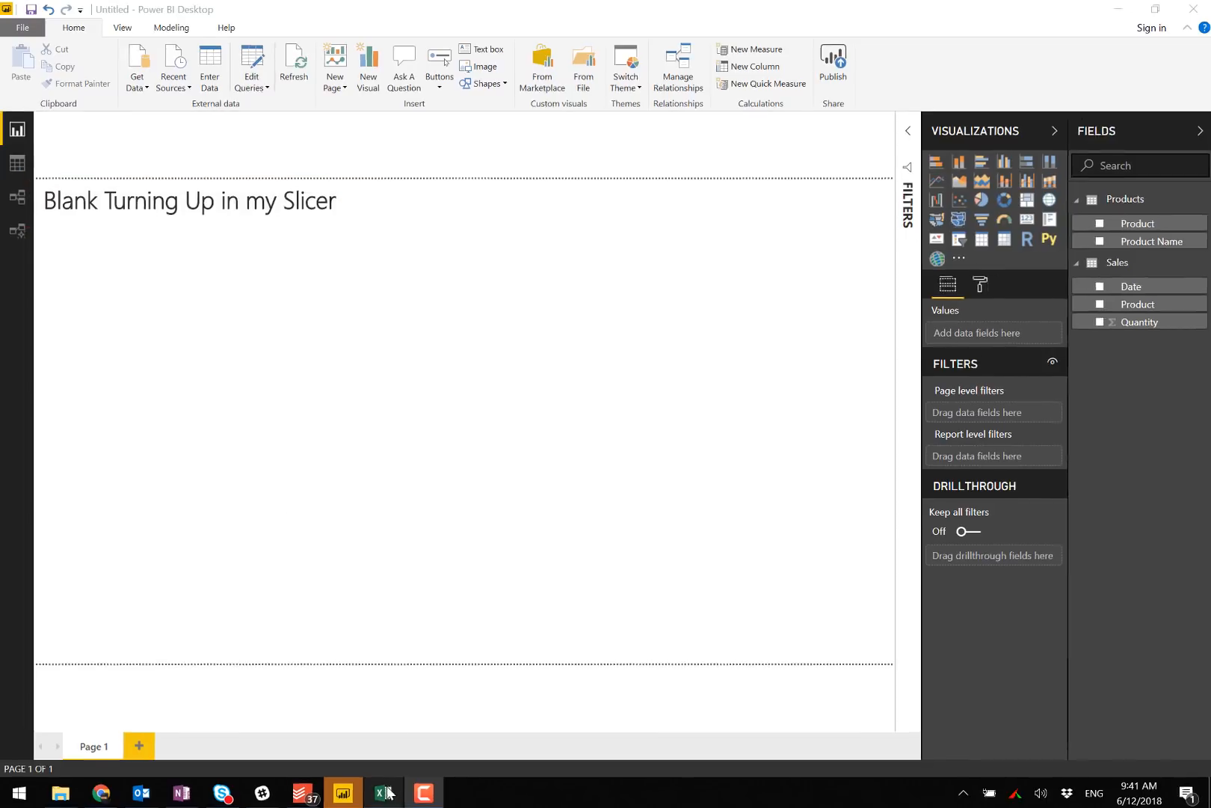
In Excel, compare the Products table (A, B, C) with the Sales table, which also lists product D.
{"action": "left_click", "coordinate": [378, 793]}
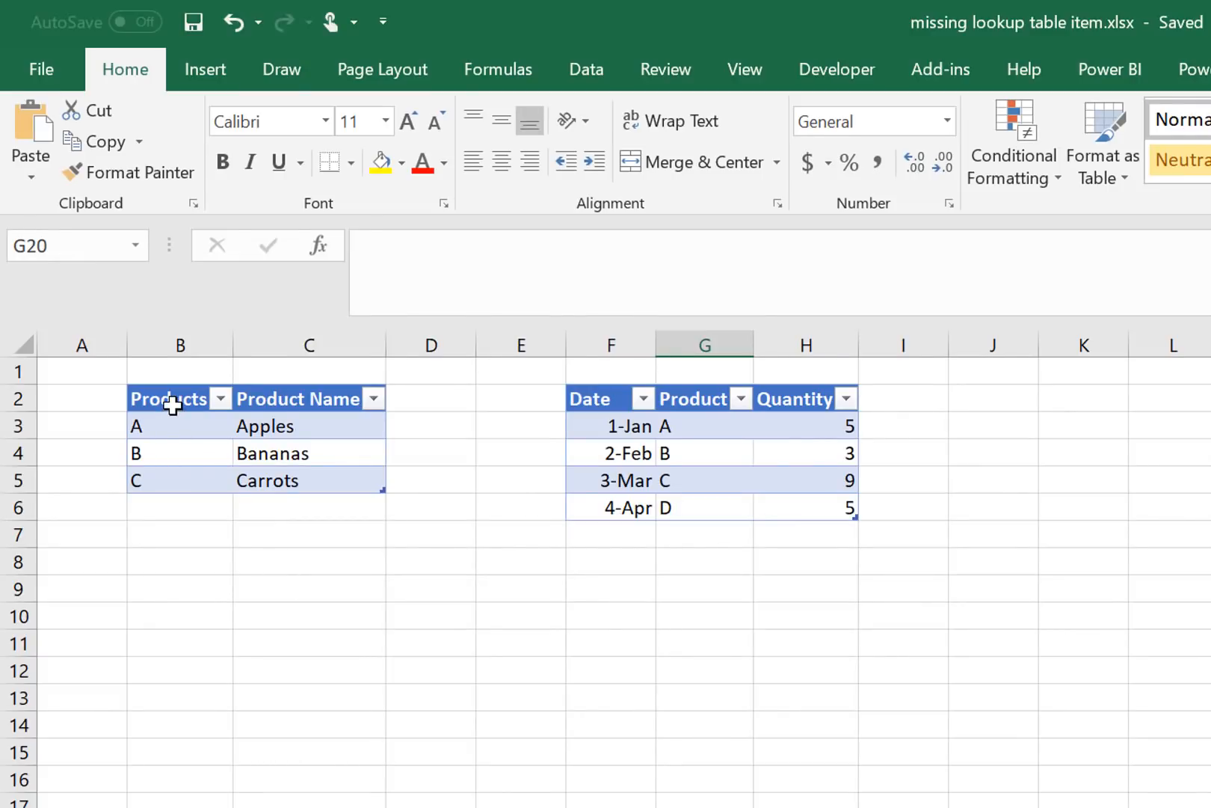
{"action": "left_click", "coordinate": [308, 453]}
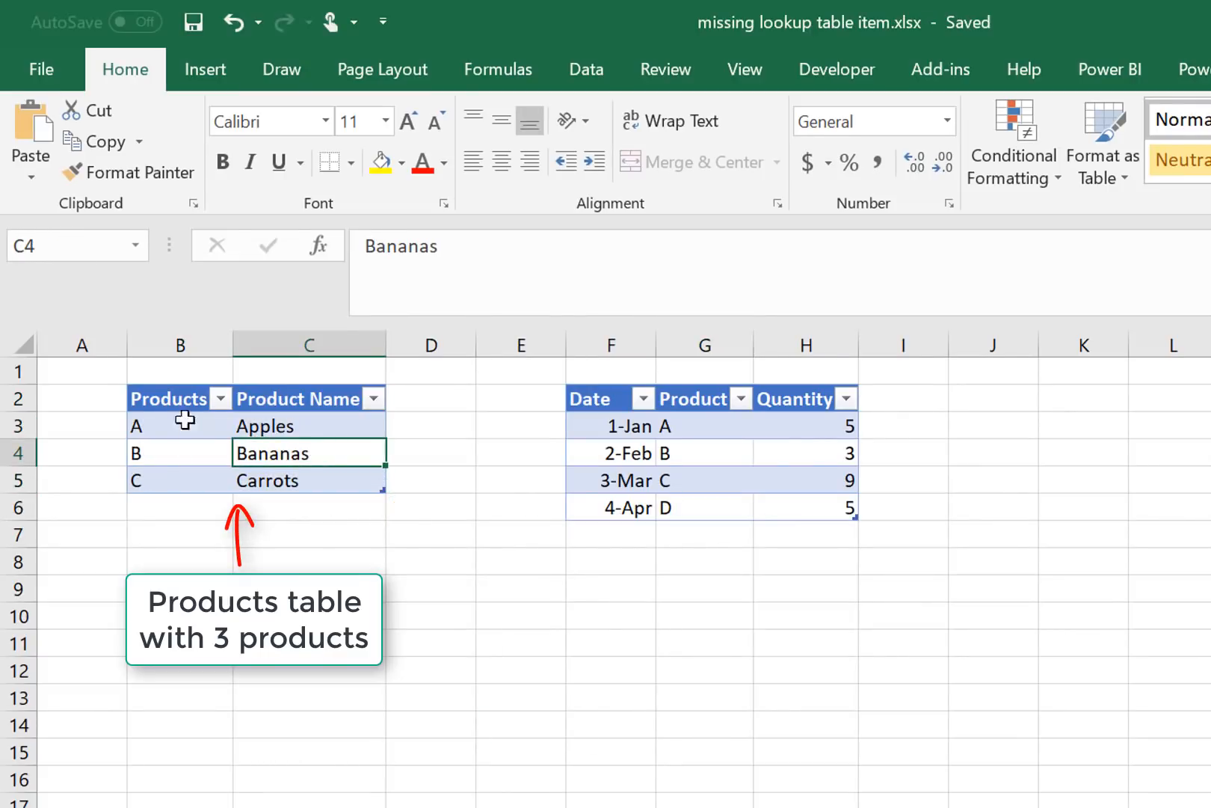
{"action": "mouse_move", "coordinate": [632, 427]}
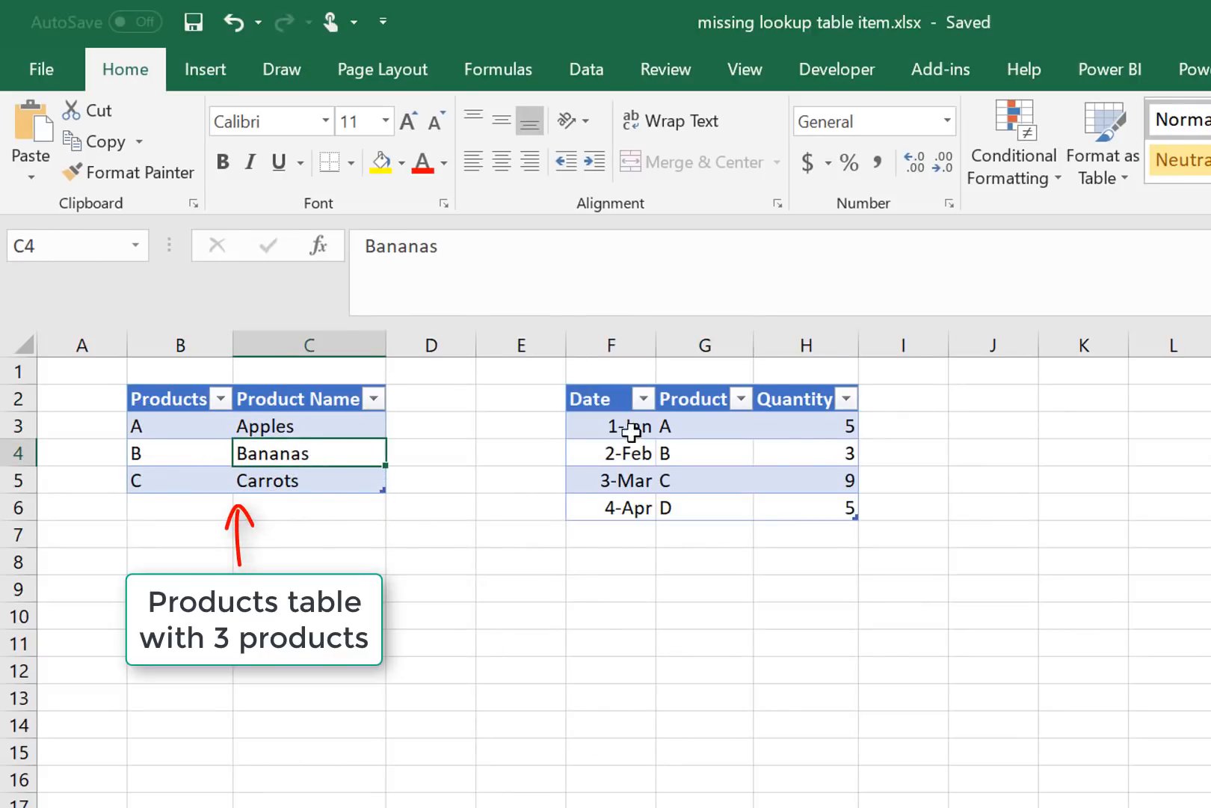
{"action": "left_click", "coordinate": [704, 425]}
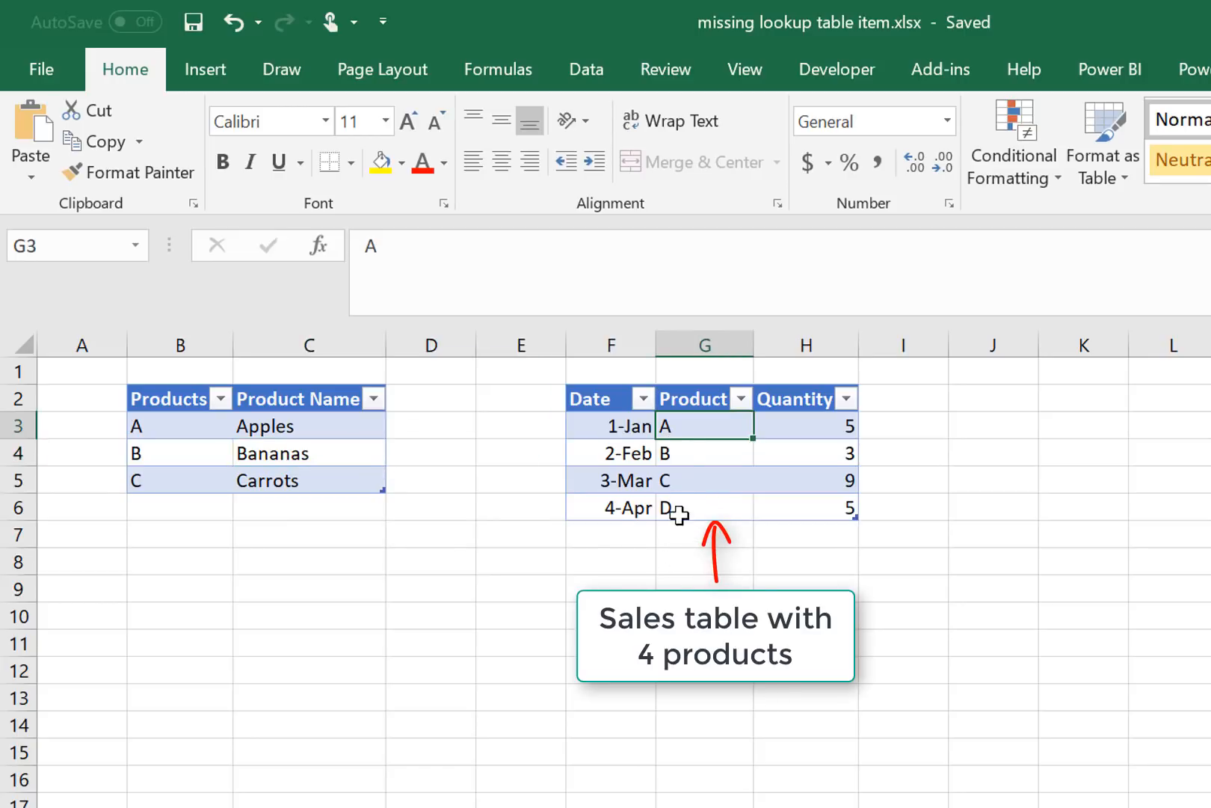
{"action": "left_click", "coordinate": [702, 507]}
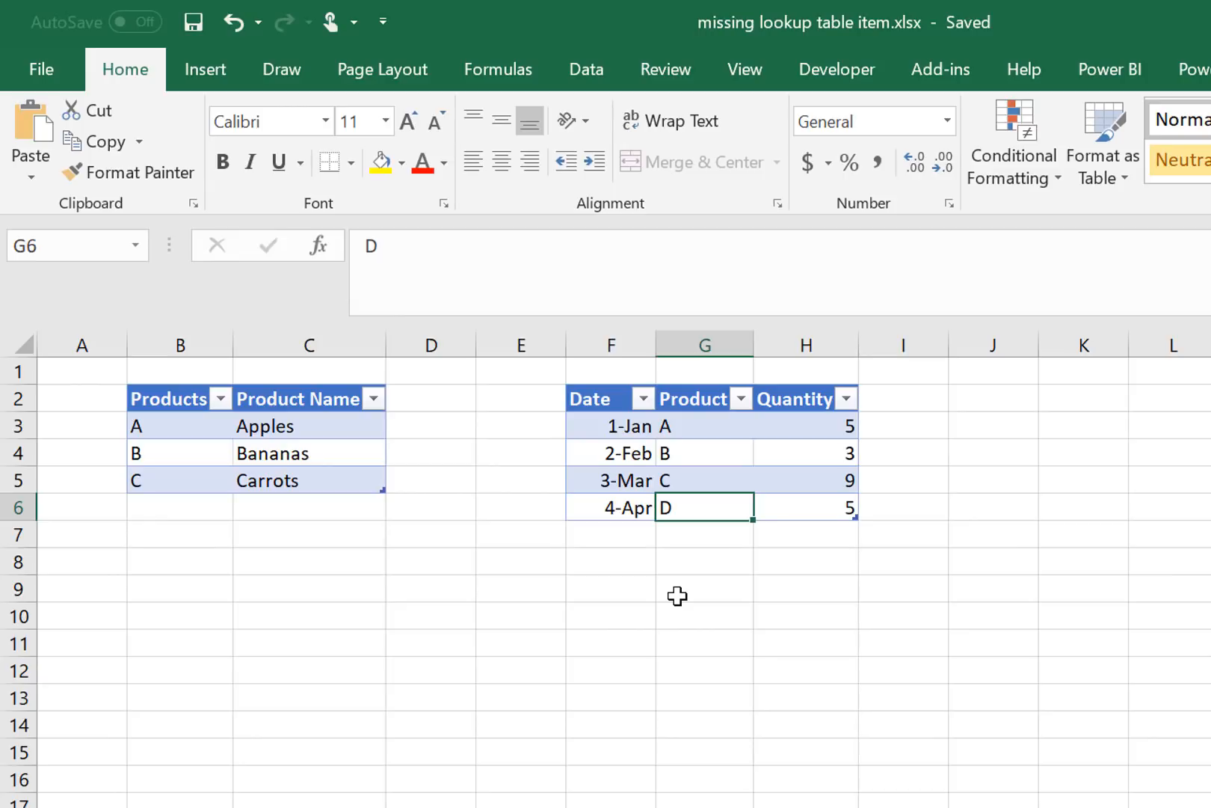
{"action": "mouse_move", "coordinate": [181, 426]}
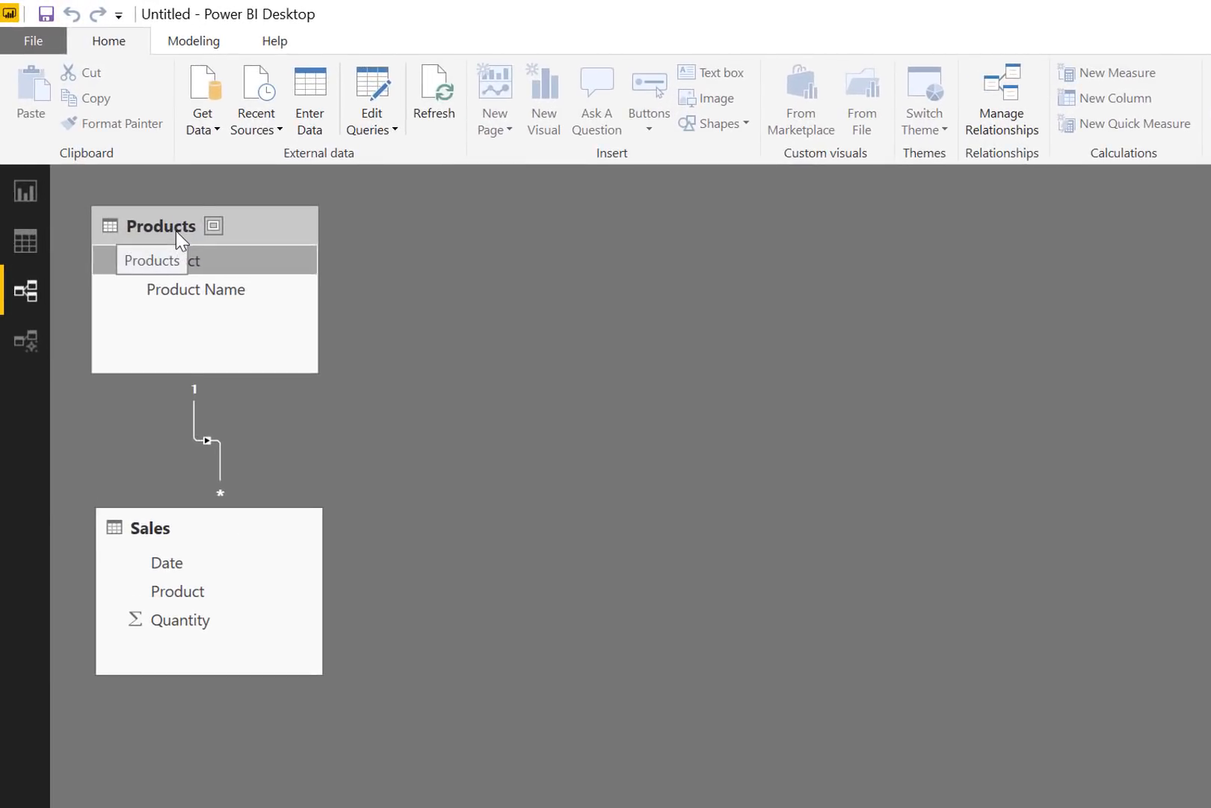
Inspect the rows of the Products and Sales tables in Power BI.
{"action": "left_click", "coordinate": [26, 240]}
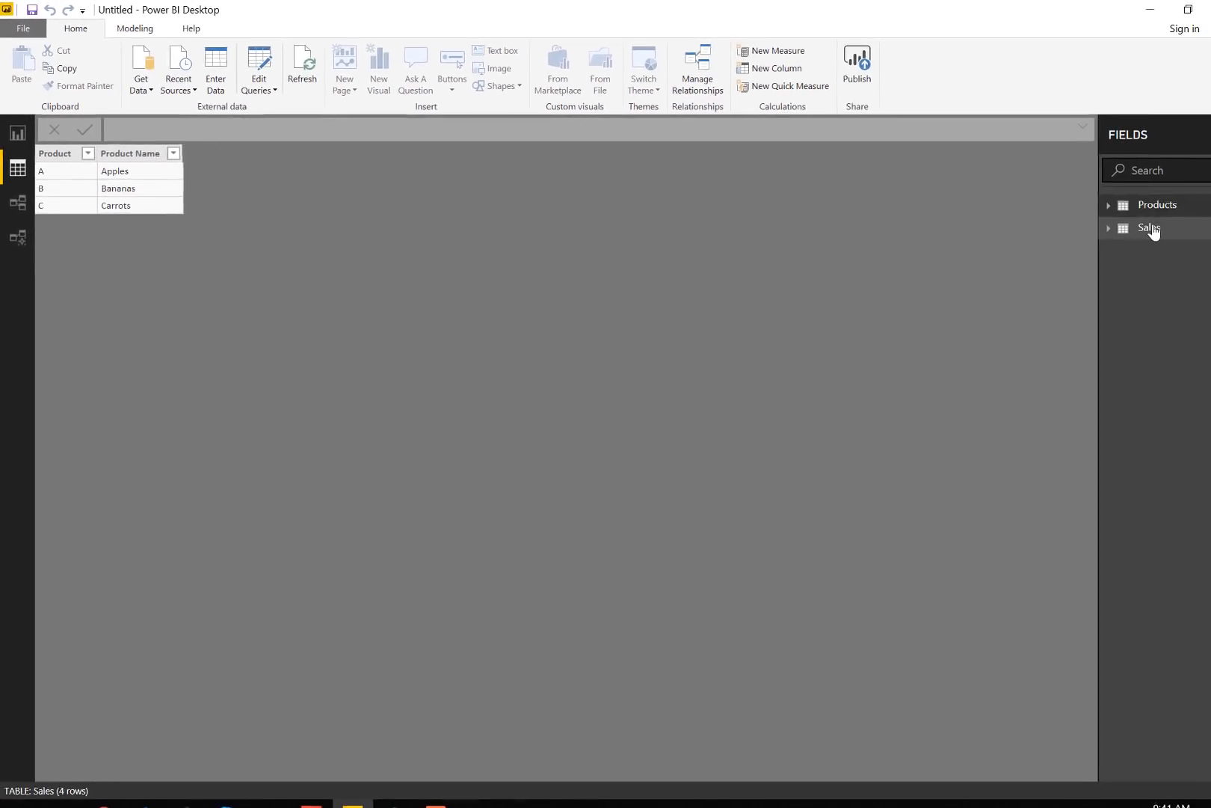
{"action": "left_click", "coordinate": [1149, 228]}
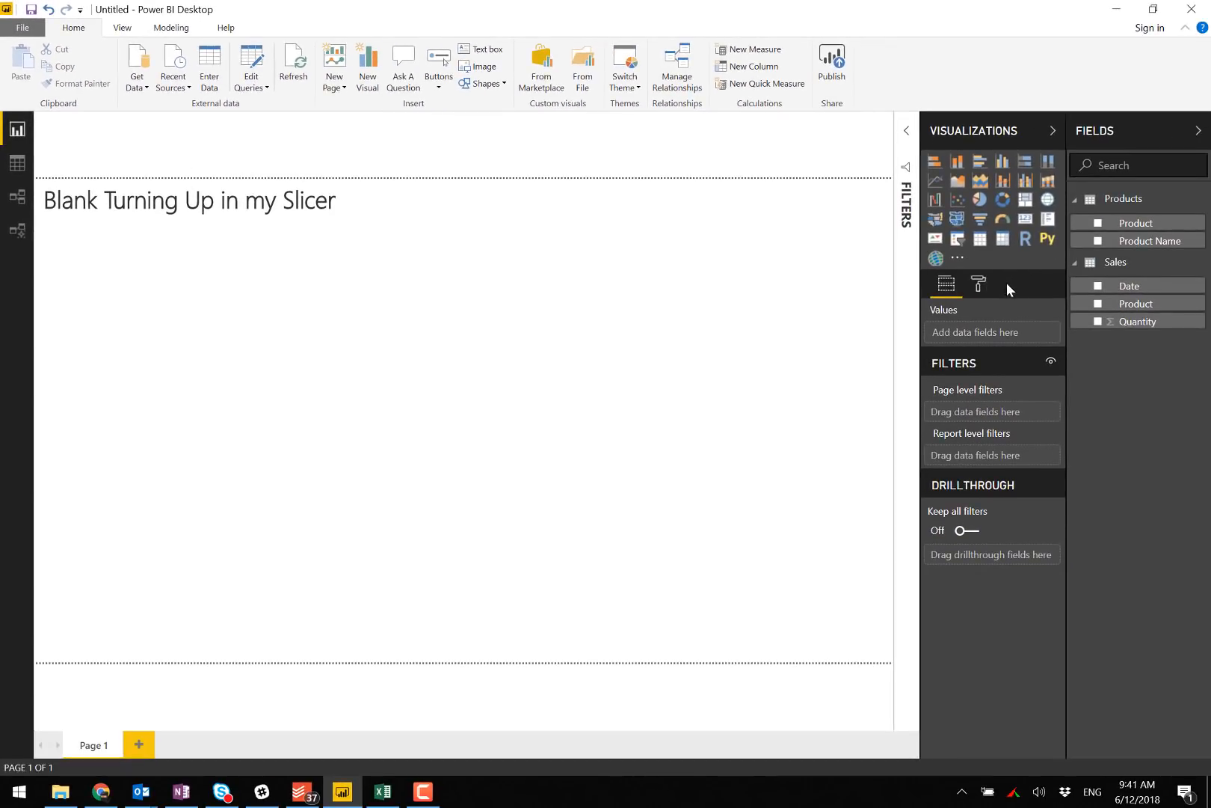
Add a Product Name matrix and import the defaults.json report theme.
{"action": "left_click", "coordinate": [1002, 238]}
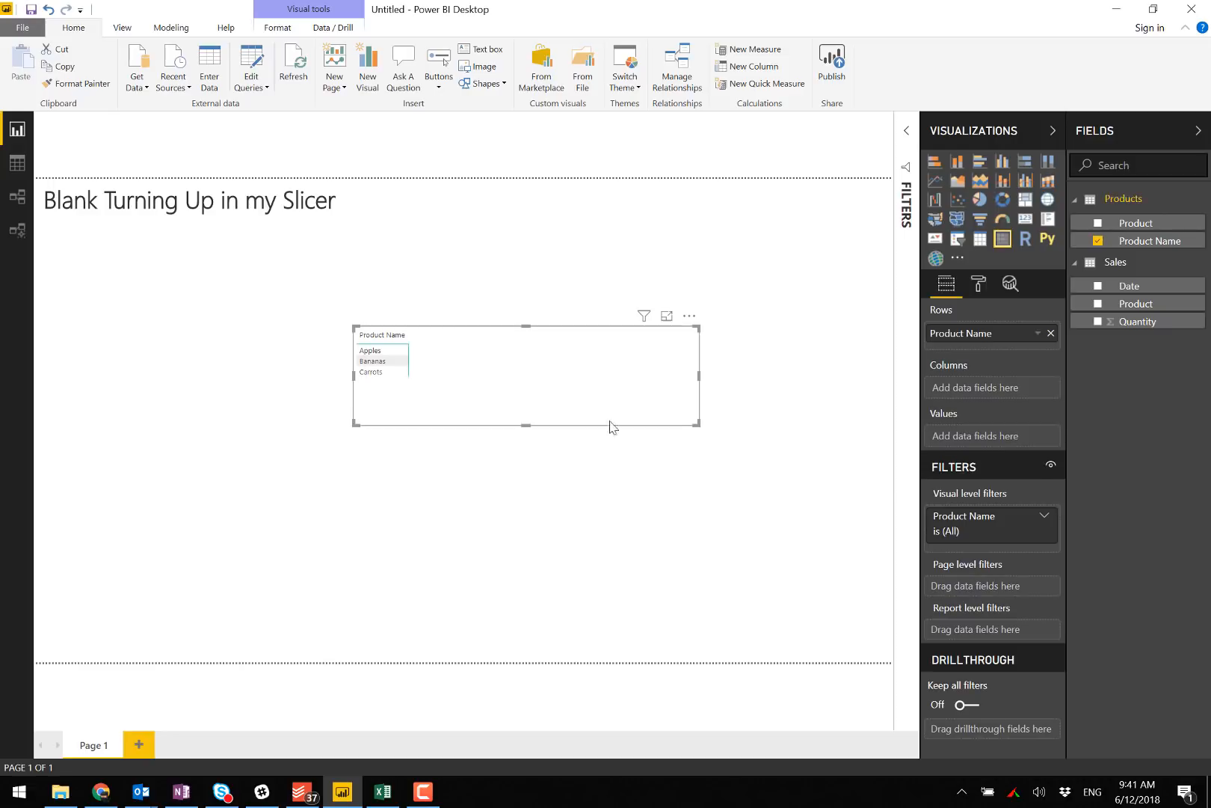
{"action": "mouse_move", "coordinate": [422, 411]}
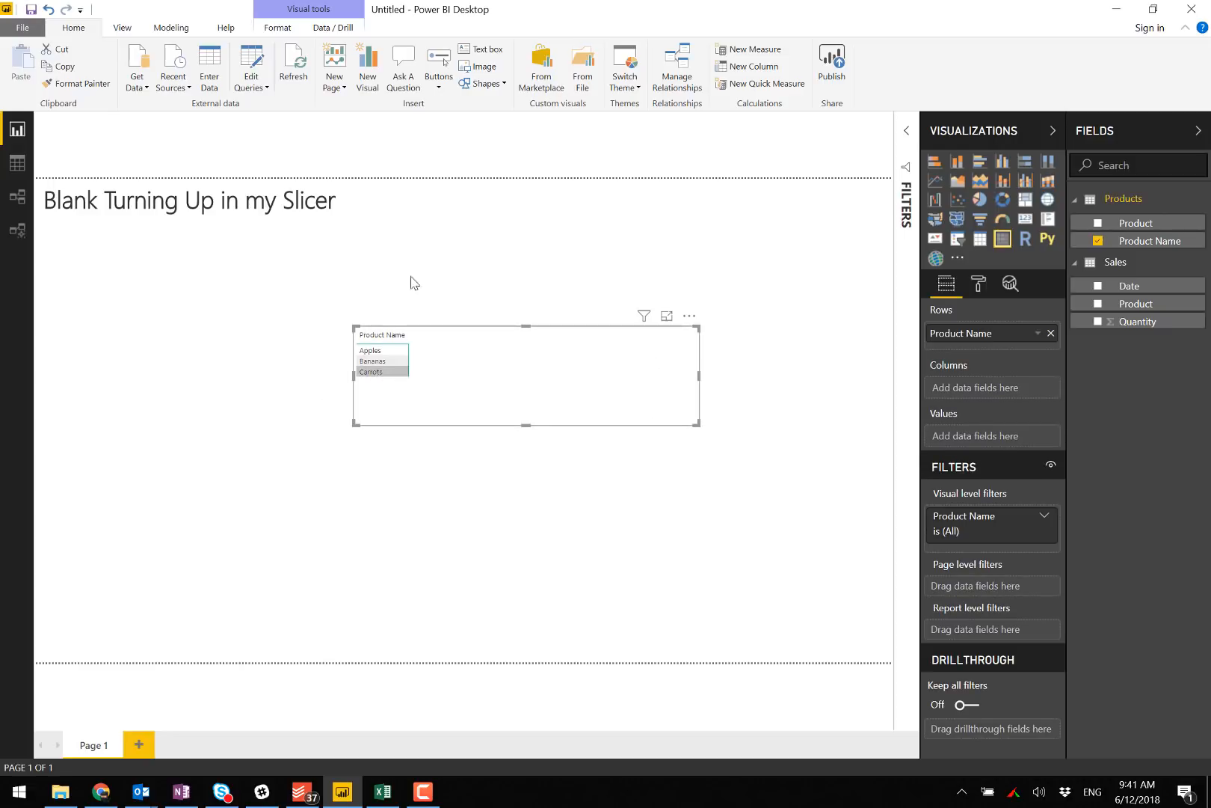
{"action": "left_click", "coordinate": [624, 67]}
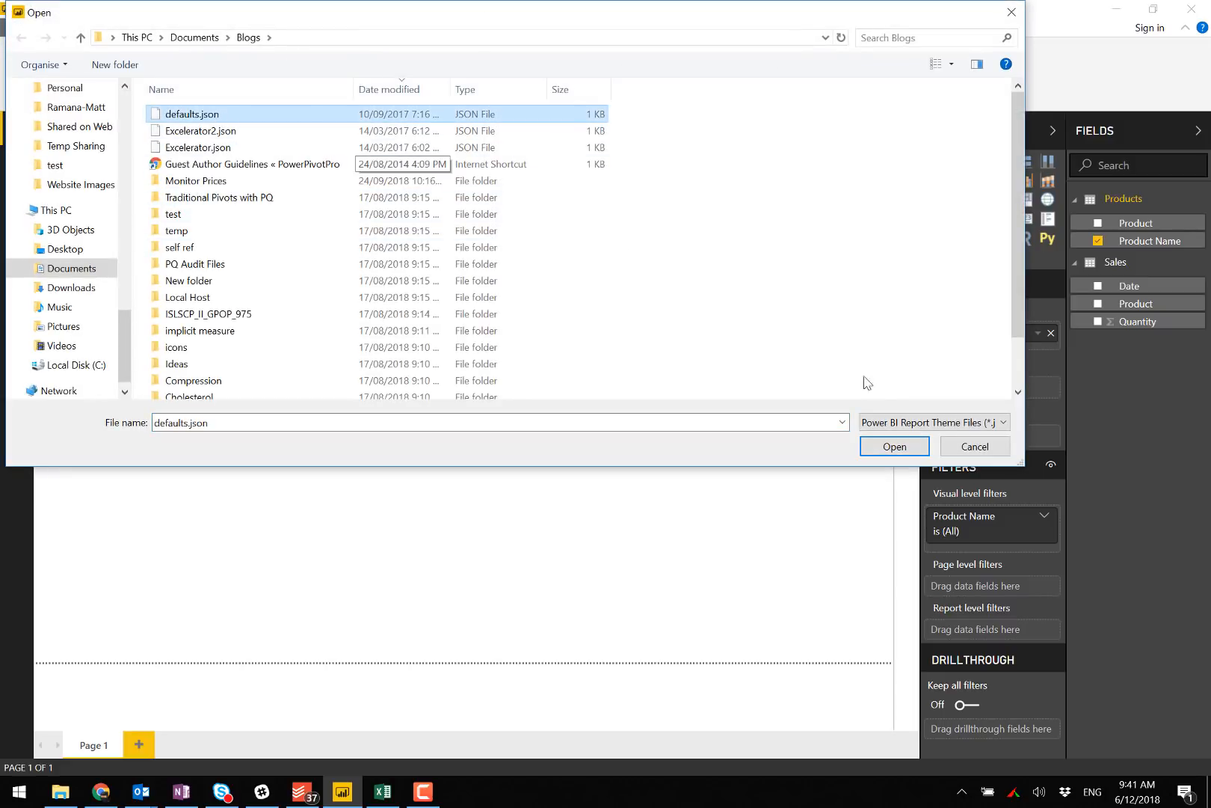
{"action": "left_click", "coordinate": [893, 446]}
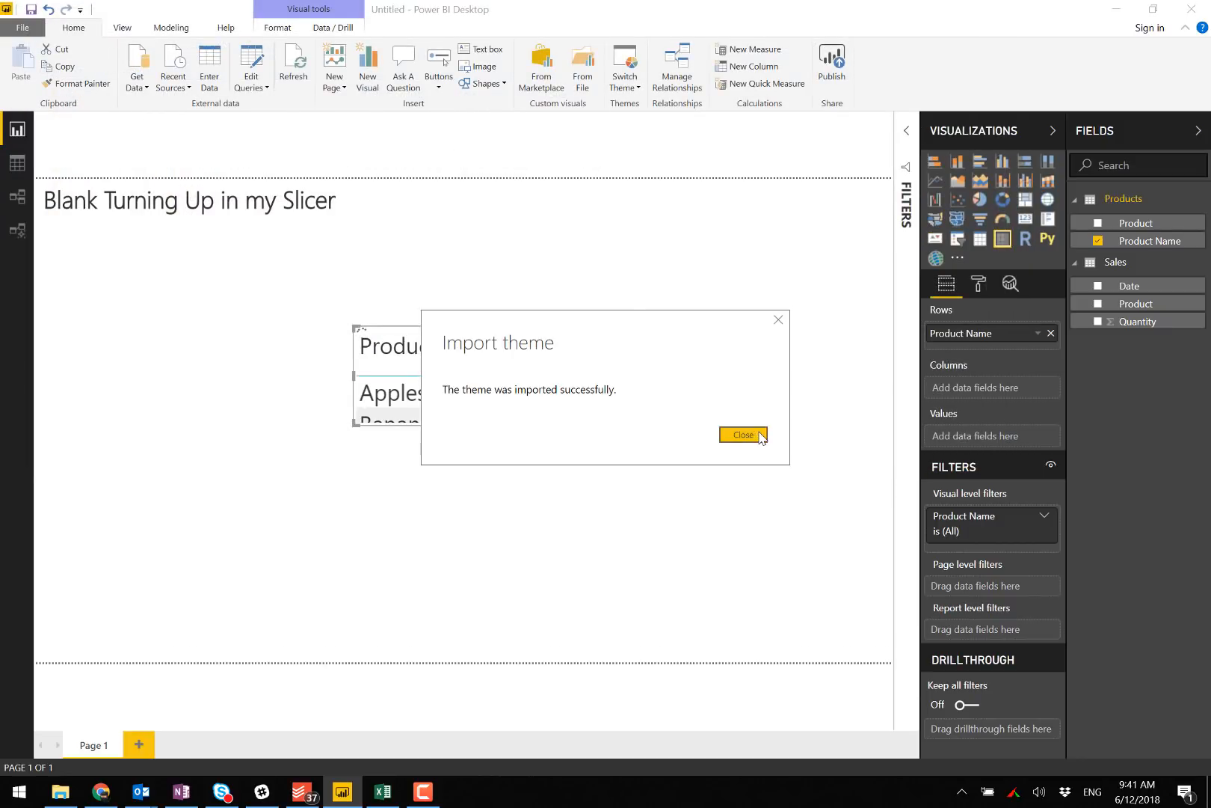
{"action": "left_click", "coordinate": [742, 435]}
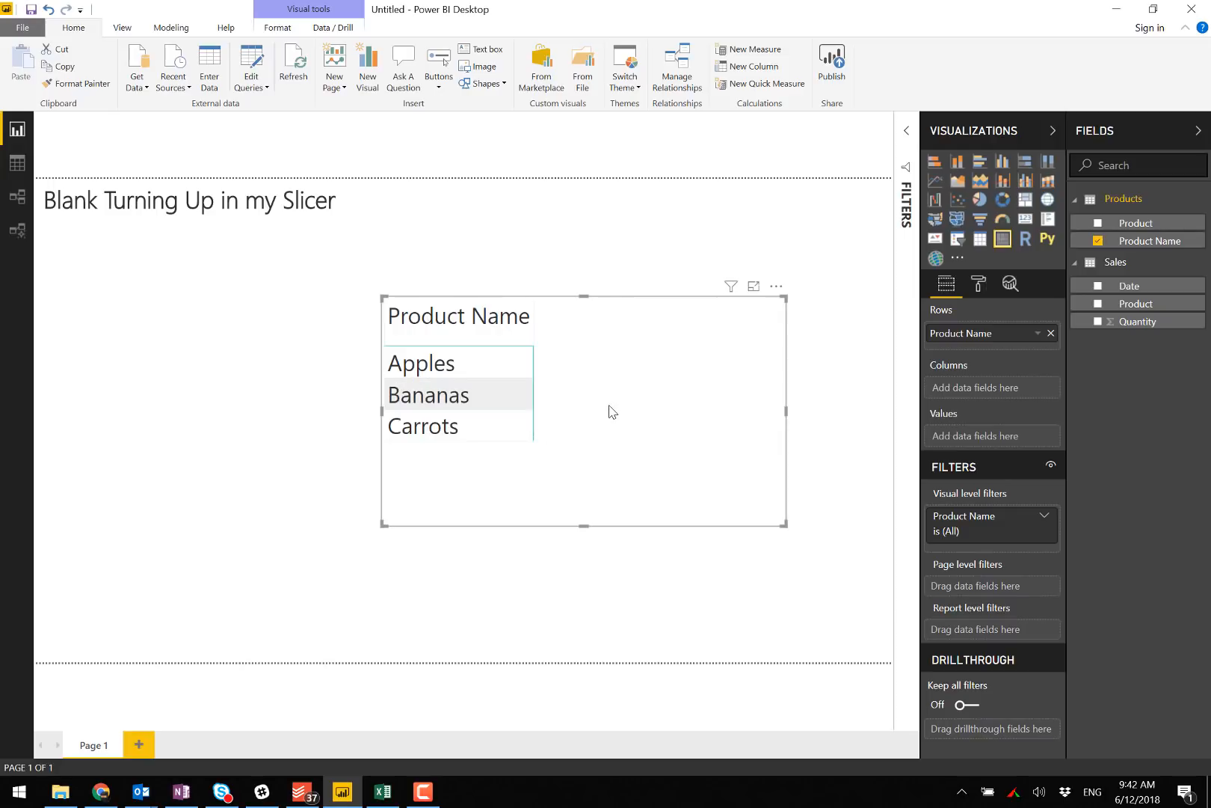
{"action": "mouse_move", "coordinate": [658, 413]}
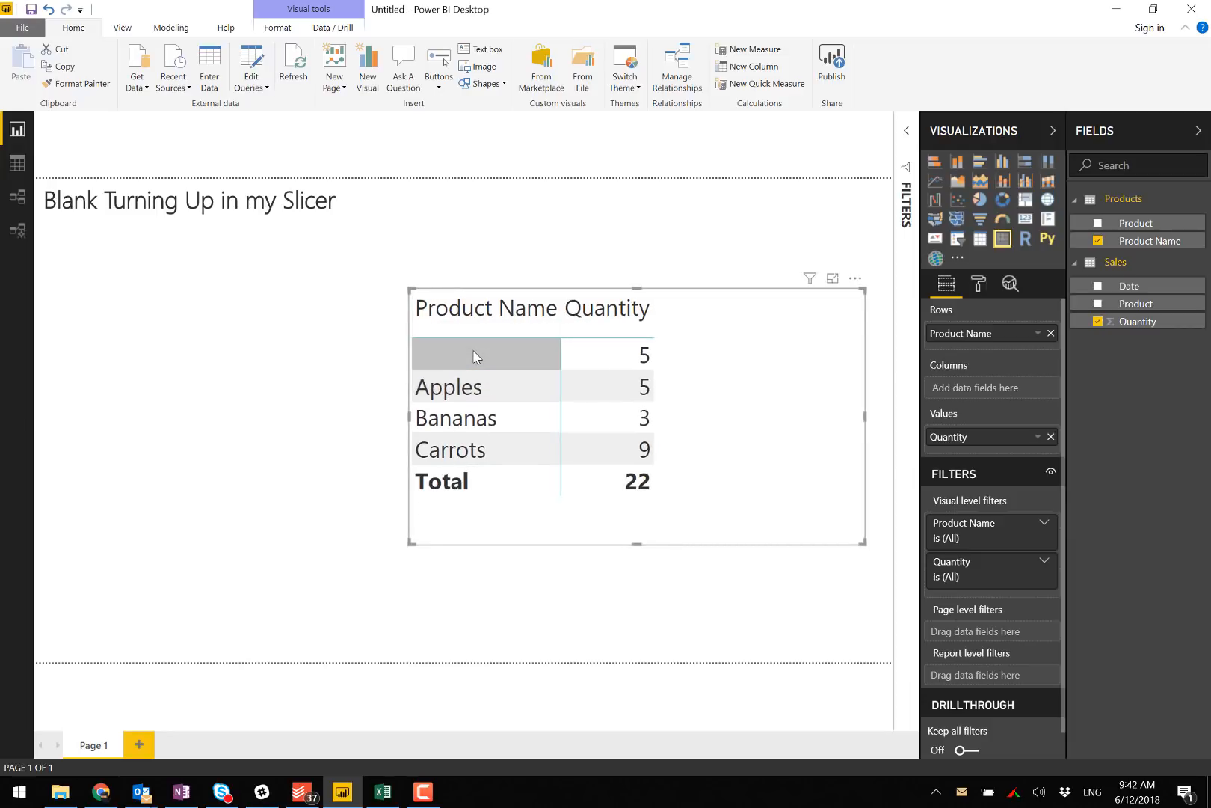
{"action": "mouse_move", "coordinate": [448, 387]}
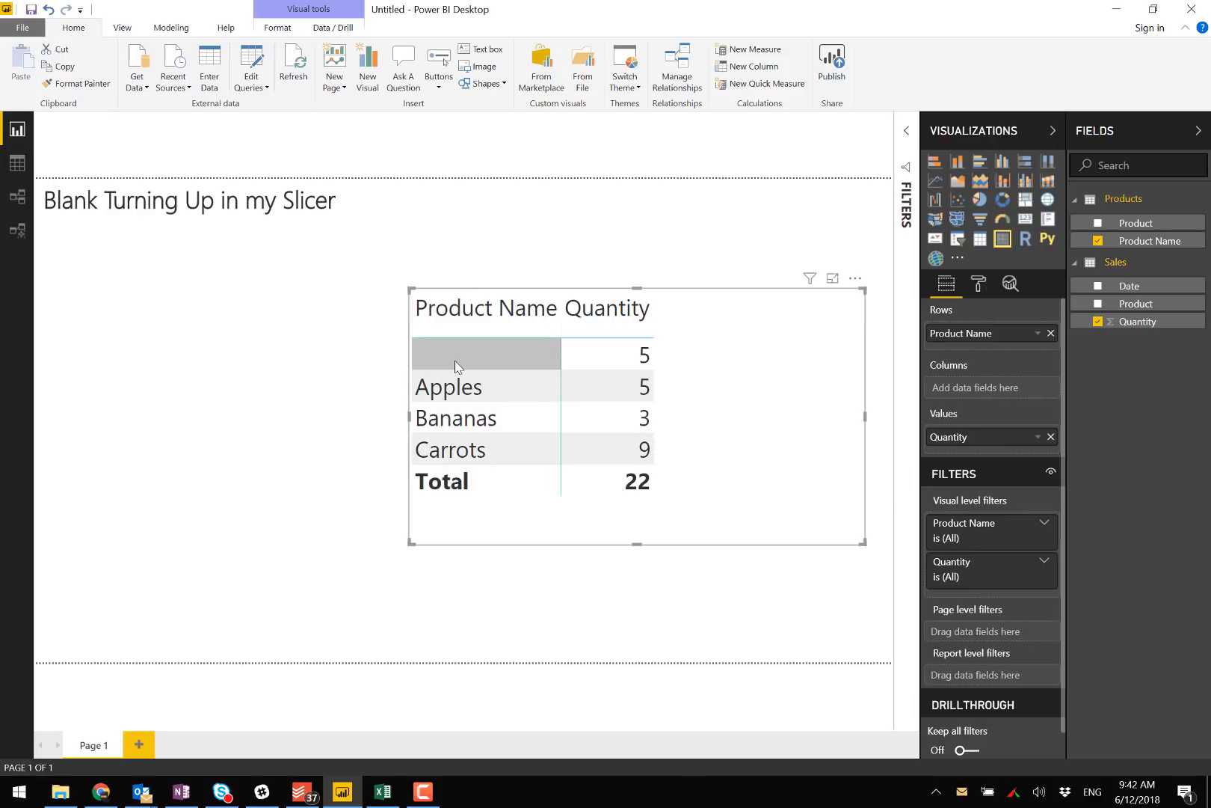
{"action": "mouse_move", "coordinate": [809, 454]}
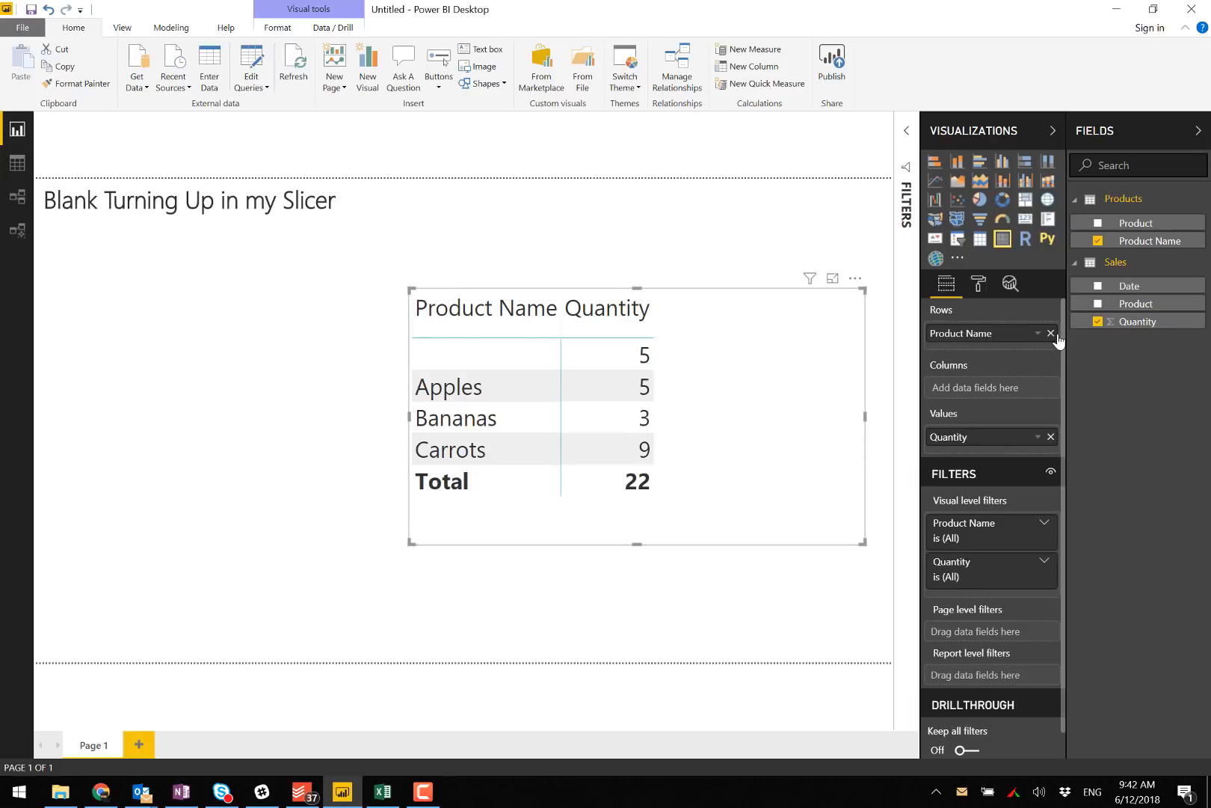
{"action": "mouse_move", "coordinate": [1150, 240]}
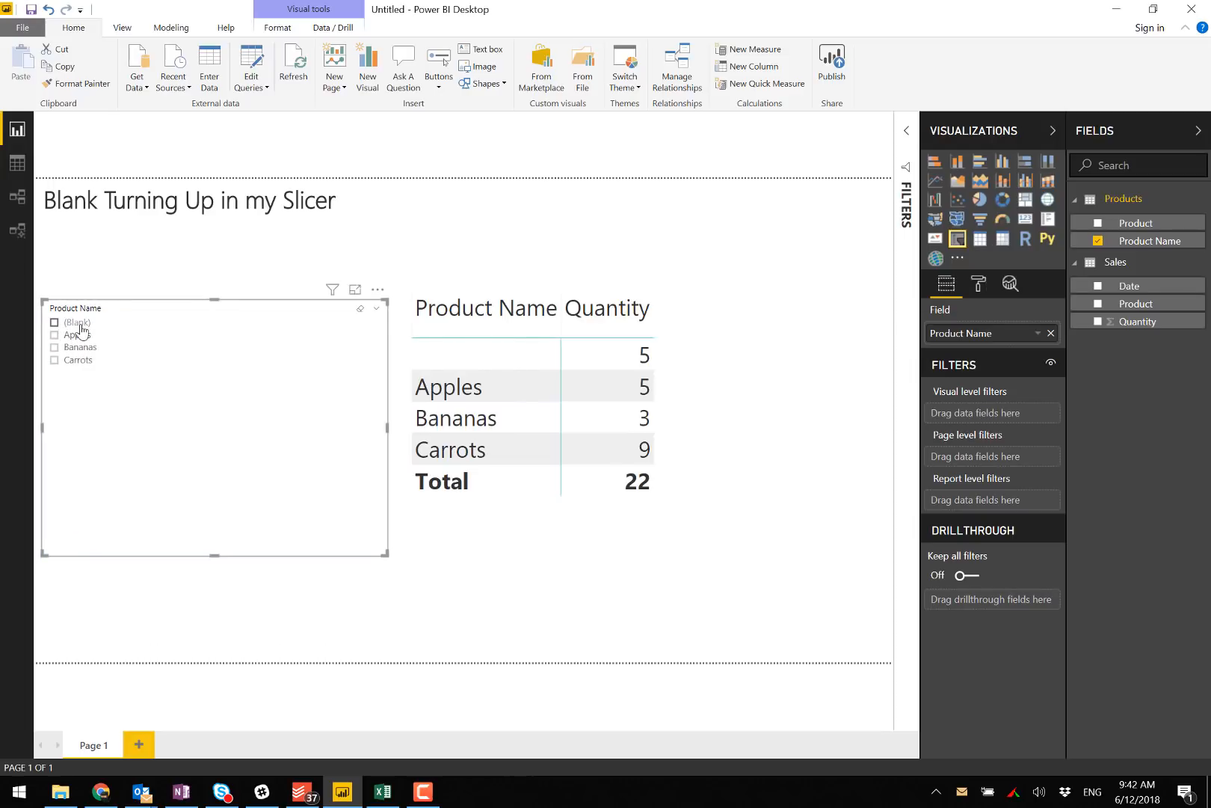
{"action": "mouse_move", "coordinate": [123, 307]}
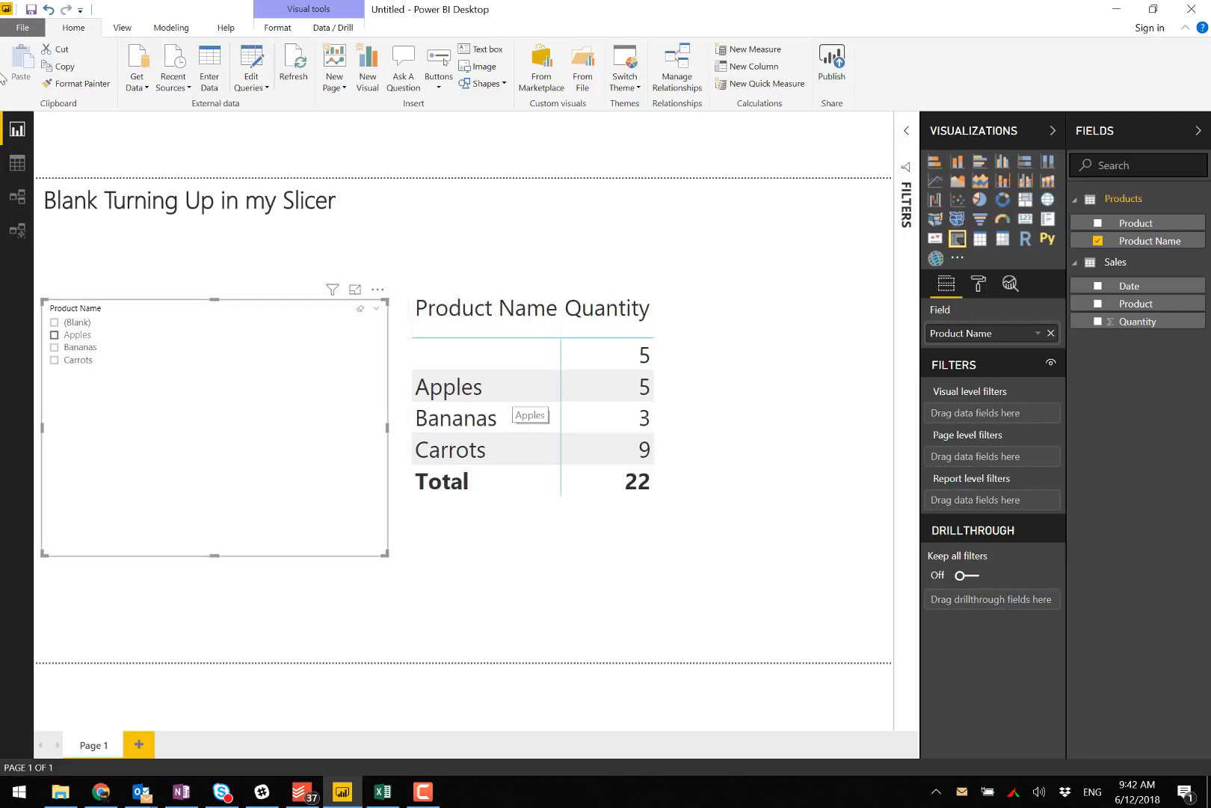
Show the model diagram relating Products one-to-many to Sales on Product.
{"action": "left_click", "coordinate": [17, 197]}
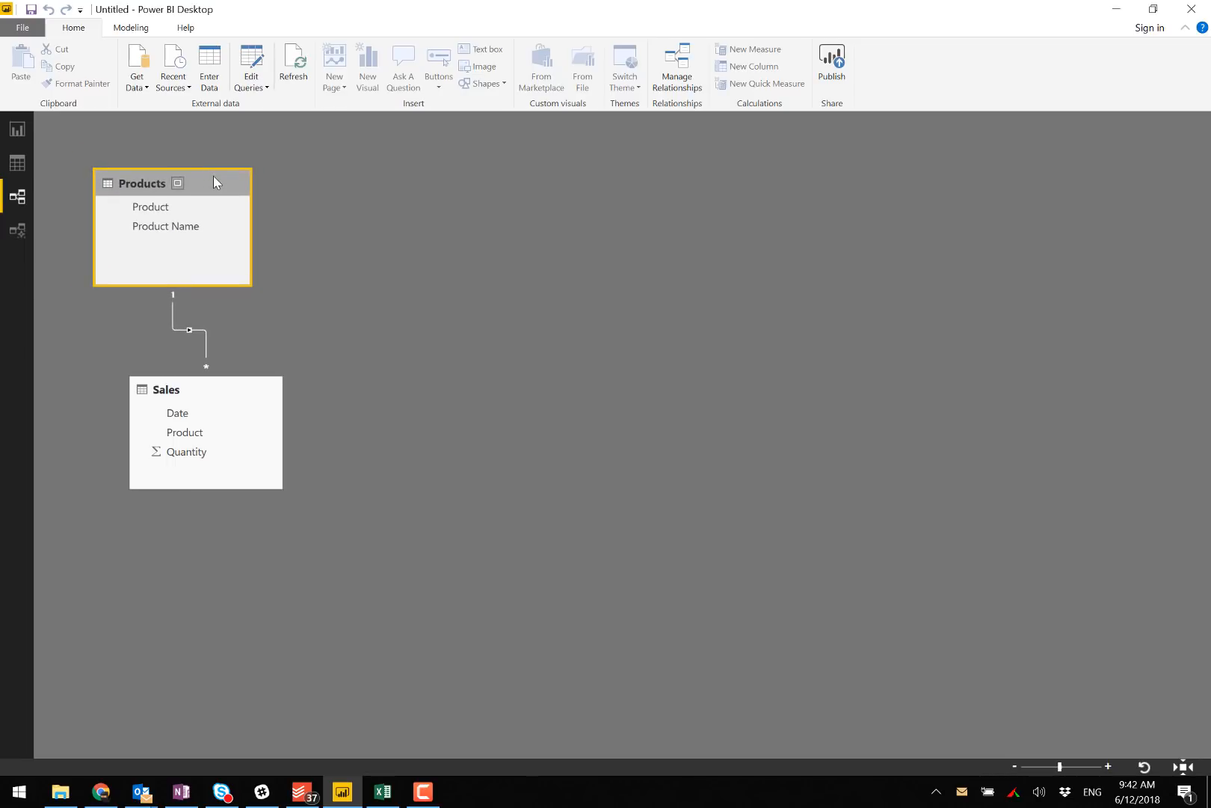
{"action": "mouse_move", "coordinate": [189, 581]}
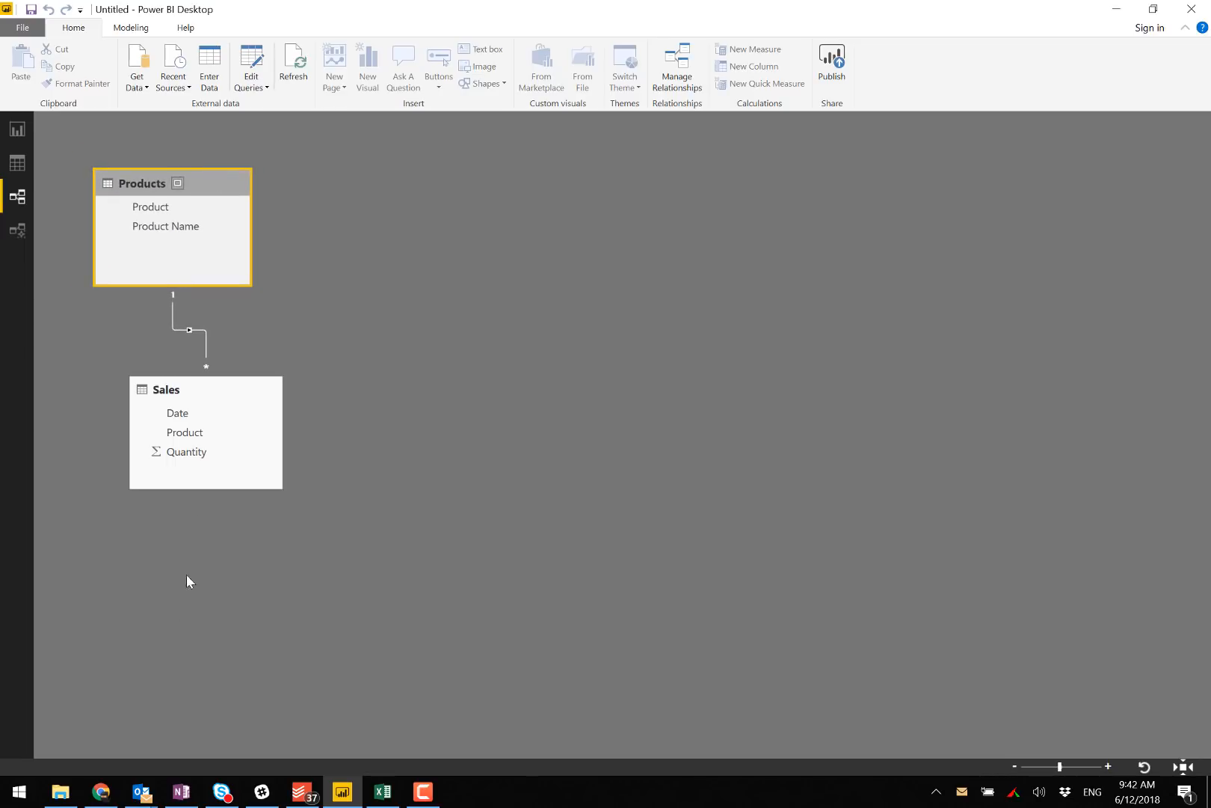
Delete the D / Dates row from the Excel Products table.
{"action": "left_click", "coordinate": [381, 793]}
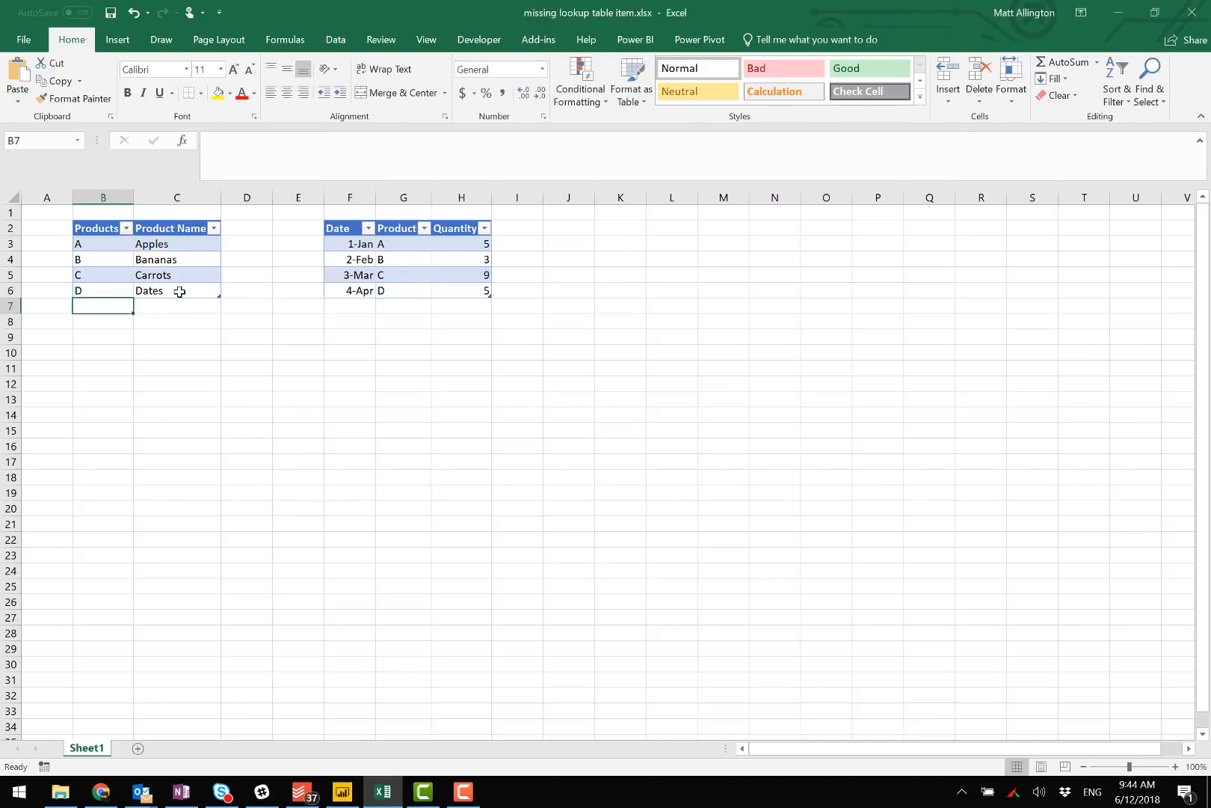
{"action": "mouse_move", "coordinate": [109, 326]}
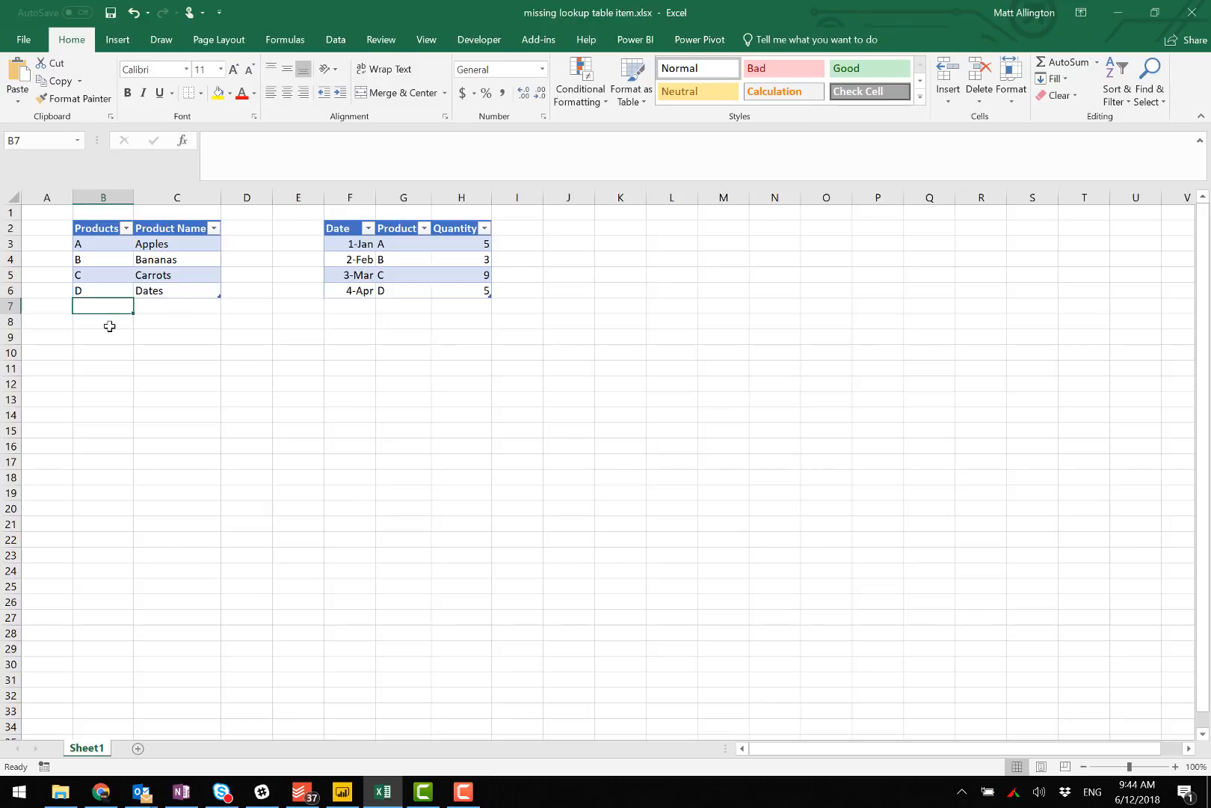
{"action": "mouse_move", "coordinate": [113, 286]}
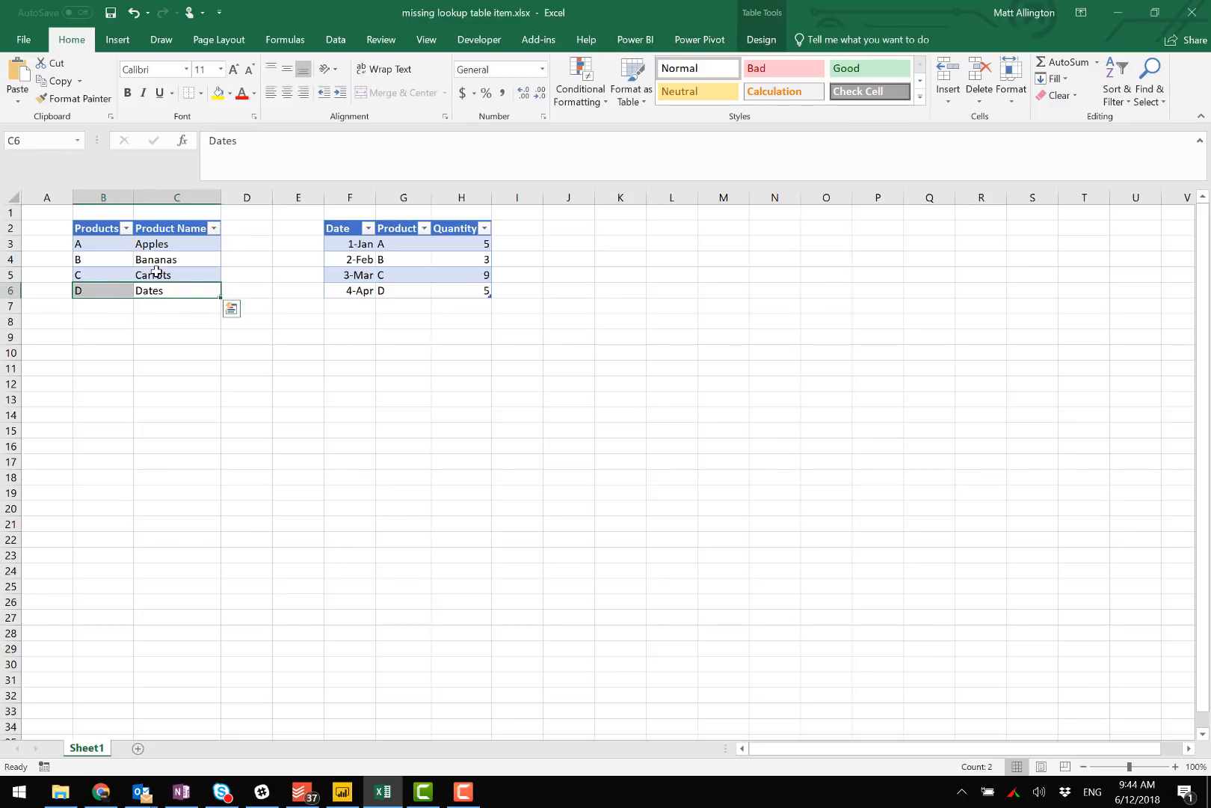
{"action": "left_click", "coordinate": [176, 259]}
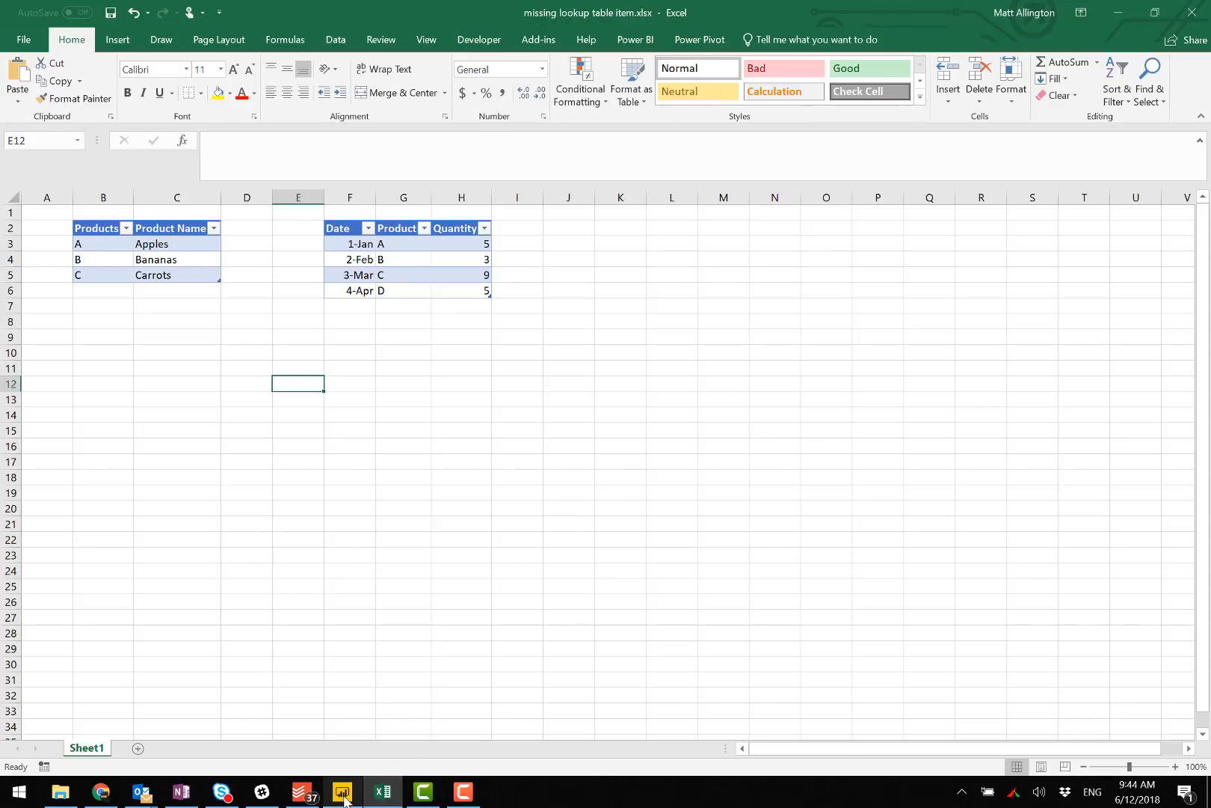
Open Power Query Editor and preview the Sales query with products A to D.
{"action": "left_click", "coordinate": [343, 791]}
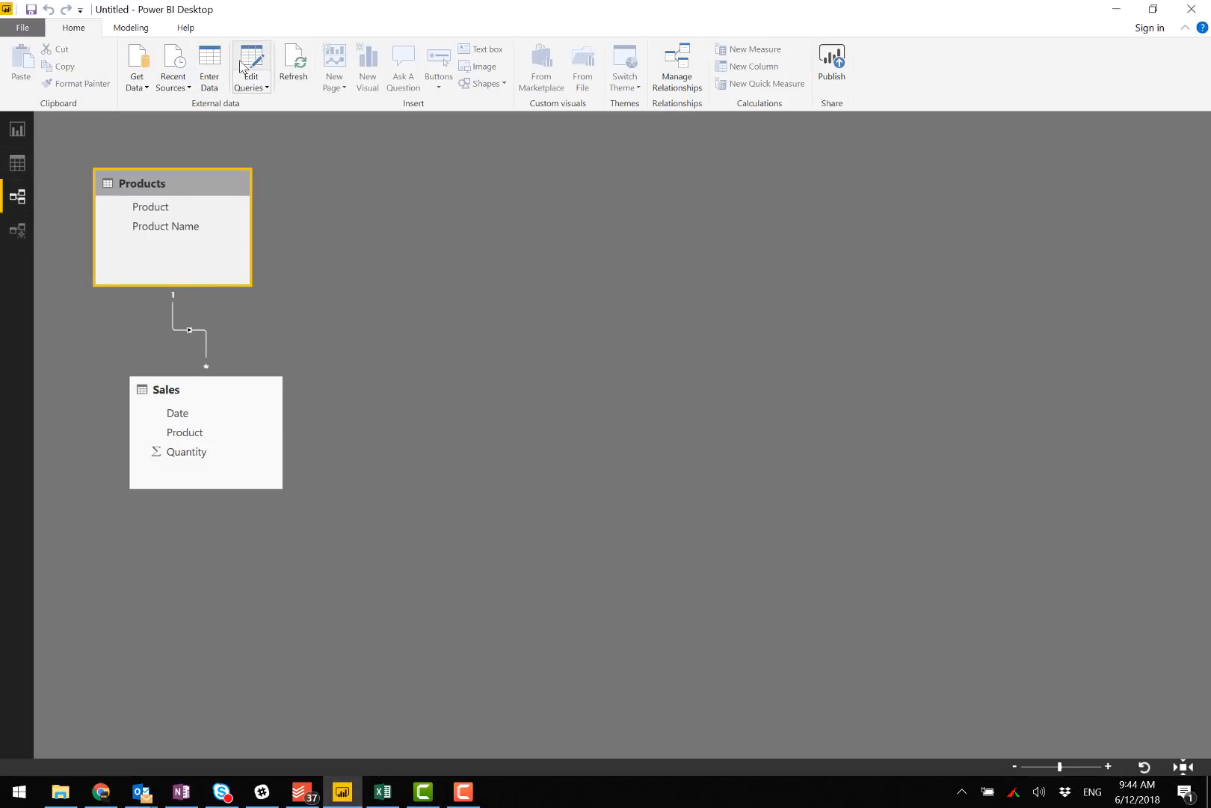
{"action": "left_click", "coordinate": [250, 65]}
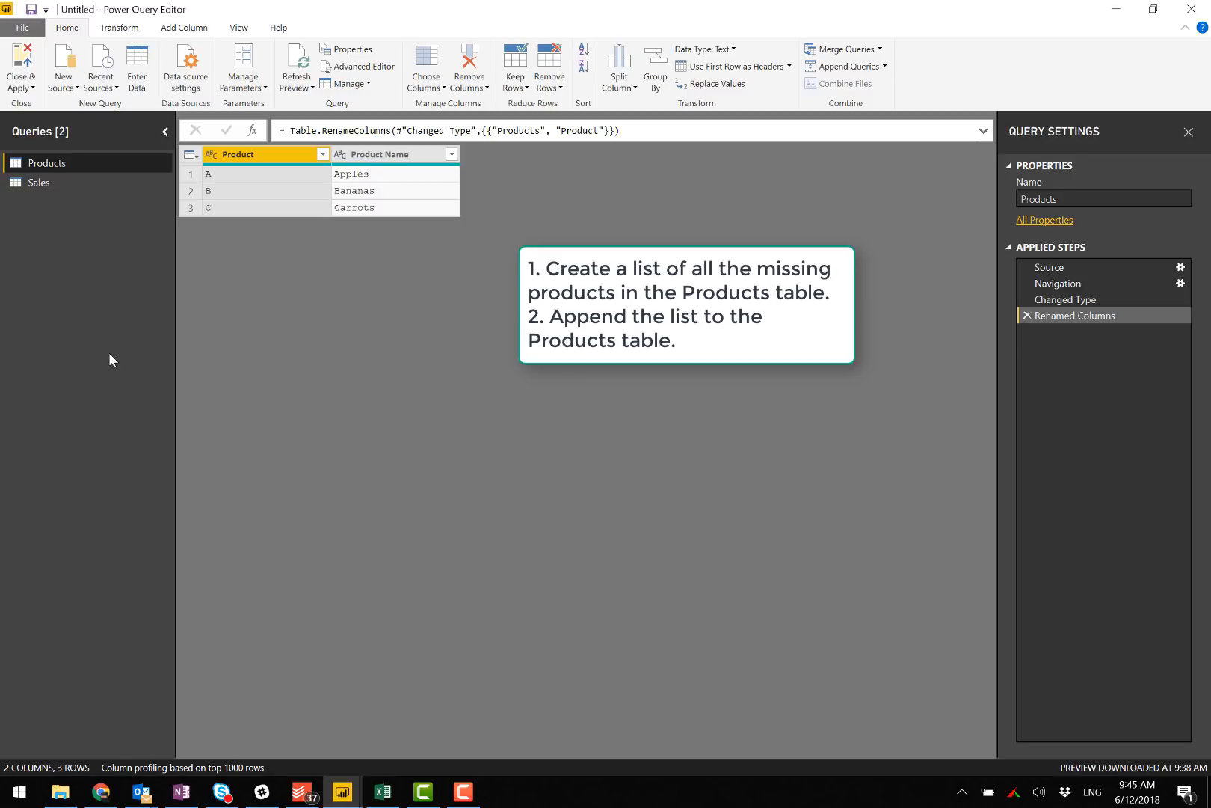
{"action": "left_click", "coordinate": [39, 182]}
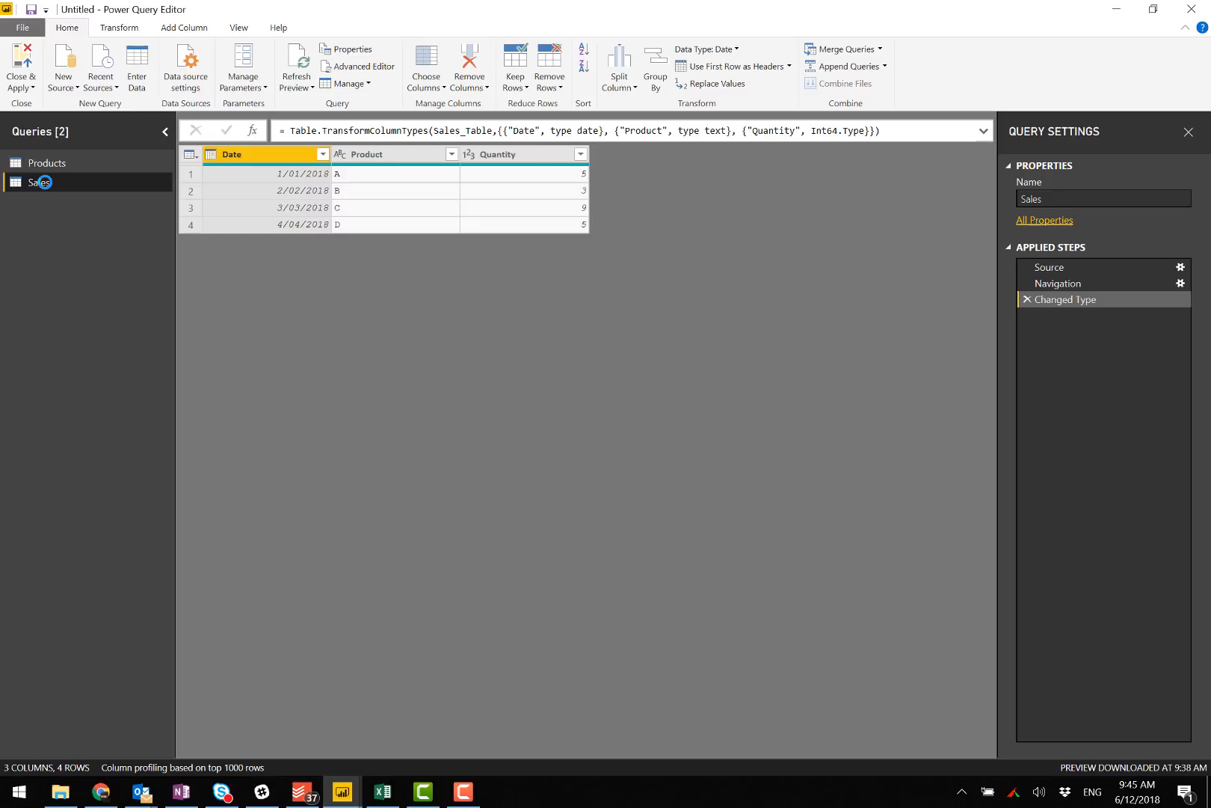
{"action": "mouse_move", "coordinate": [1073, 299]}
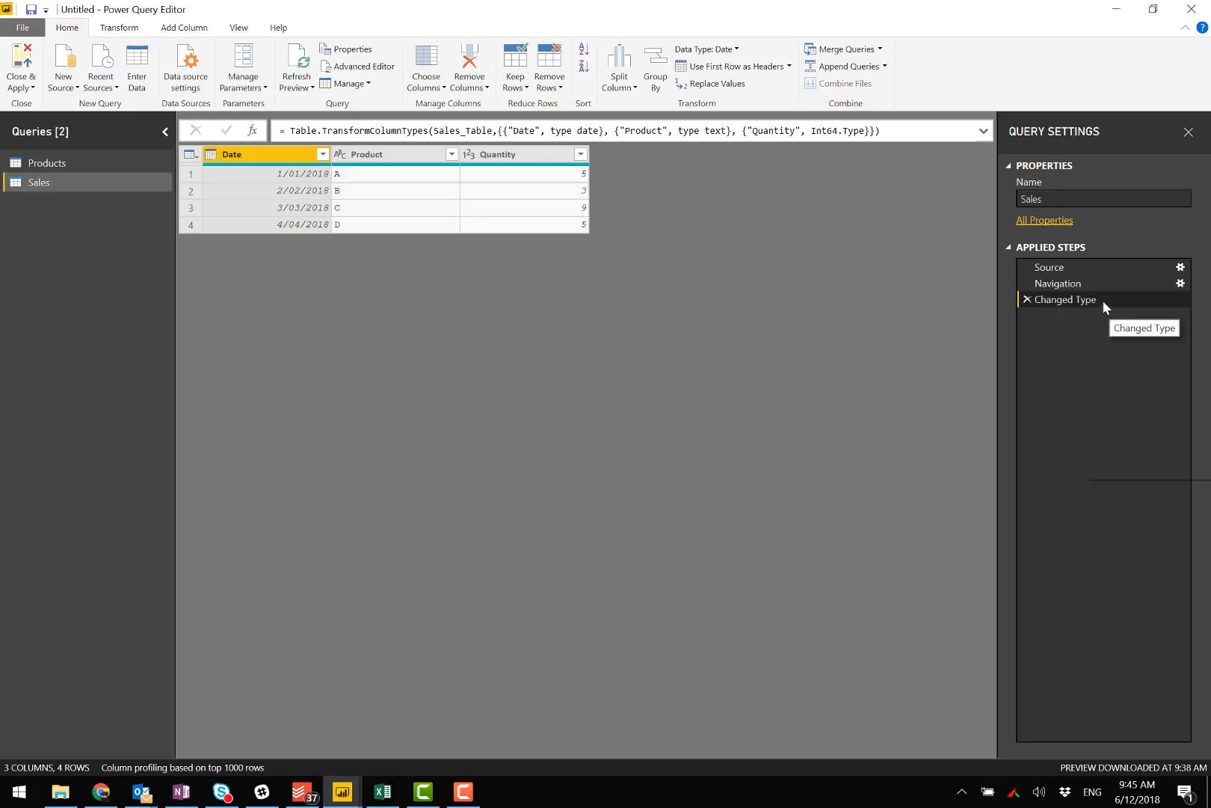
{"action": "mouse_move", "coordinate": [1158, 446]}
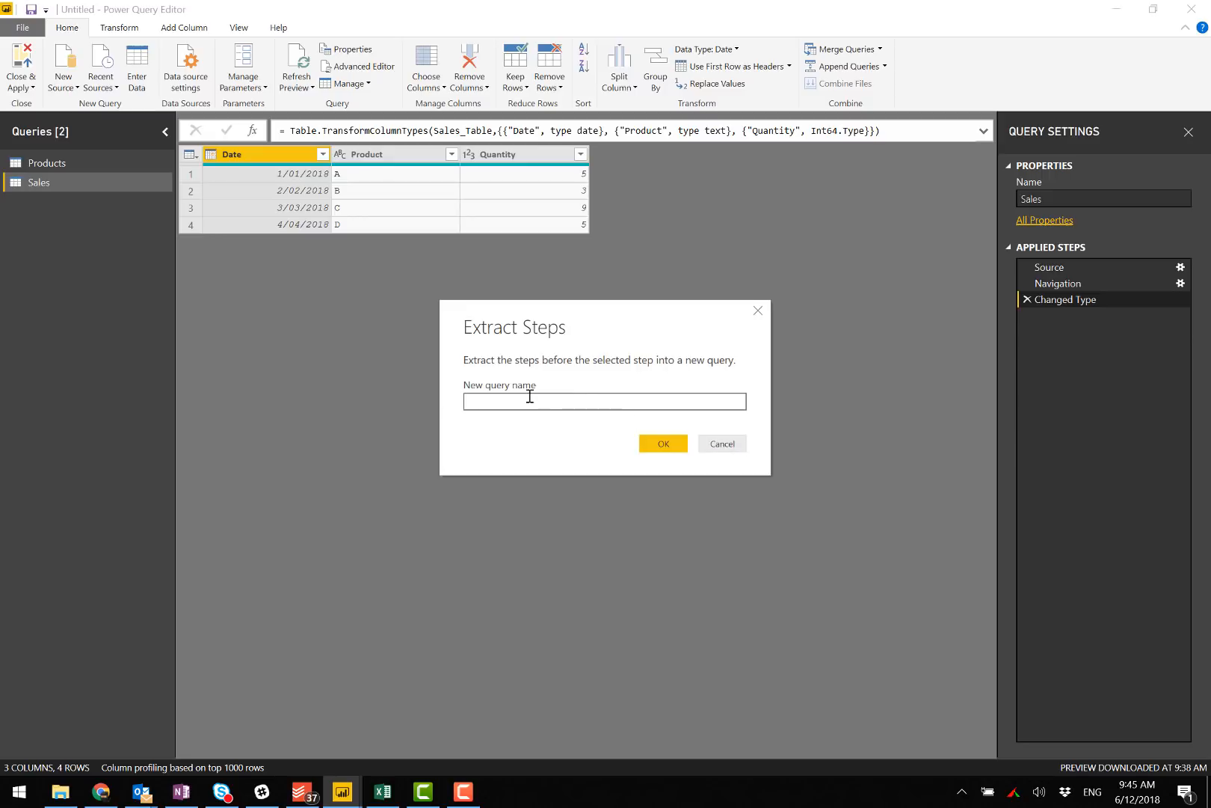
{"action": "mouse_move", "coordinate": [608, 400]}
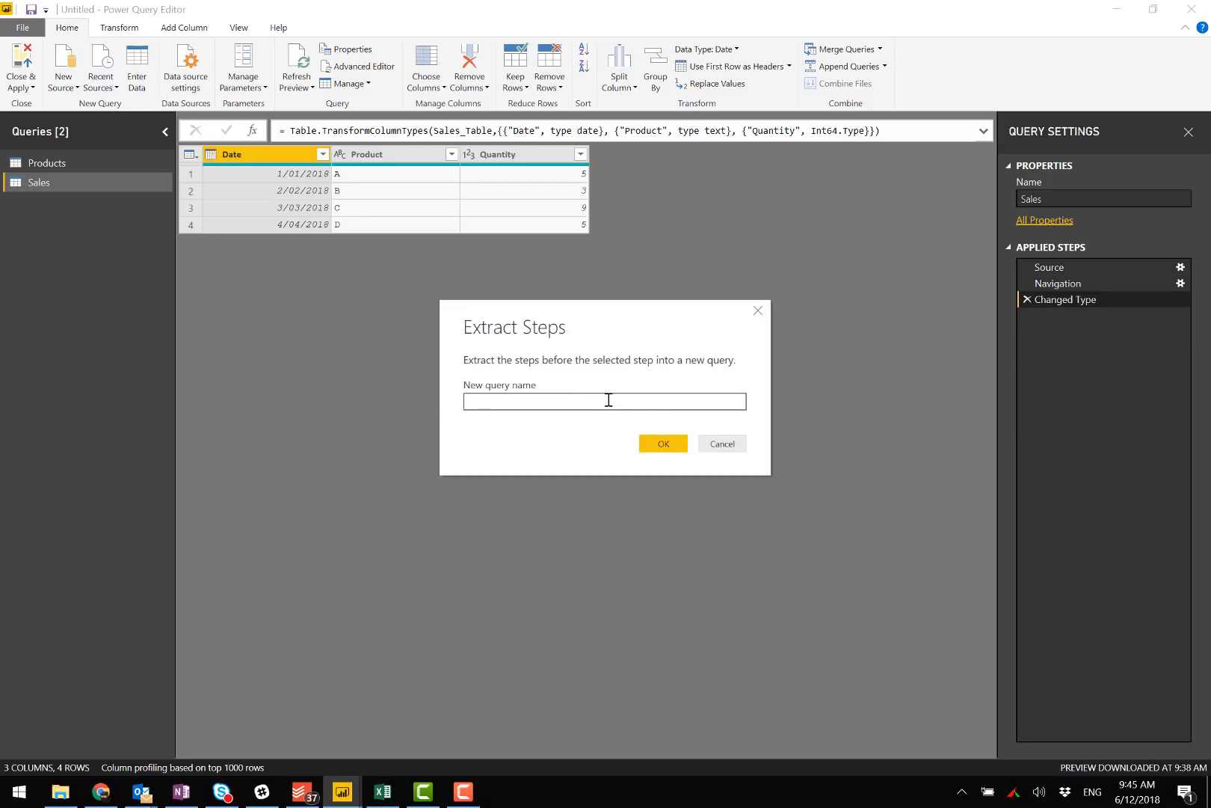
Extract the Sales source steps into a new query named SalesStaging.
{"action": "type", "text": "SalesSta"}
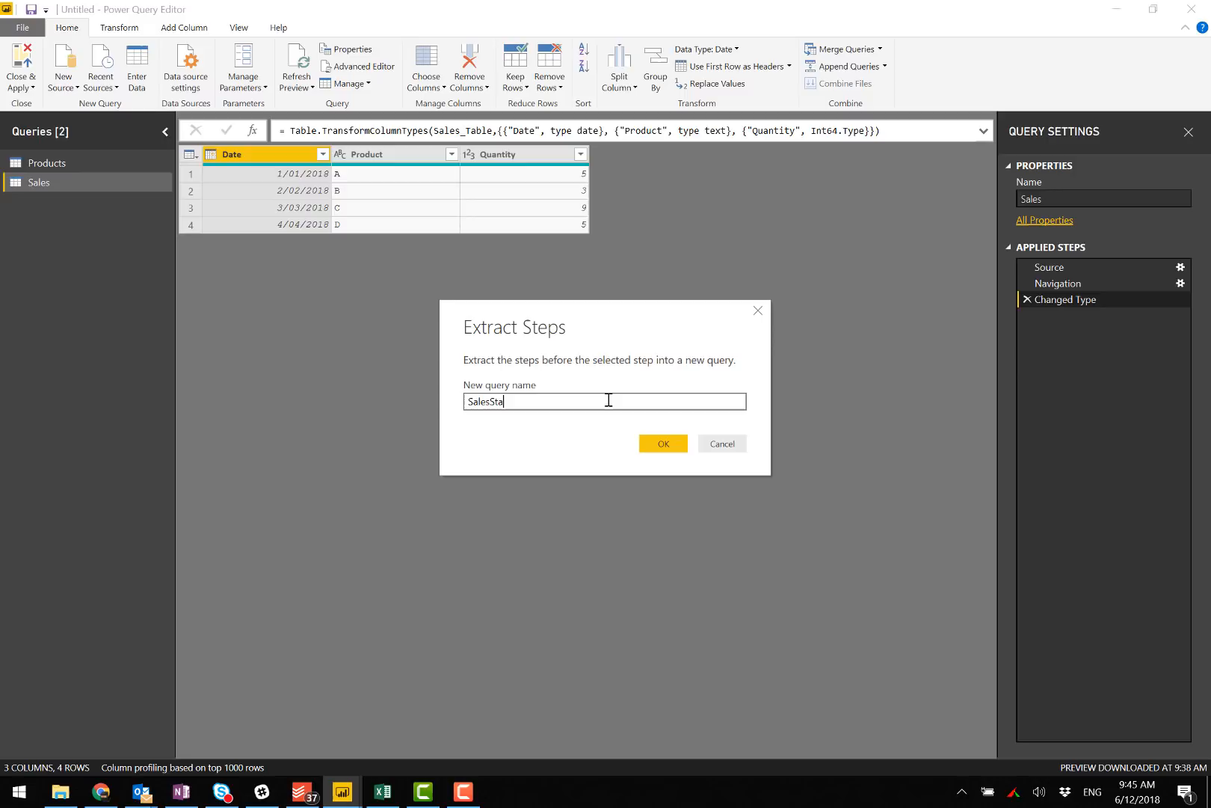
{"action": "left_click", "coordinate": [661, 442]}
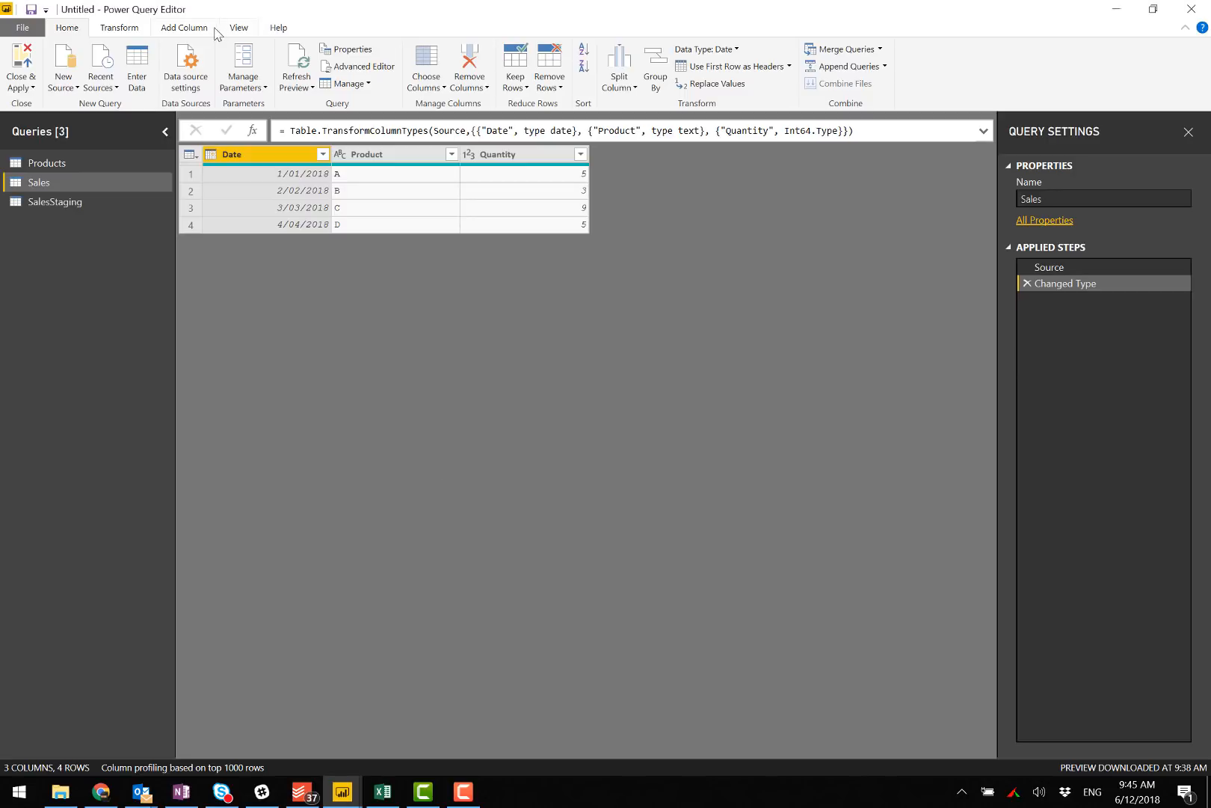
{"action": "left_click", "coordinate": [237, 28]}
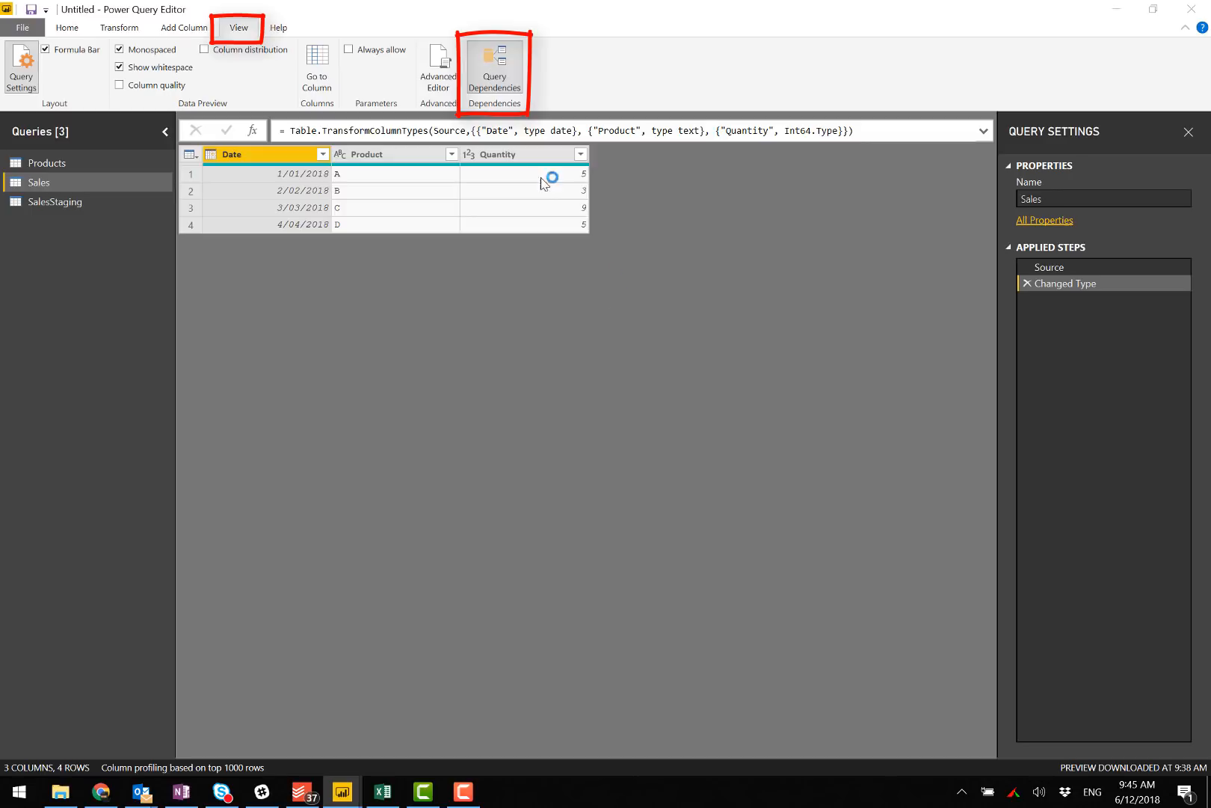
{"action": "left_click", "coordinate": [494, 66]}
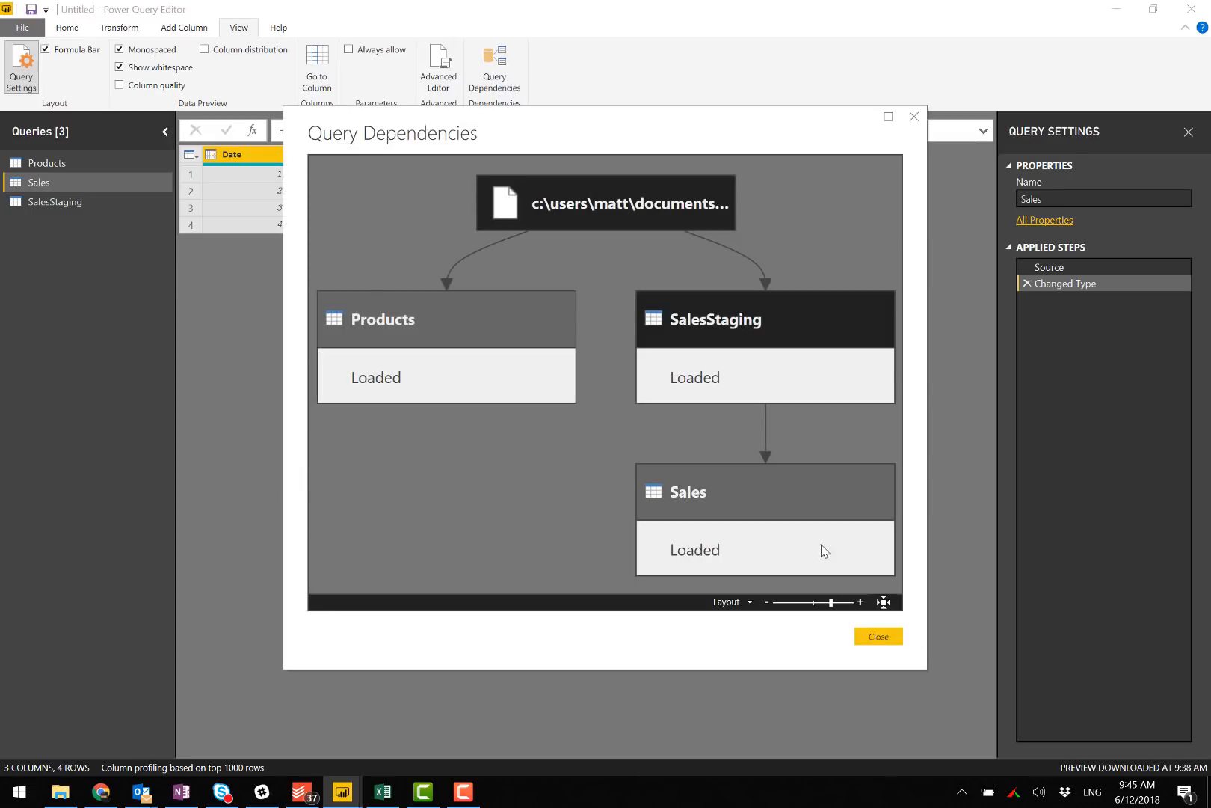
{"action": "mouse_move", "coordinate": [739, 511]}
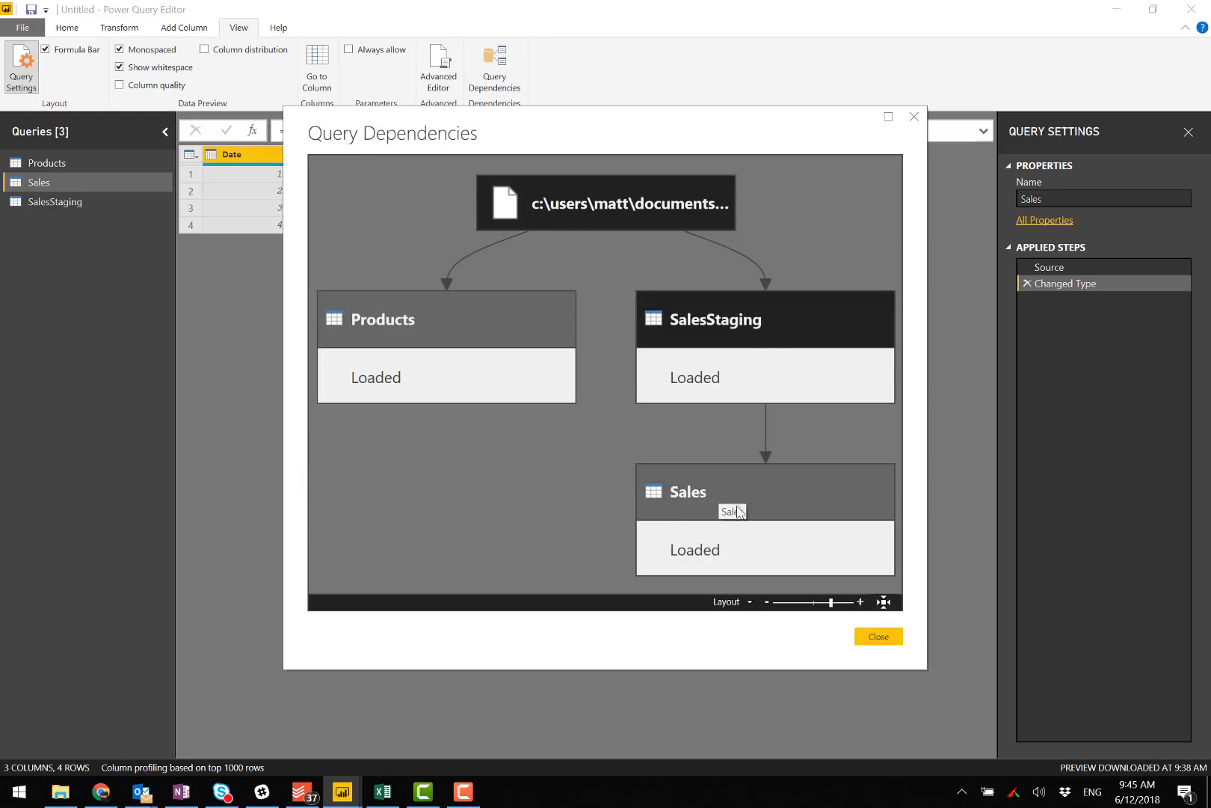
{"action": "mouse_move", "coordinate": [688, 520]}
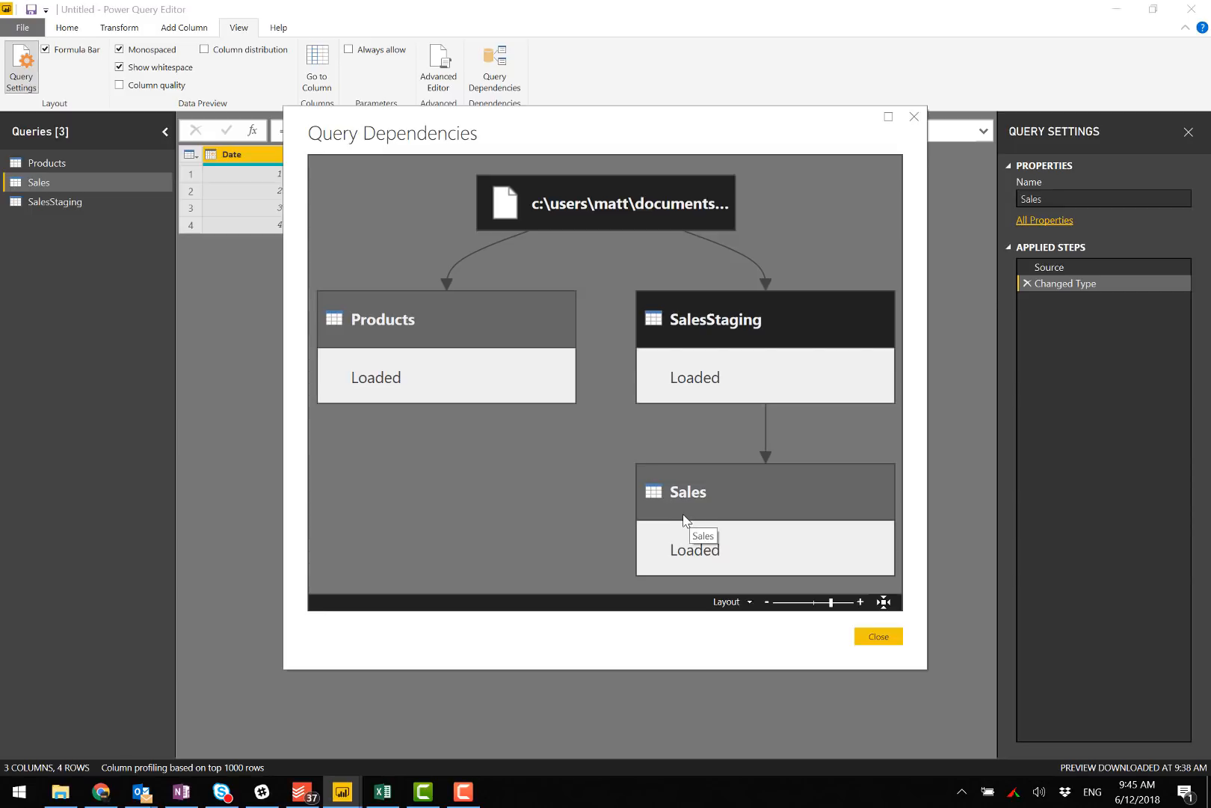
{"action": "mouse_move", "coordinate": [719, 369]}
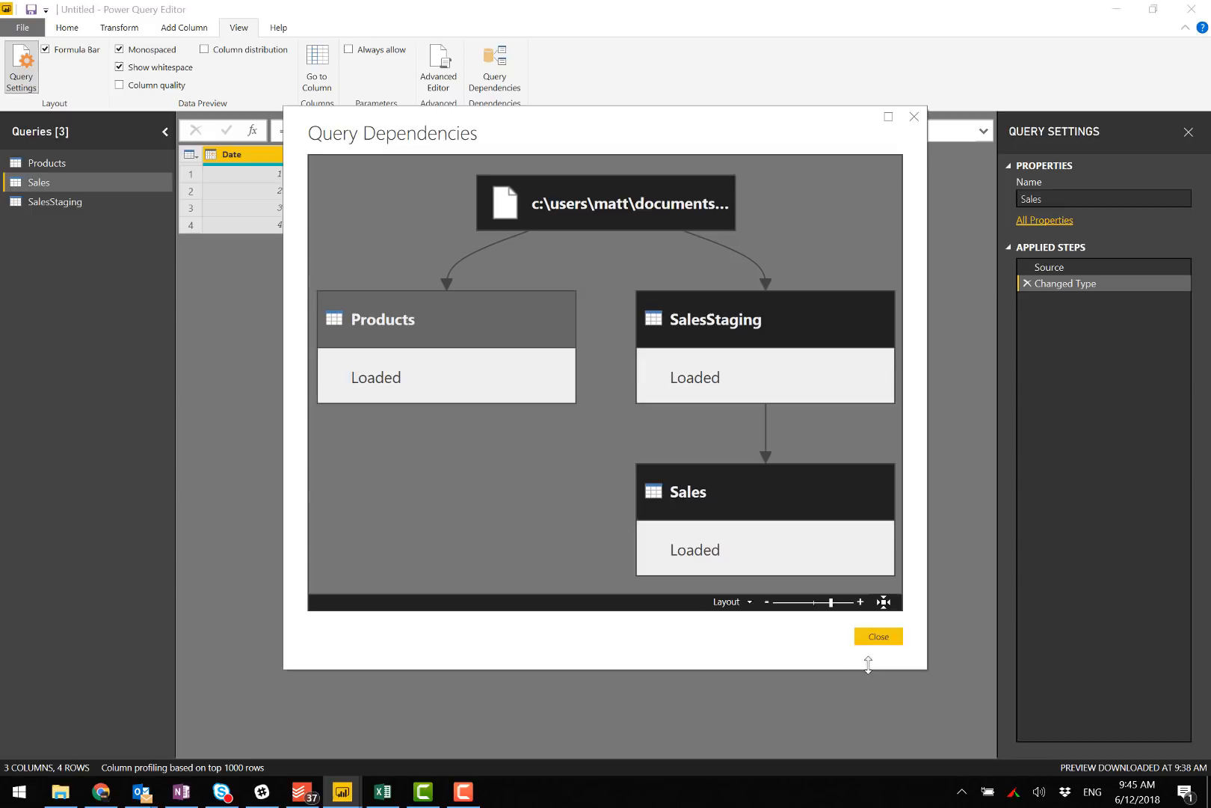
{"action": "left_click", "coordinate": [878, 635]}
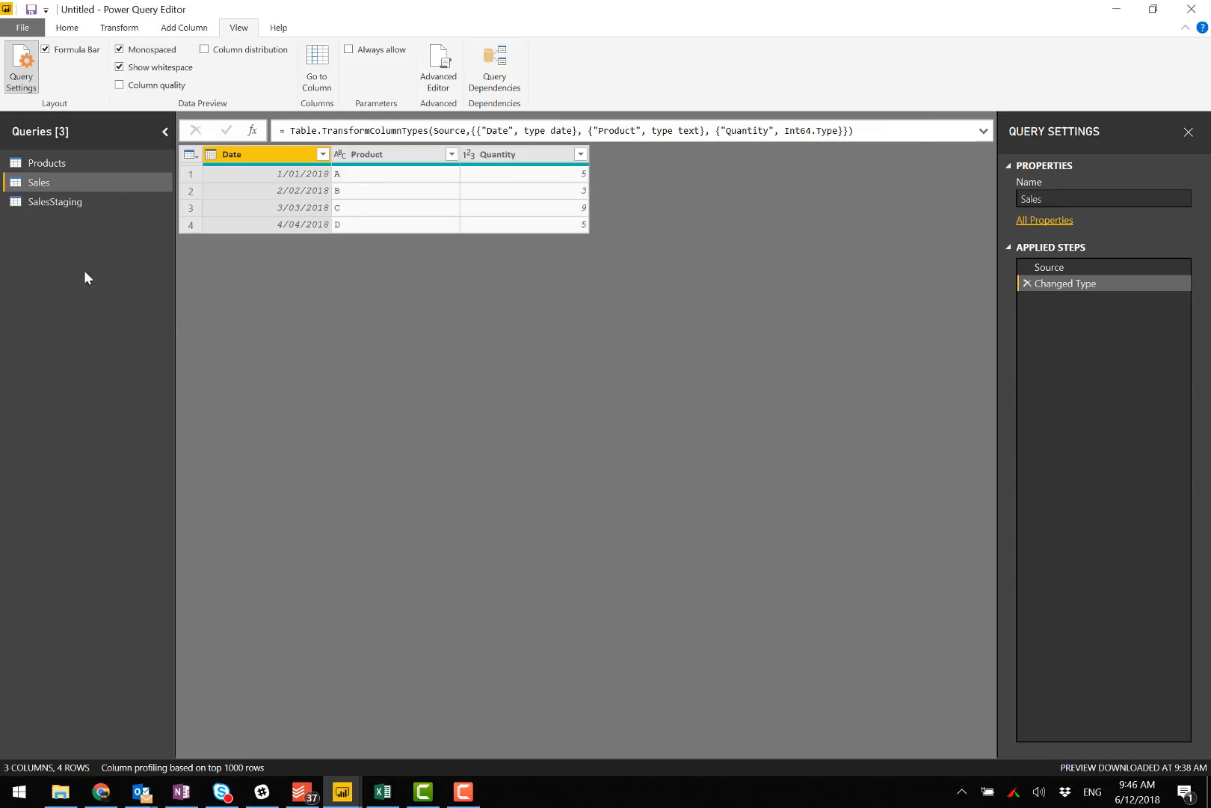
{"action": "left_click", "coordinate": [54, 202]}
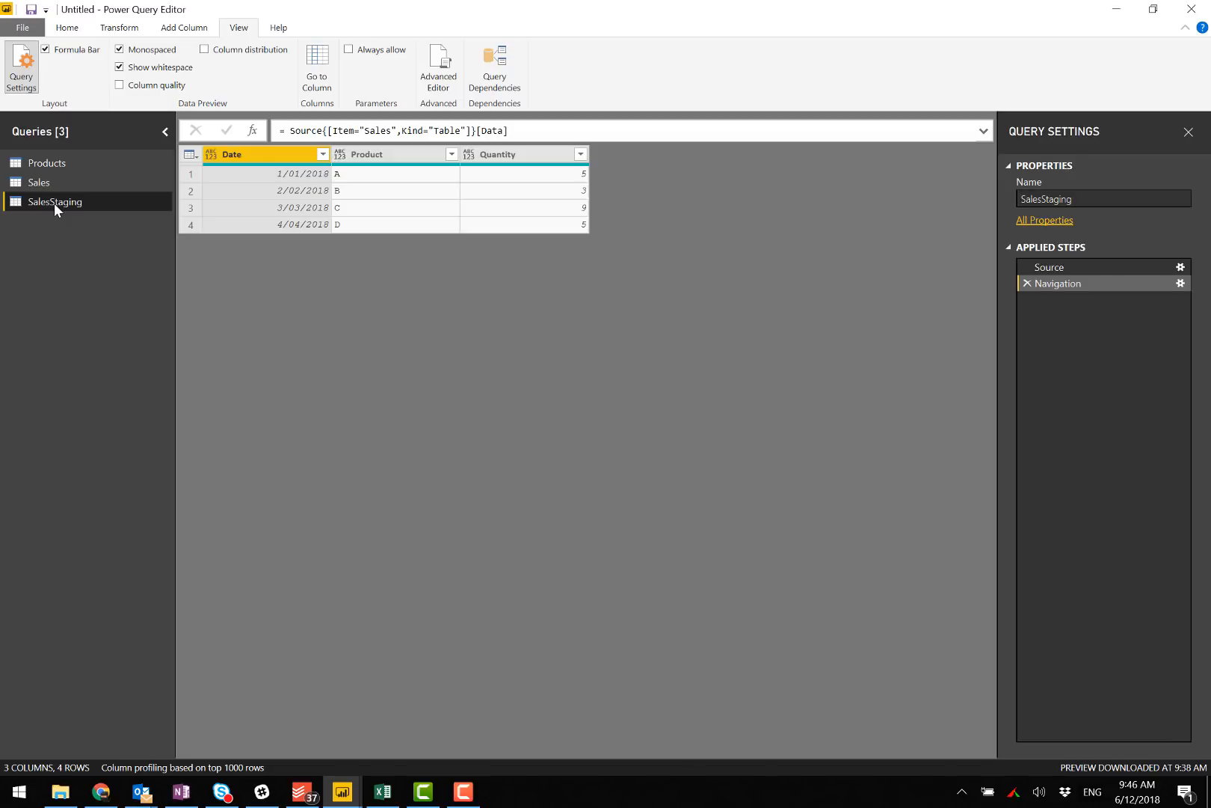
Reference SalesStaging as a new MissingProducts query, keeping only its Product column.
{"action": "right_click", "coordinate": [54, 202]}
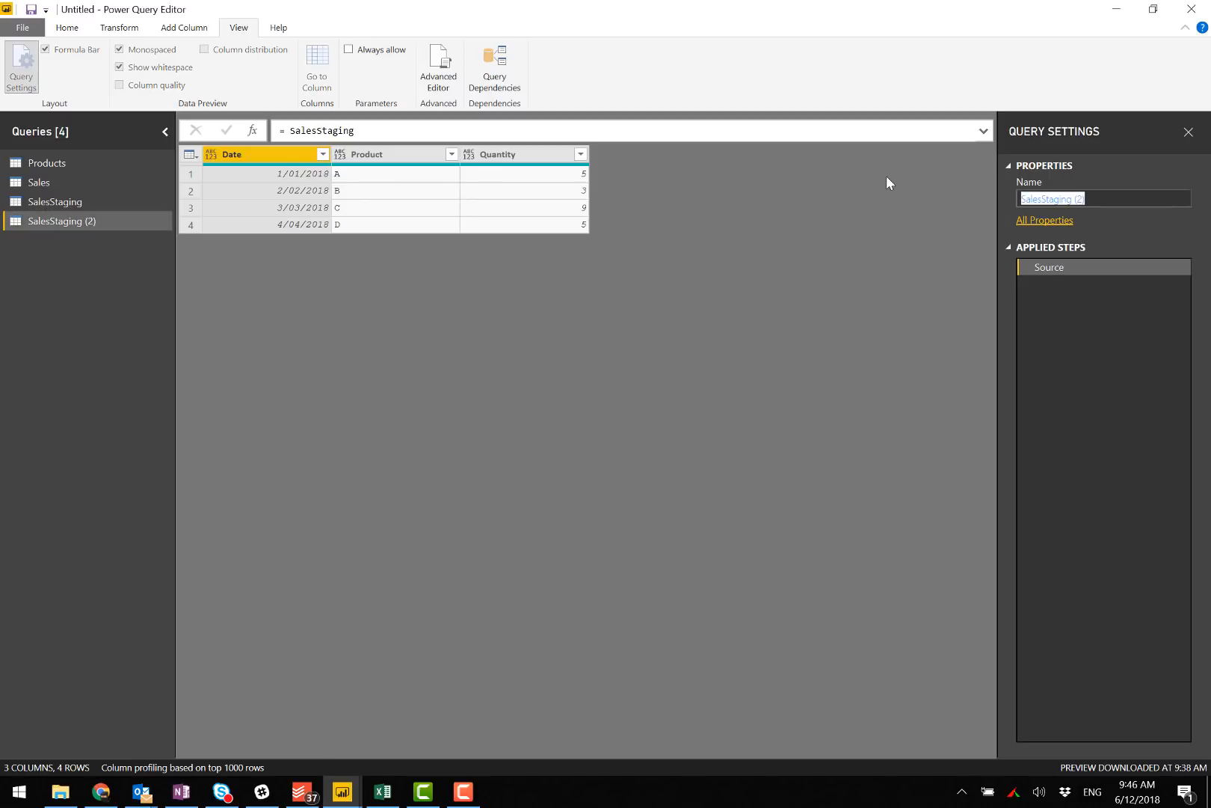
{"action": "type", "text": "Missing P"}
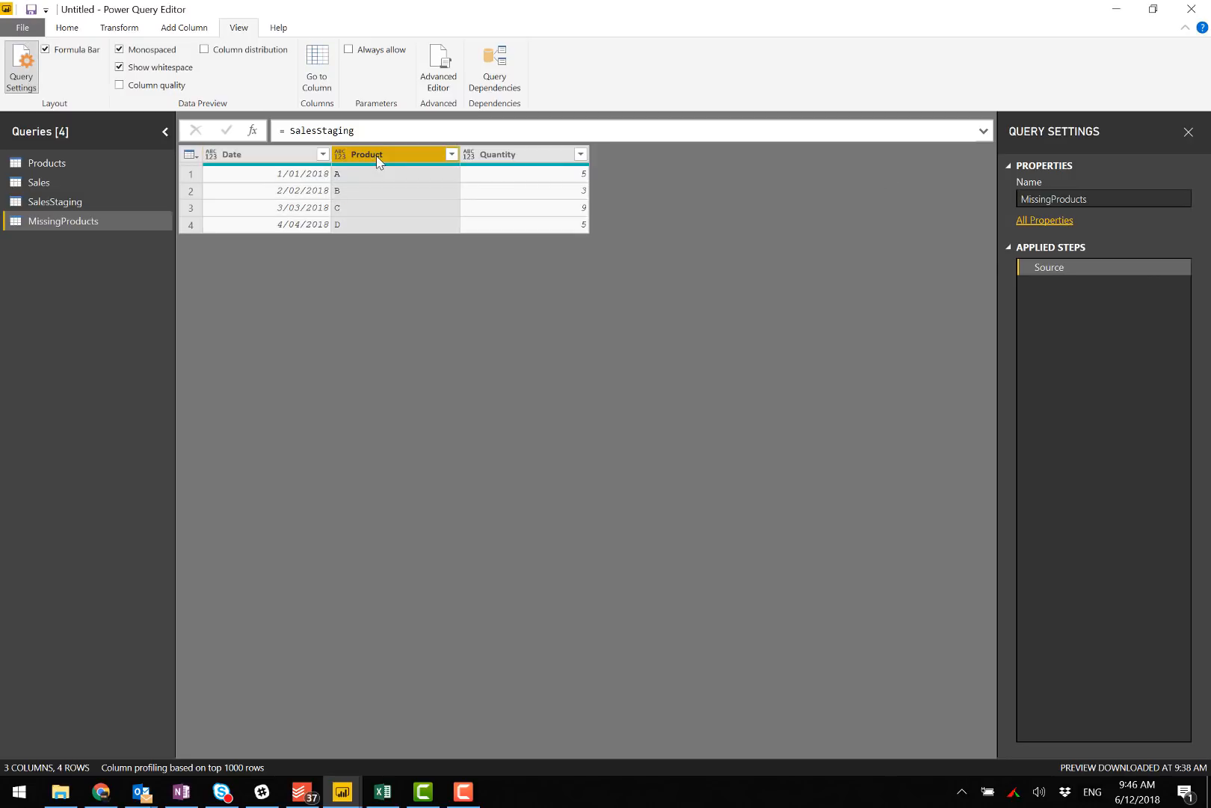
{"action": "mouse_move", "coordinate": [387, 164]}
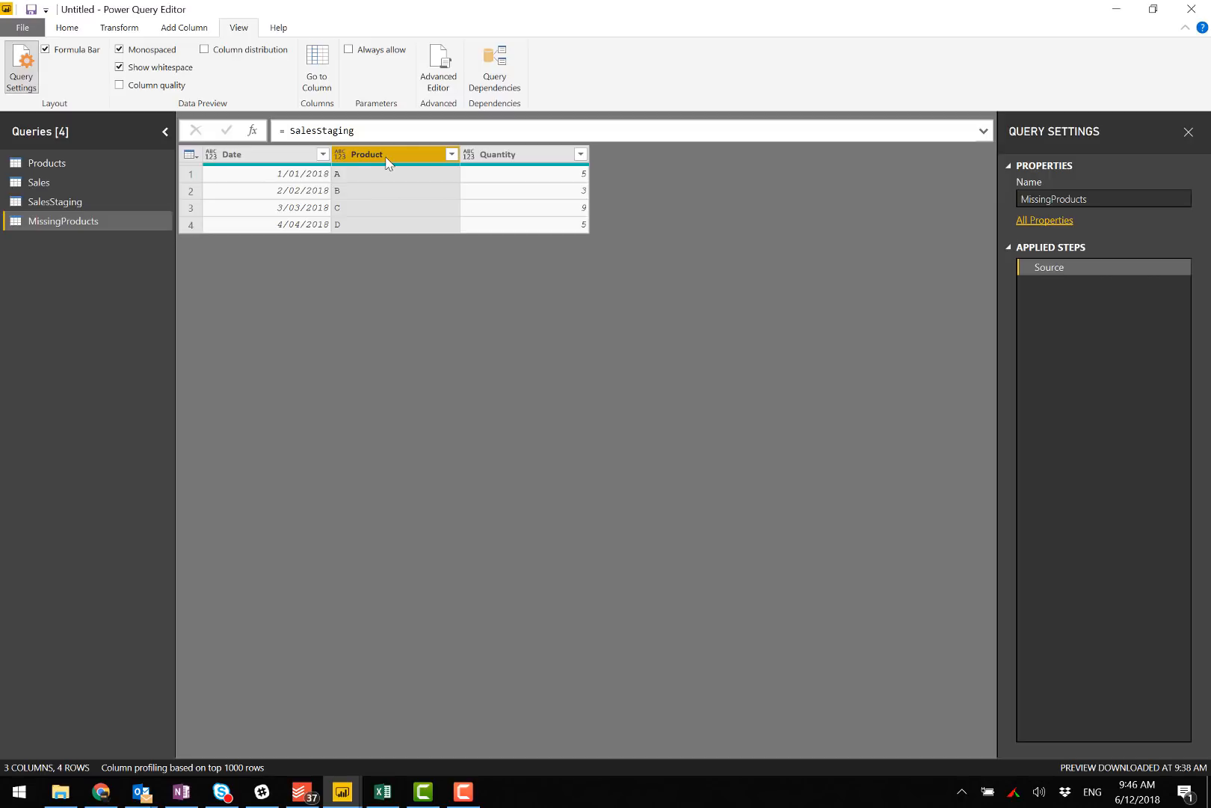
{"action": "right_click", "coordinate": [366, 154]}
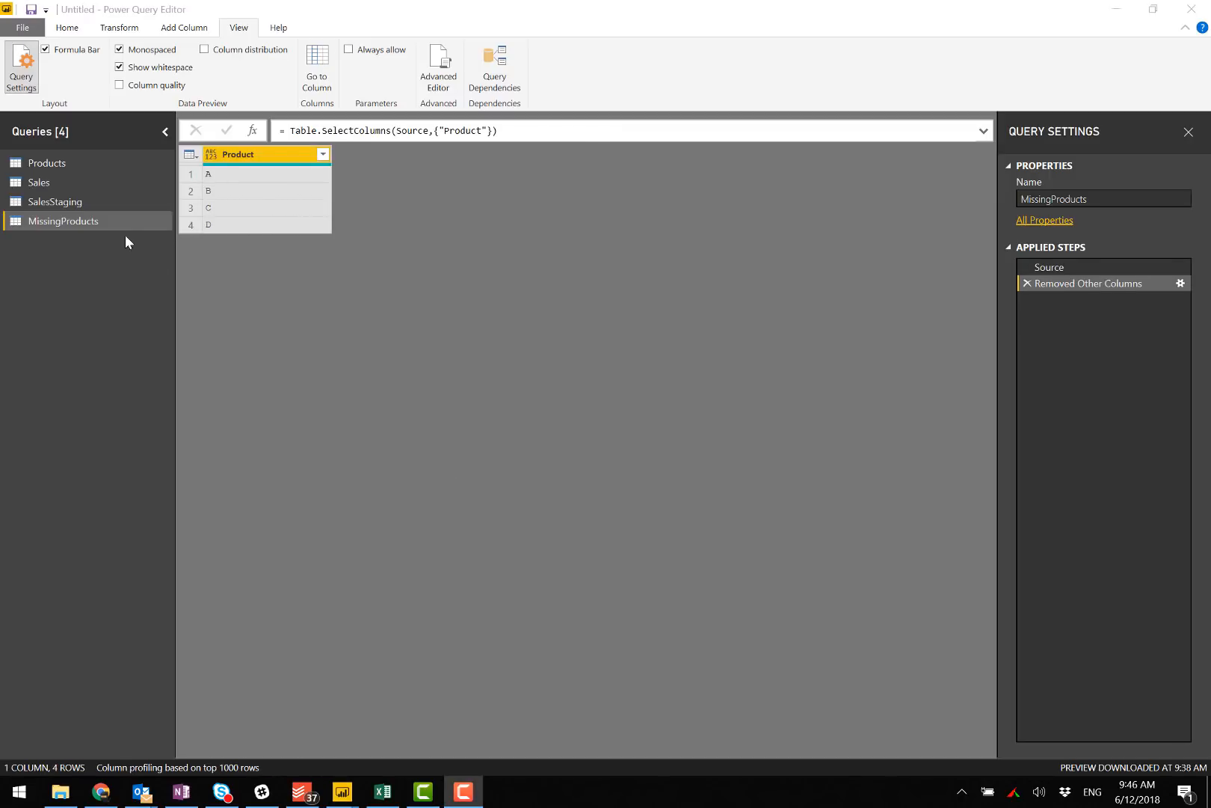
Merge MissingProducts with Products on the Product column and pick the join kind.
{"action": "left_click", "coordinate": [47, 163]}
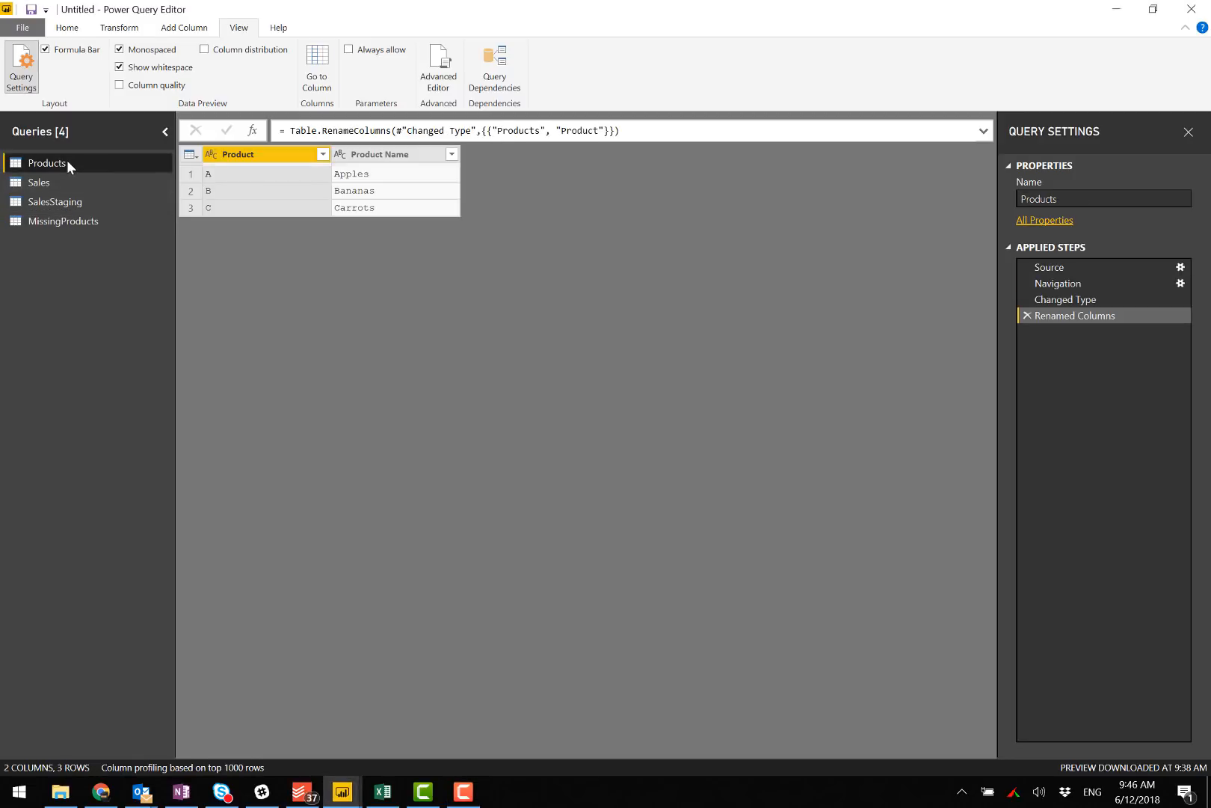
{"action": "left_click", "coordinate": [64, 221]}
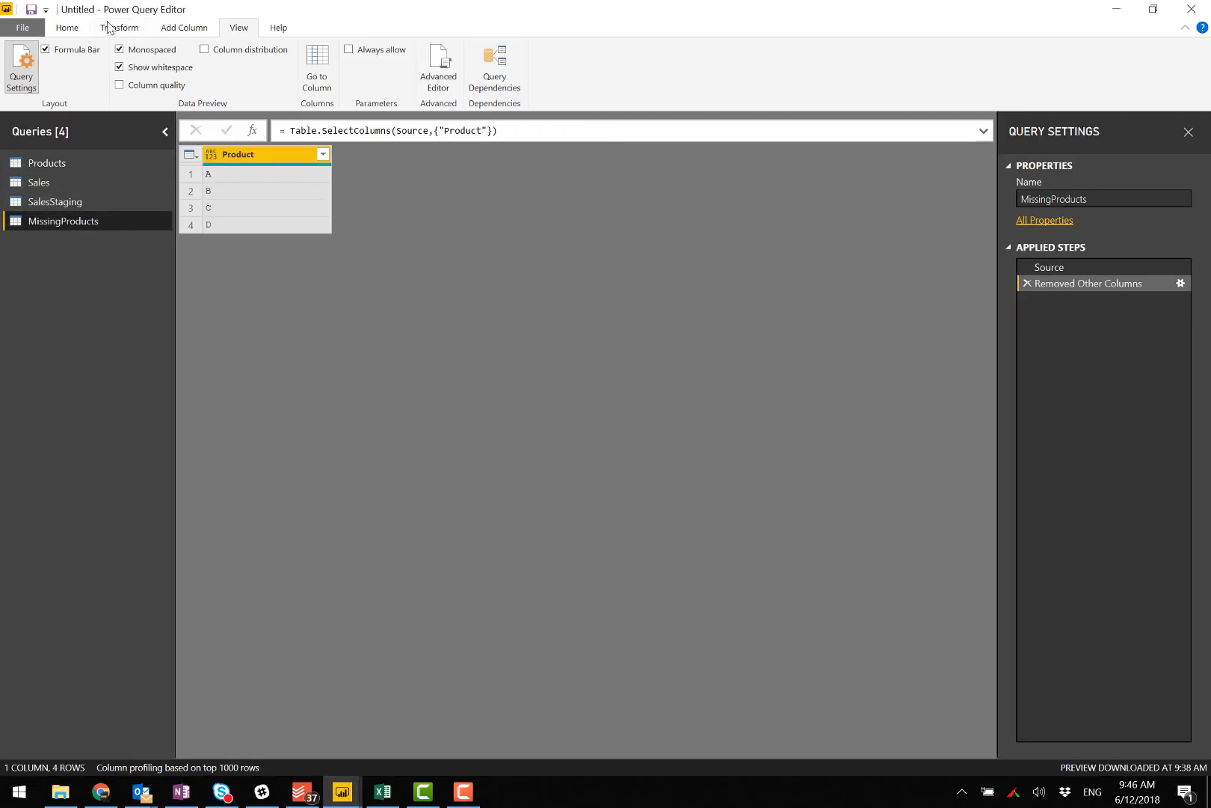
{"action": "left_click", "coordinate": [67, 27]}
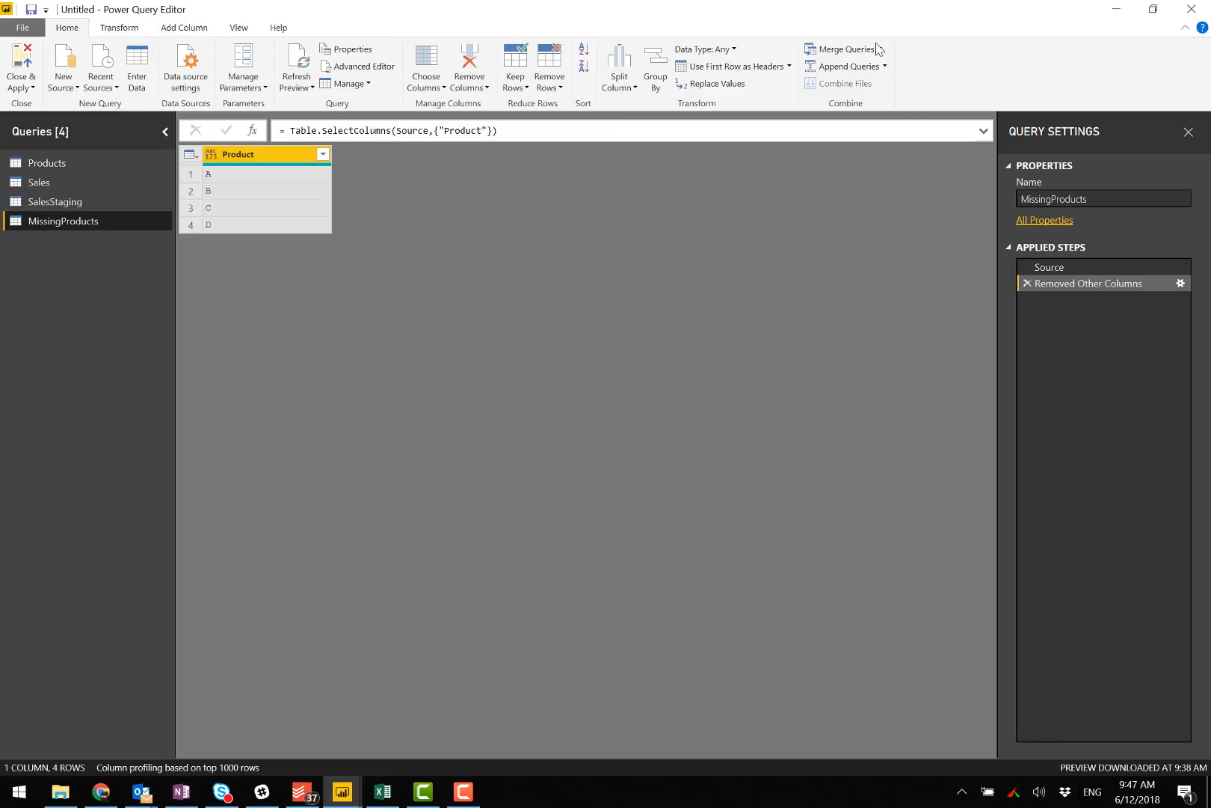
{"action": "left_click", "coordinate": [880, 48]}
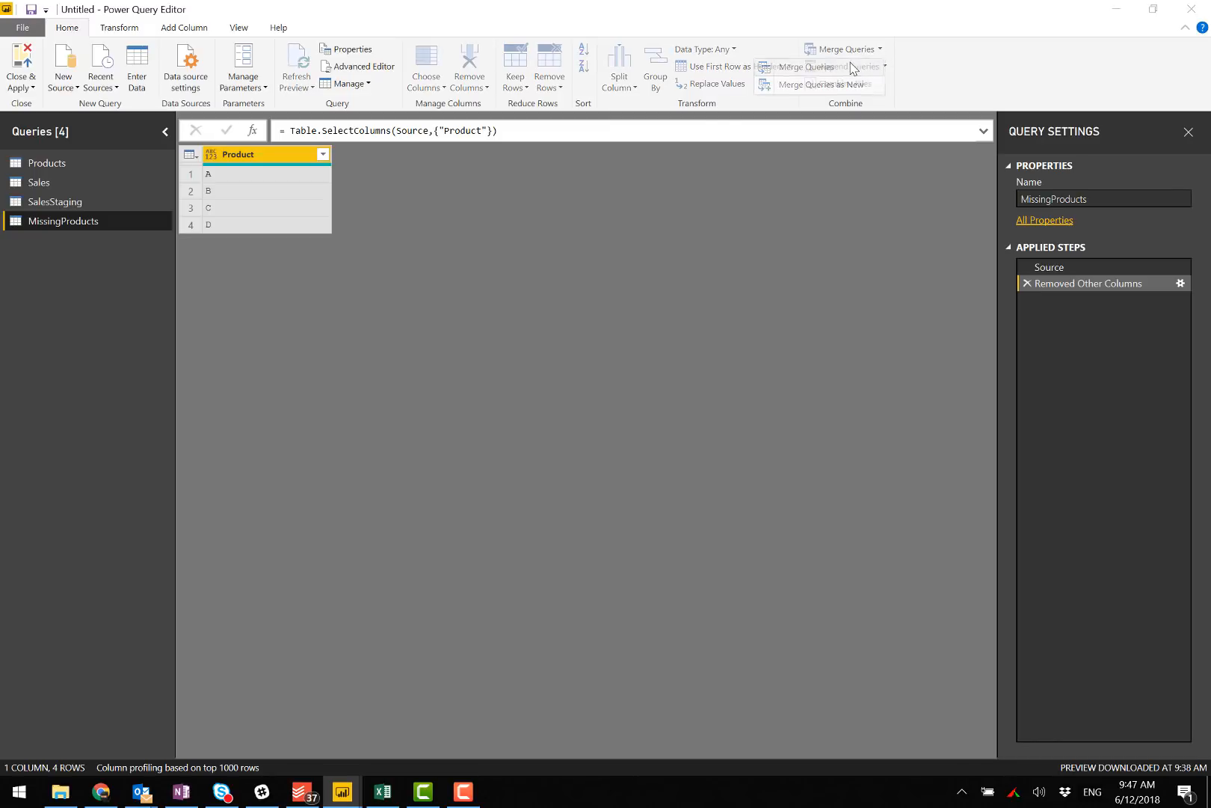
{"action": "left_click", "coordinate": [811, 67]}
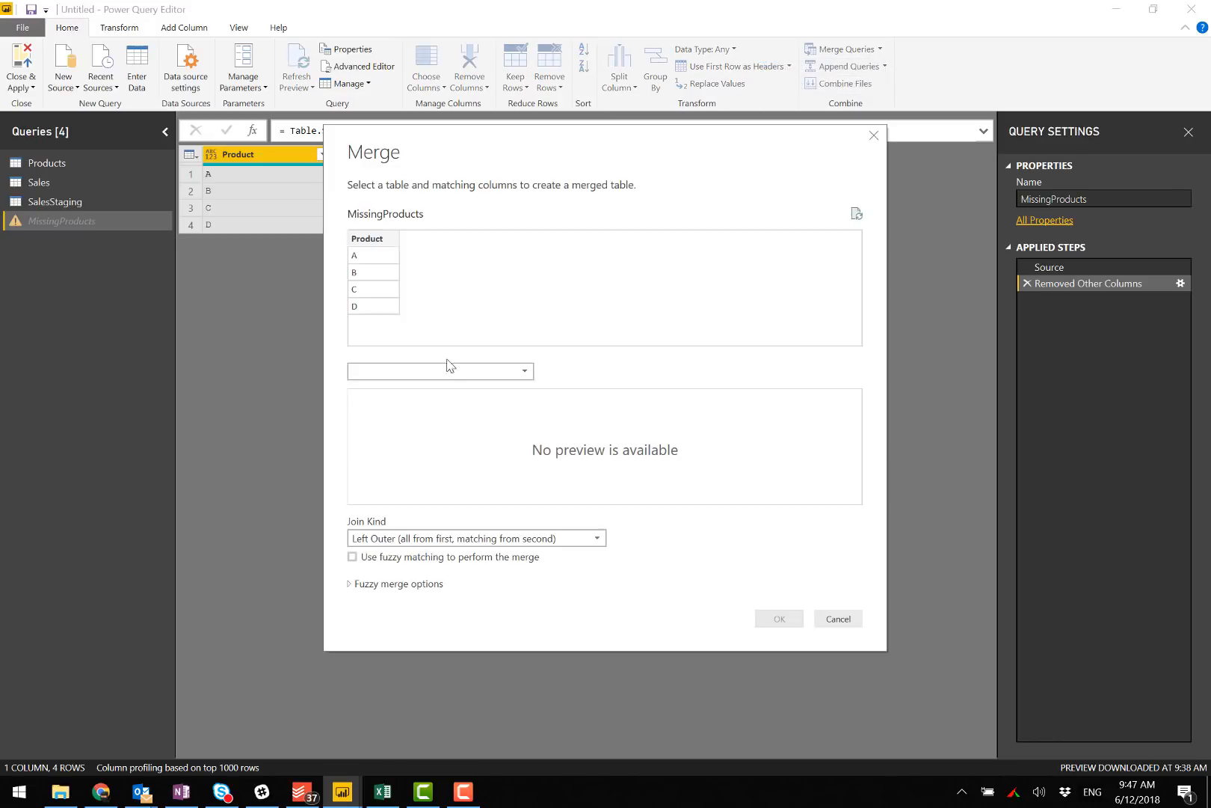
{"action": "left_click", "coordinate": [438, 371]}
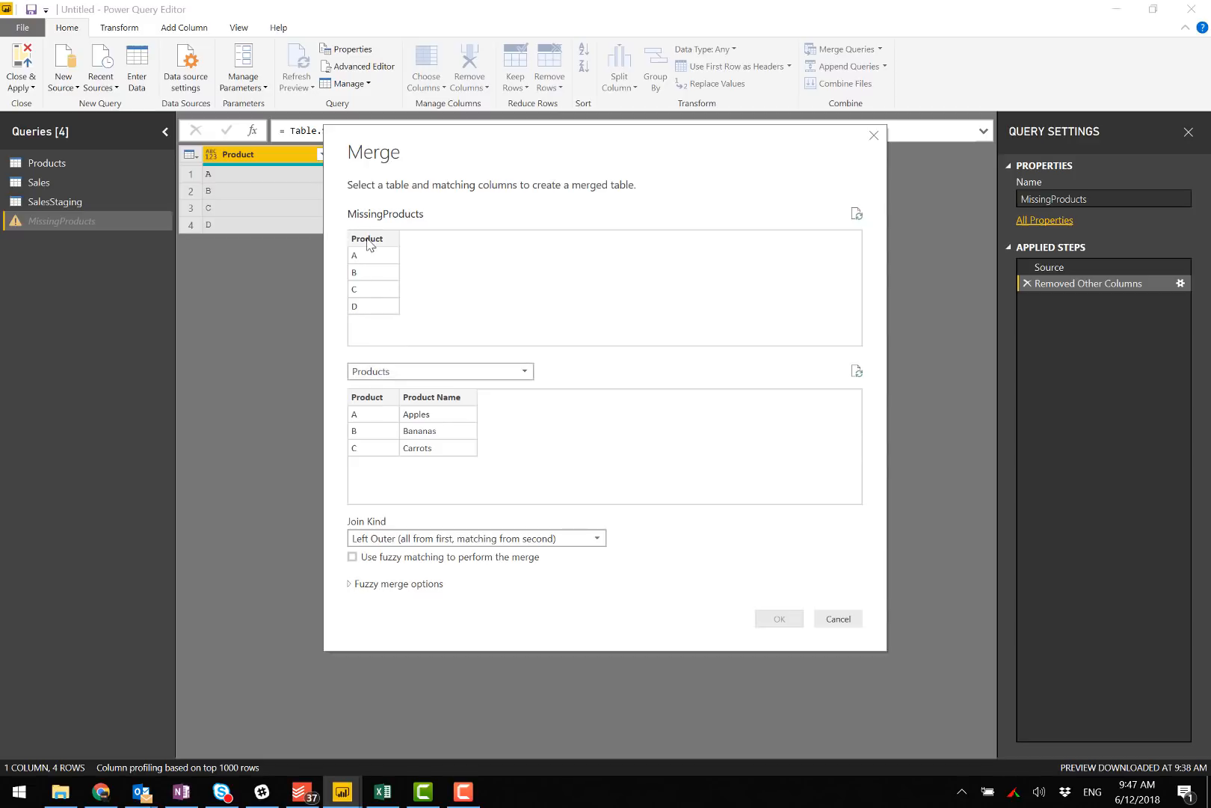
{"action": "left_click", "coordinate": [367, 397]}
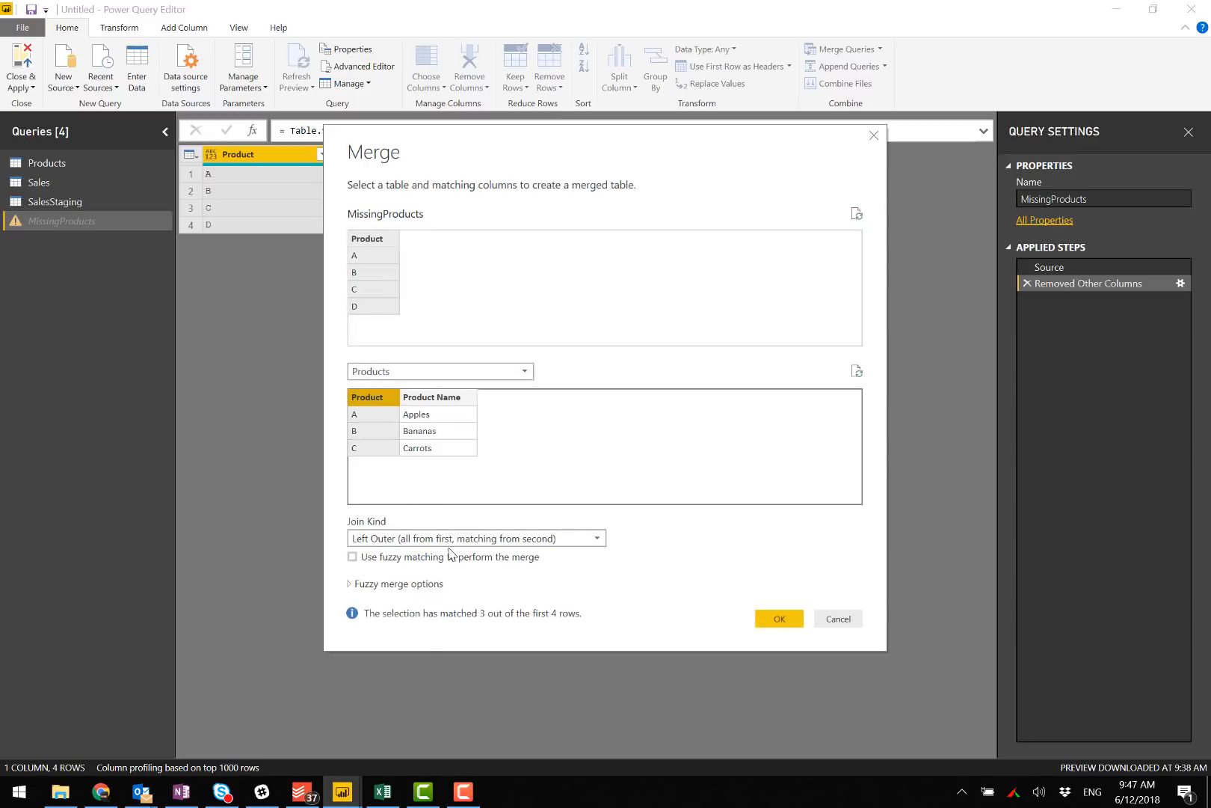
{"action": "left_click", "coordinate": [472, 538]}
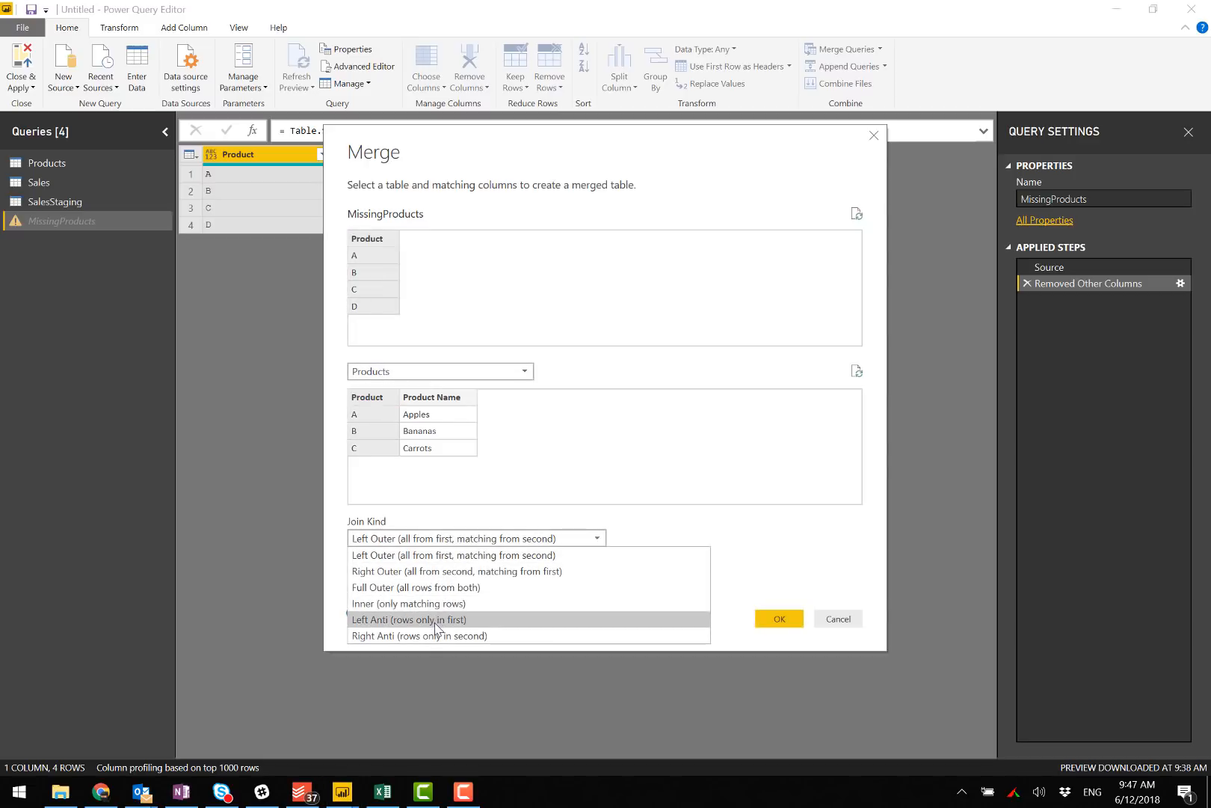
{"action": "mouse_move", "coordinate": [433, 622]}
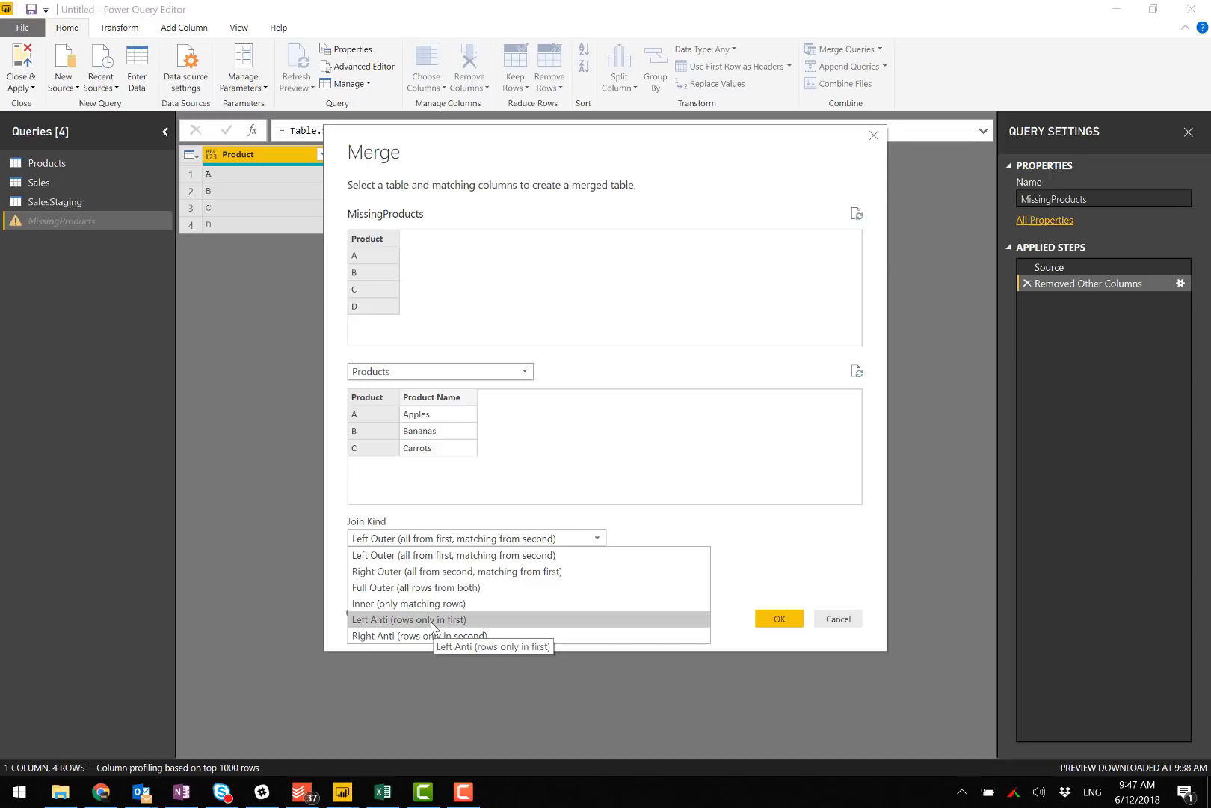
{"action": "mouse_move", "coordinate": [431, 619]}
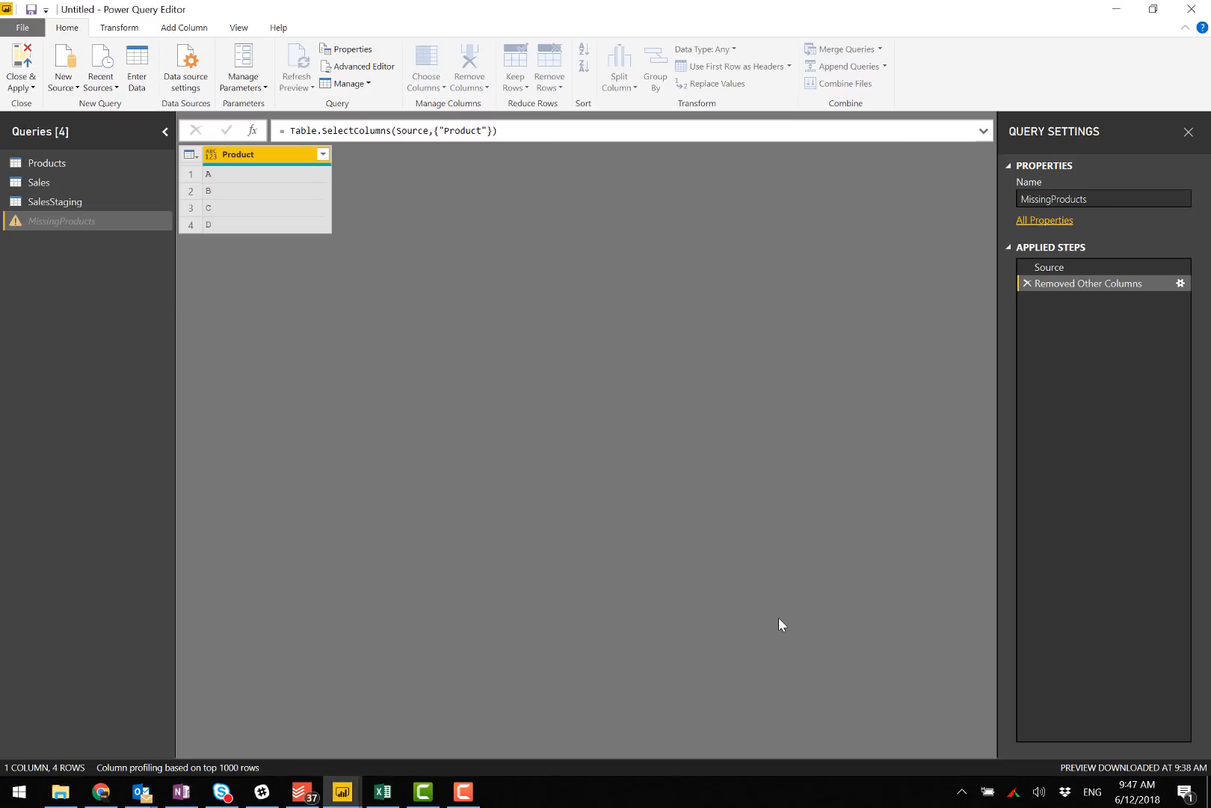
Apply the left anti merge, keep only the Product column showing D, then view Products.
{"action": "left_click", "coordinate": [844, 49]}
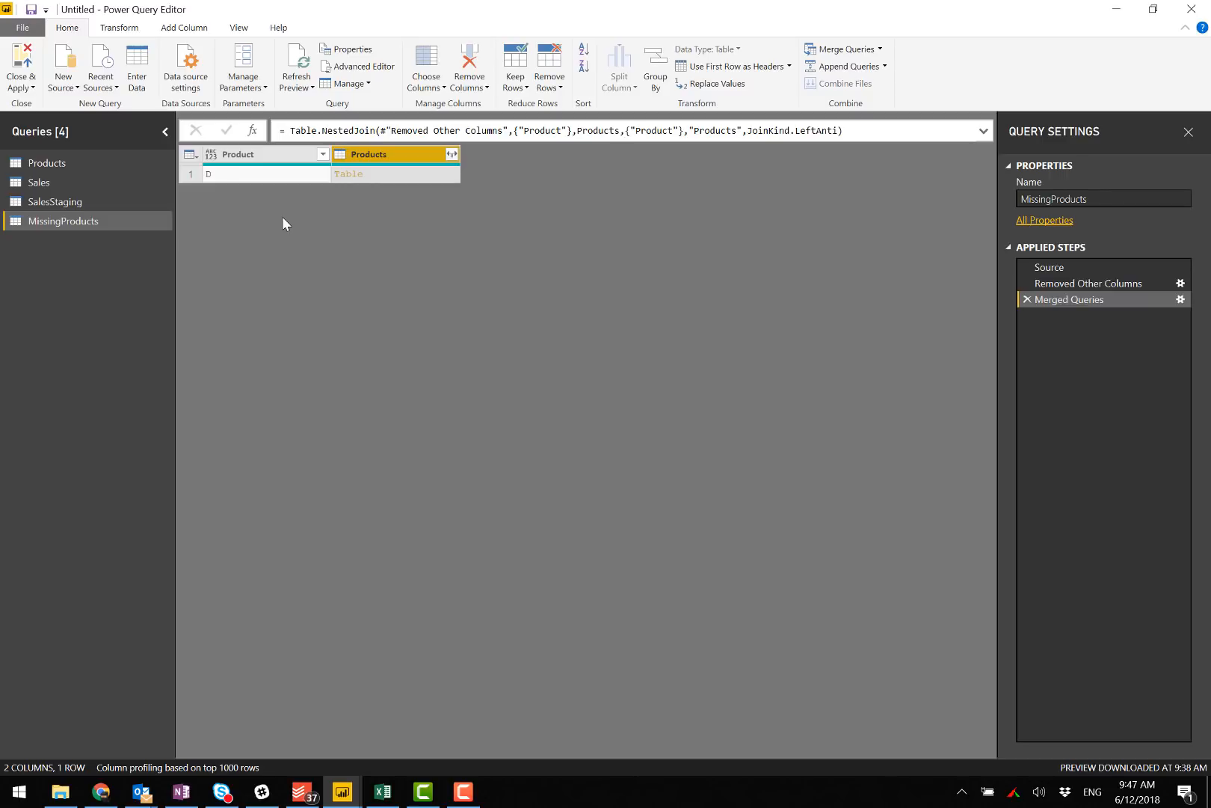
{"action": "mouse_move", "coordinate": [355, 174]}
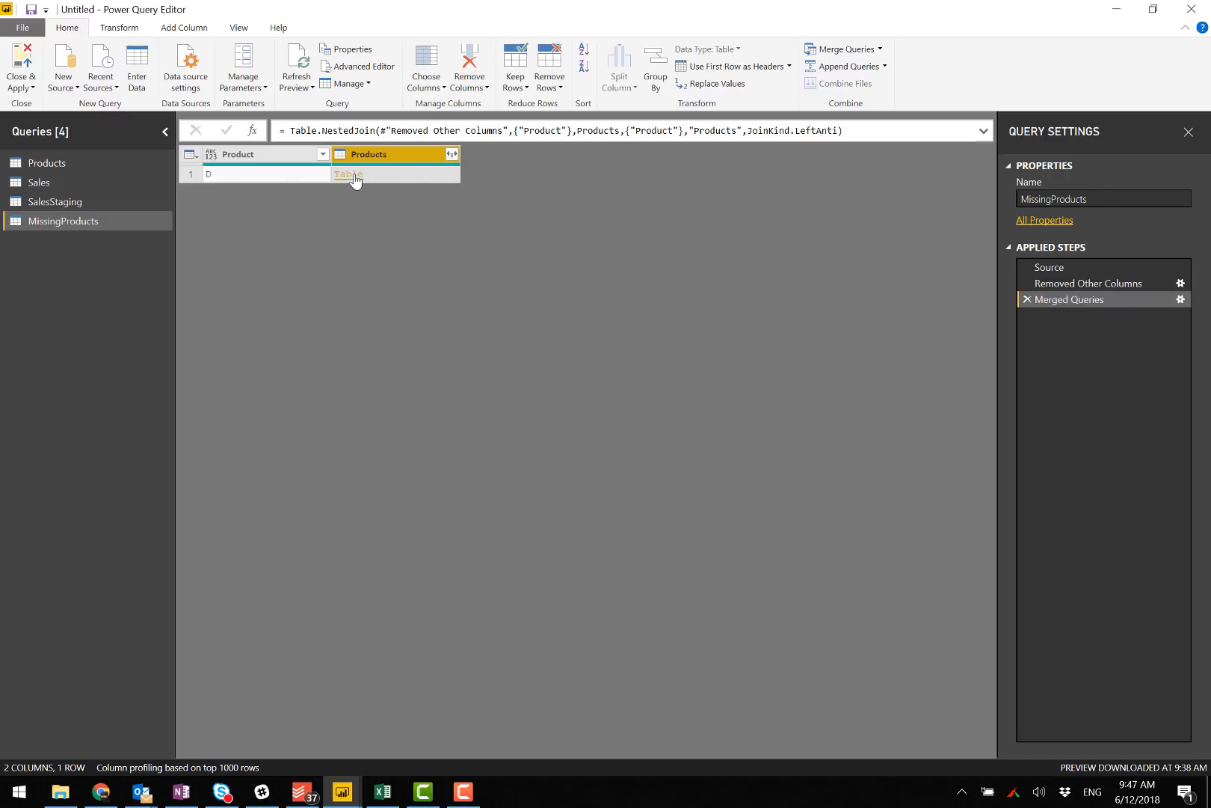
{"action": "left_click", "coordinate": [348, 174]}
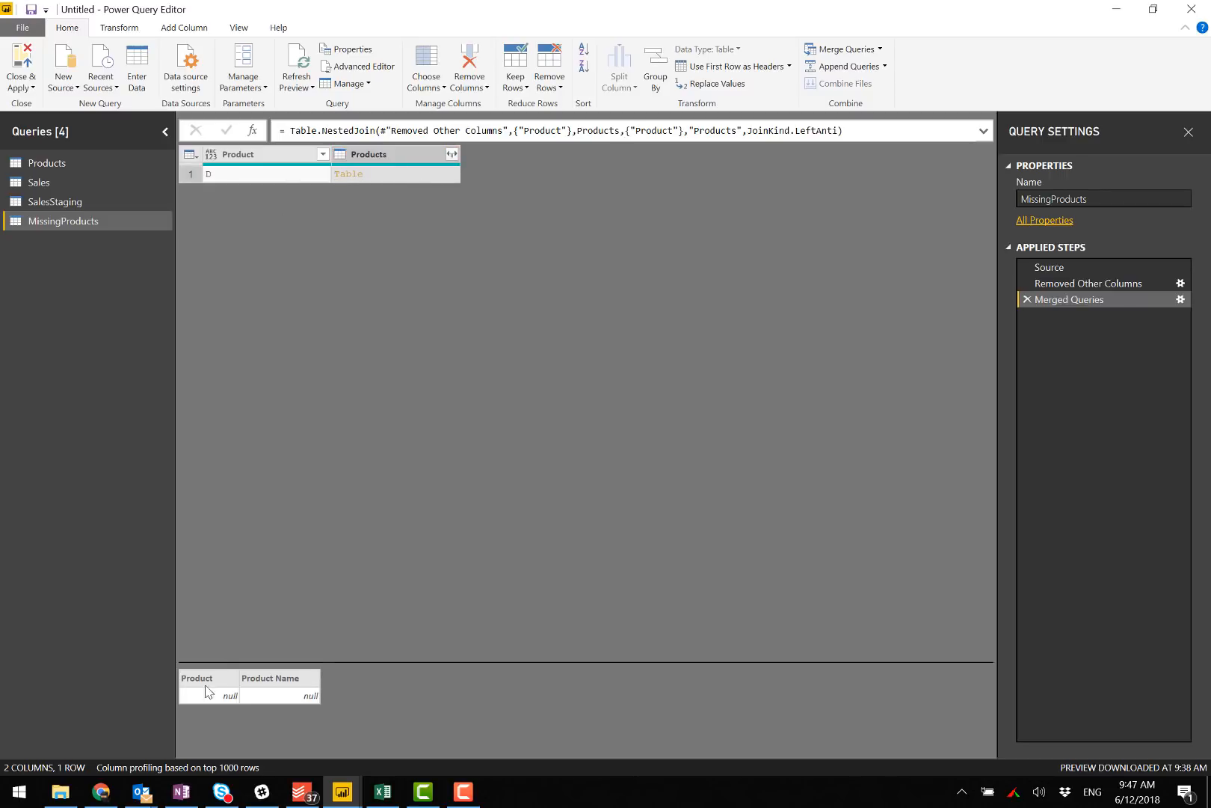
{"action": "left_click", "coordinate": [255, 154]}
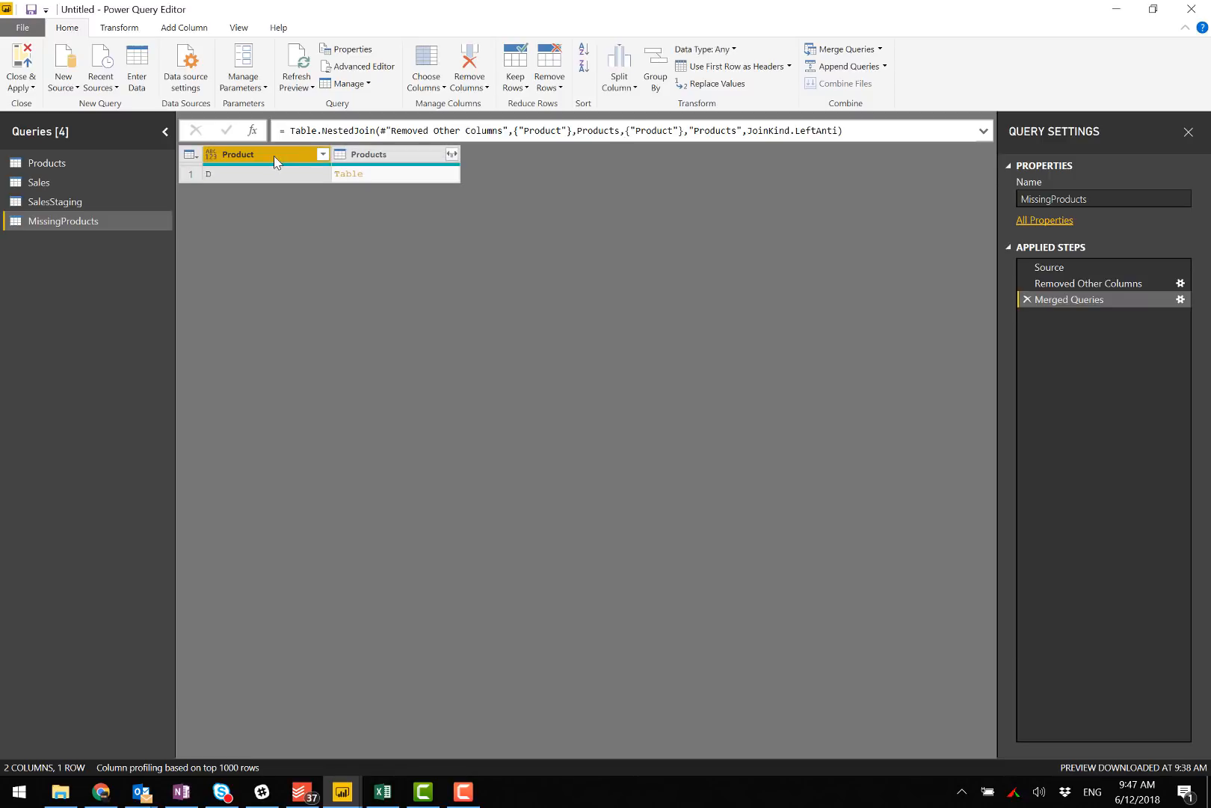
{"action": "mouse_move", "coordinate": [292, 161]}
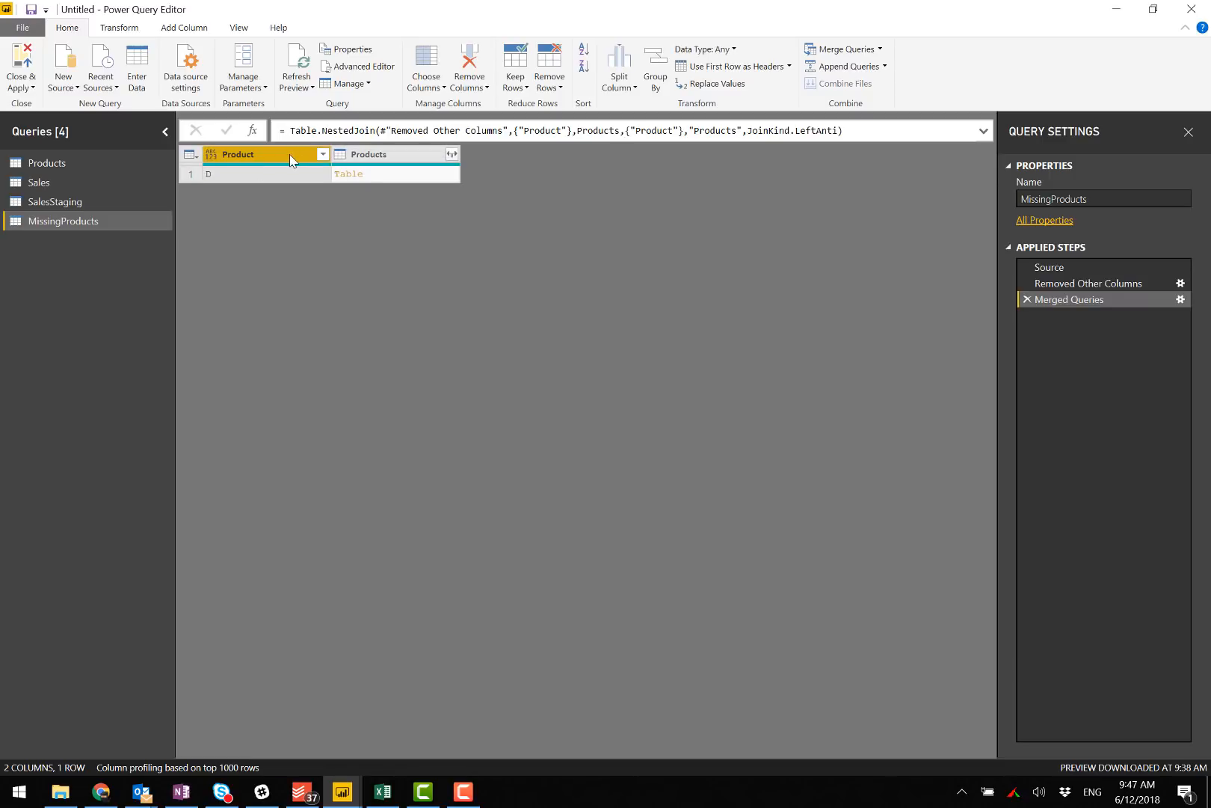
{"action": "right_click", "coordinate": [266, 155]}
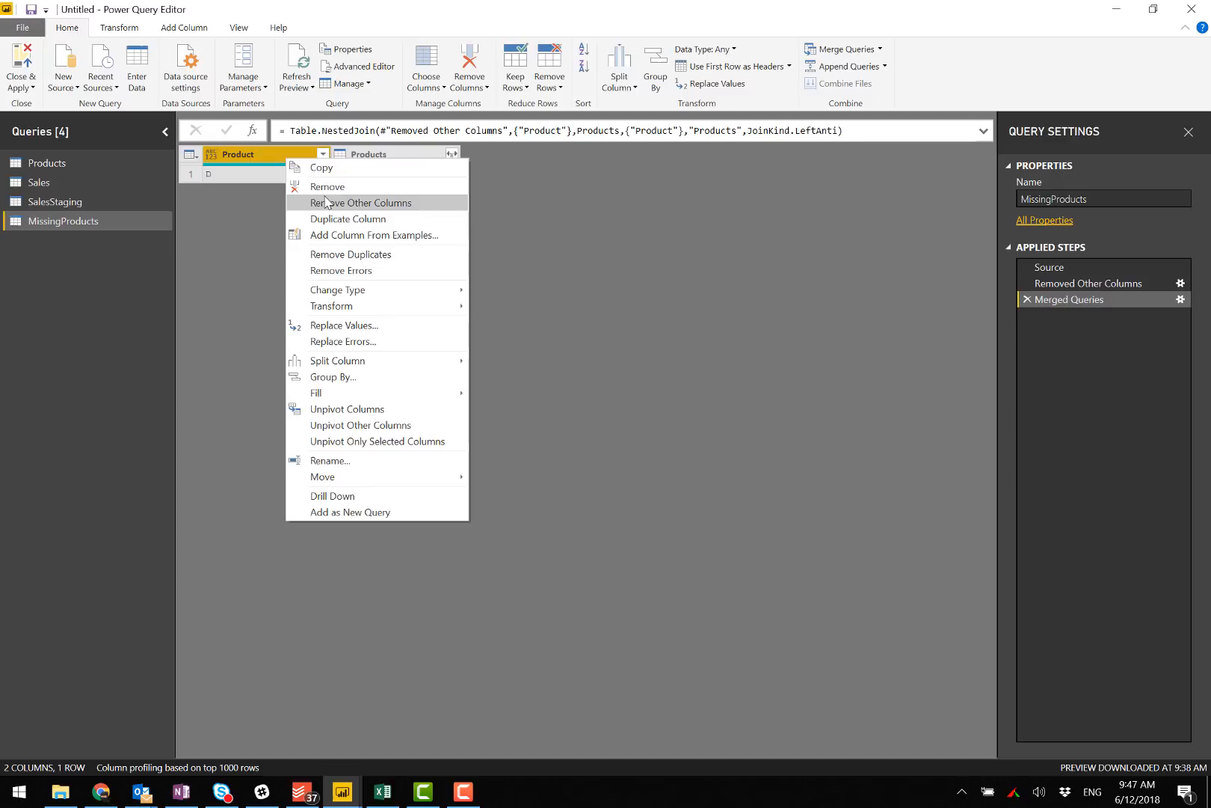
{"action": "left_click", "coordinate": [358, 202]}
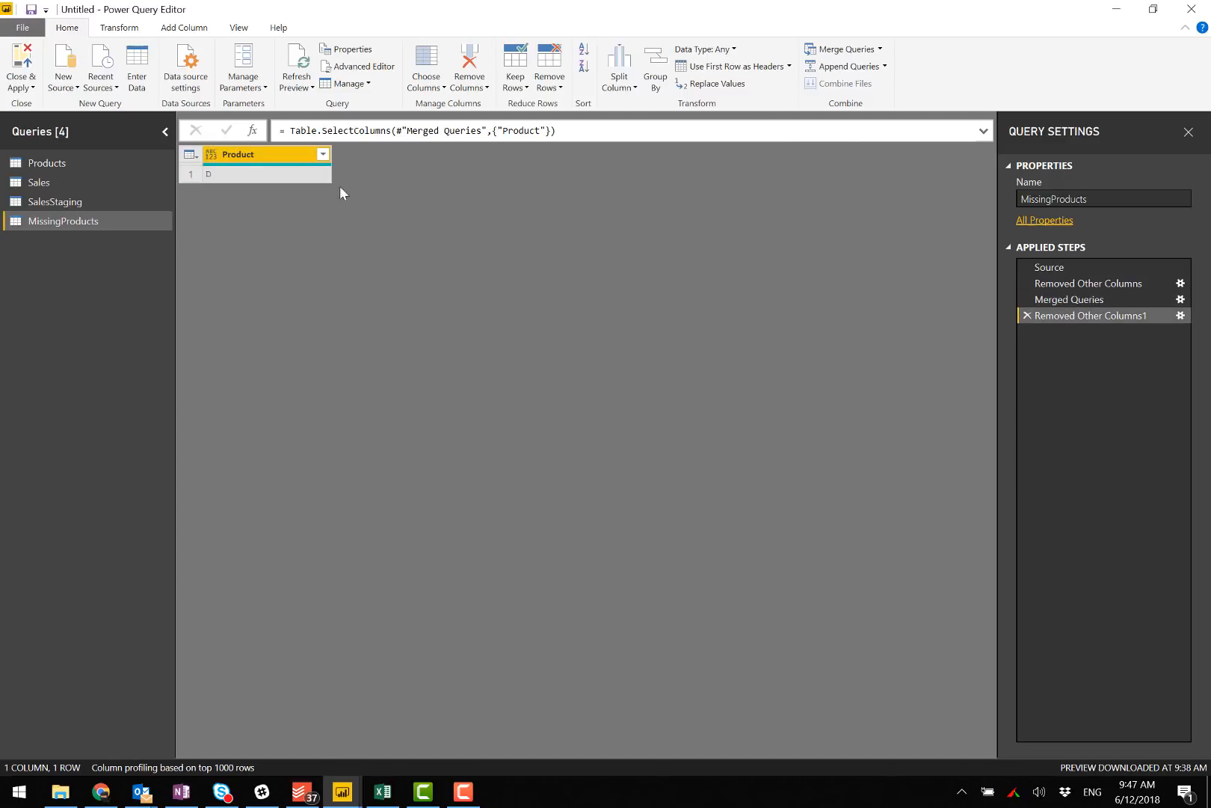
{"action": "mouse_move", "coordinate": [374, 172]}
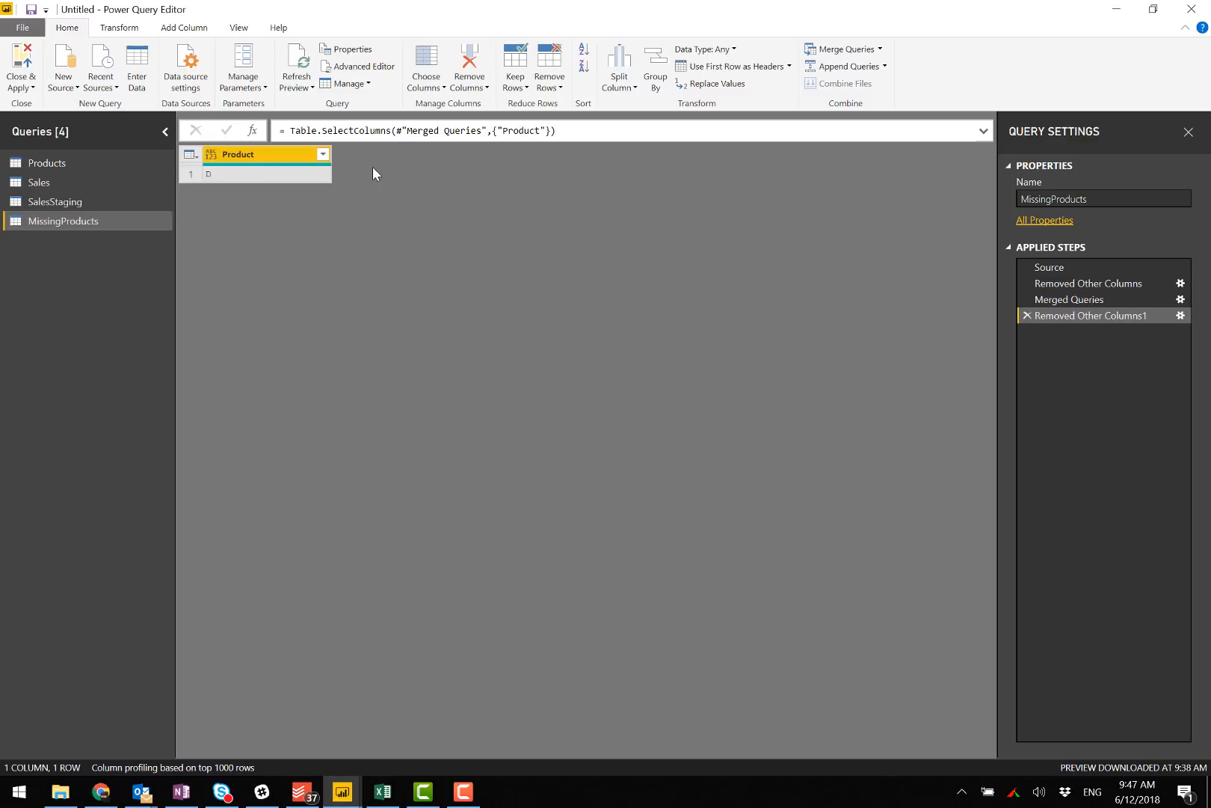
{"action": "mouse_move", "coordinate": [79, 181]}
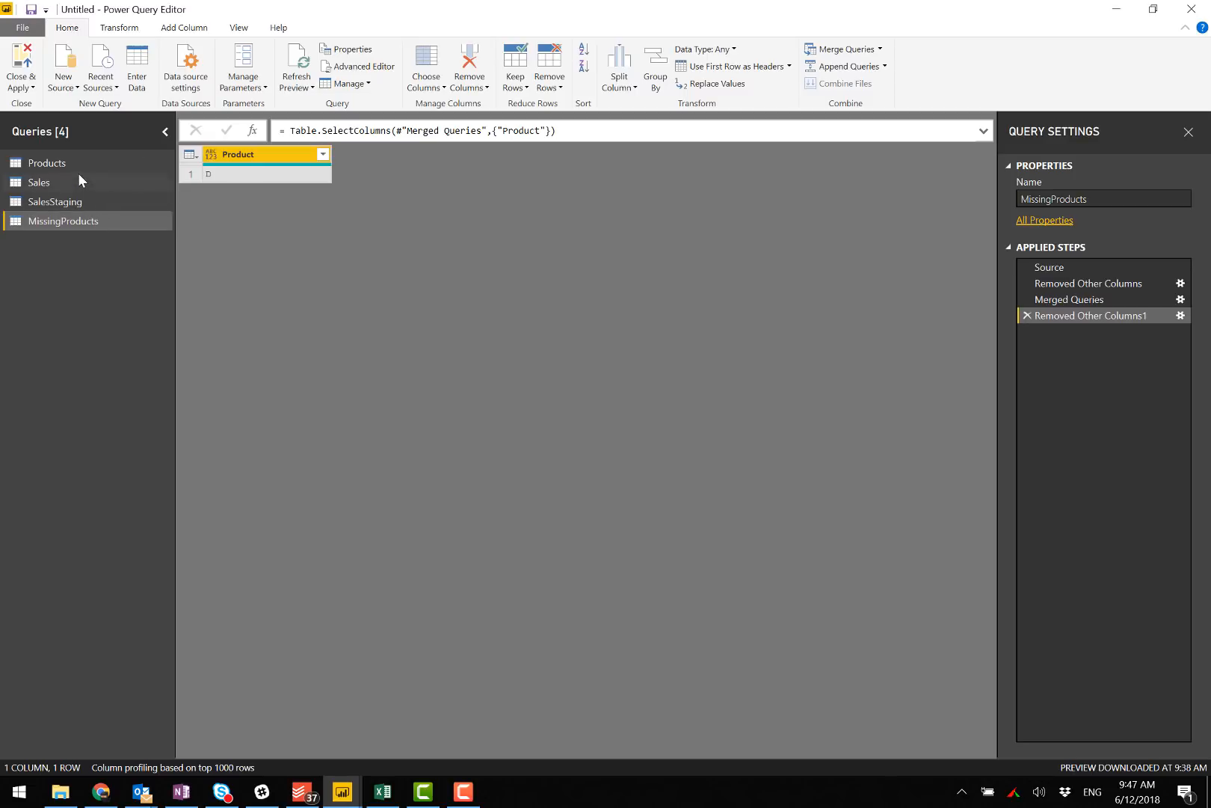
{"action": "left_click", "coordinate": [47, 162]}
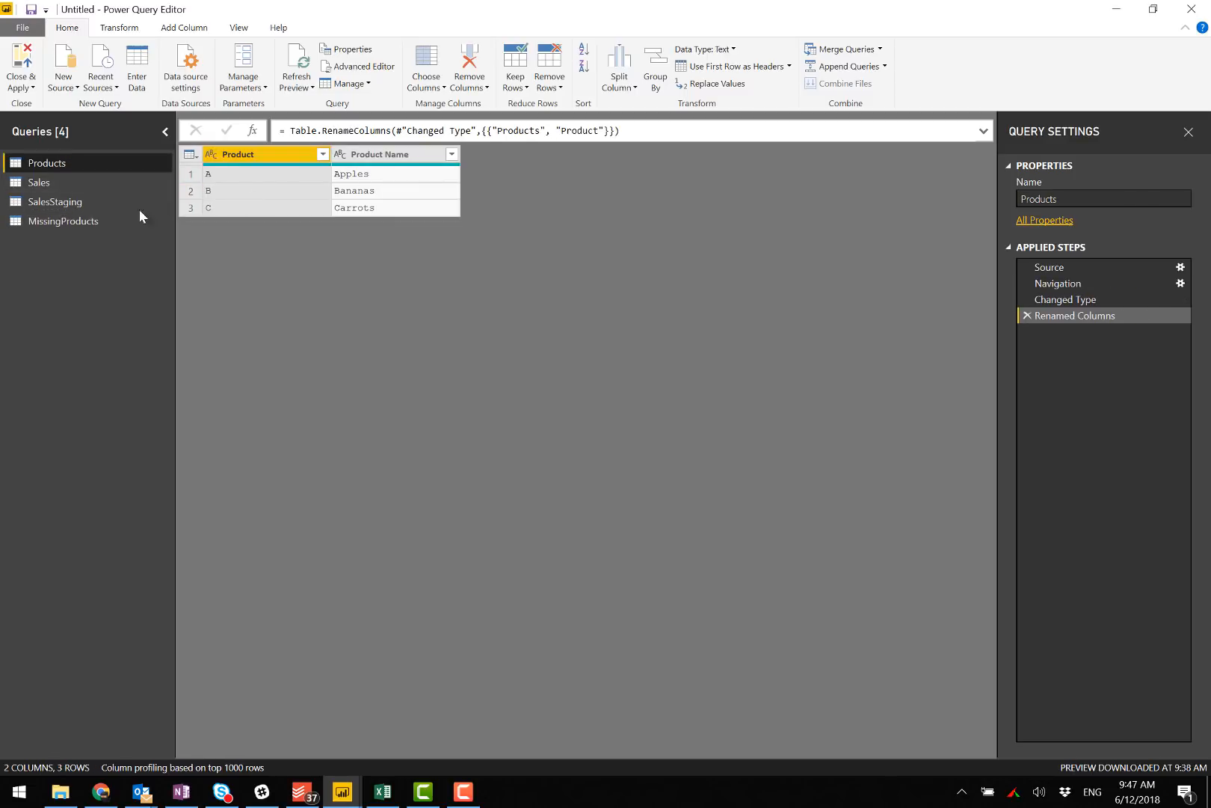
Add a custom Product Name column to MissingProducts with the formula "Unknown".
{"action": "left_click", "coordinate": [64, 221]}
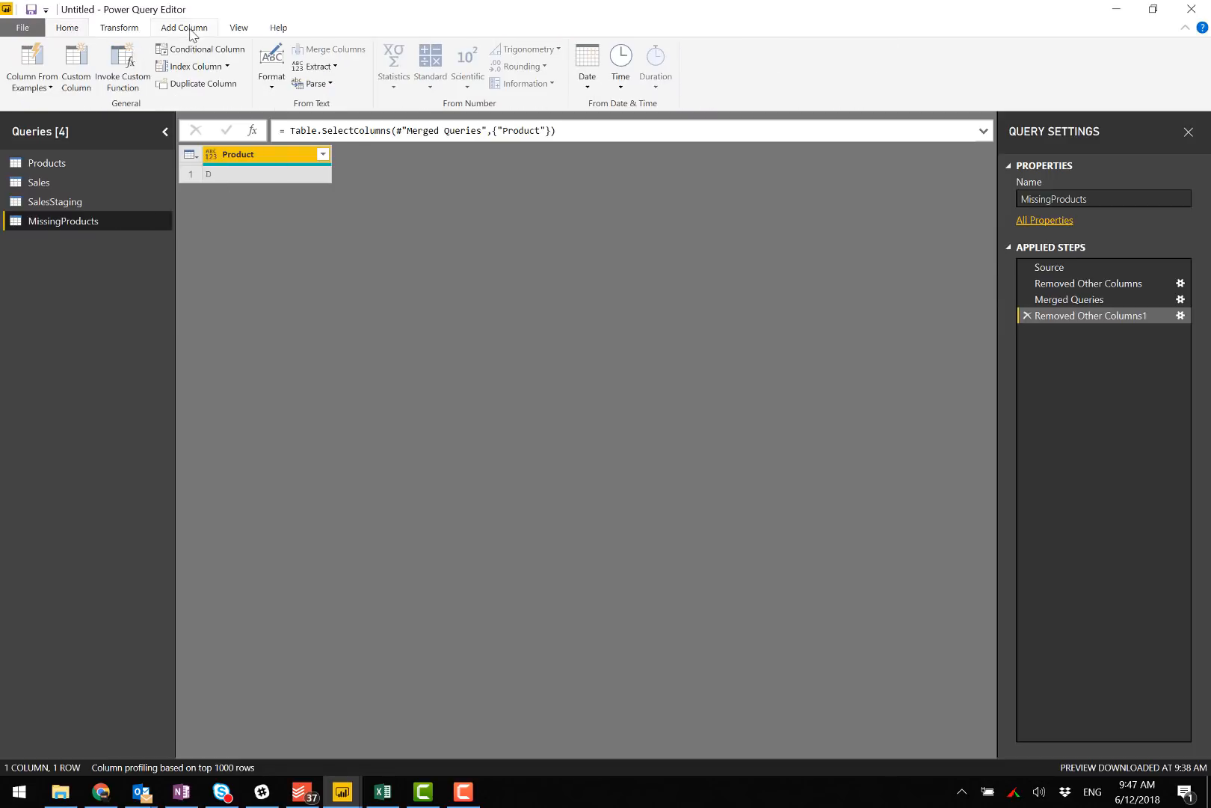
{"action": "left_click", "coordinate": [74, 66]}
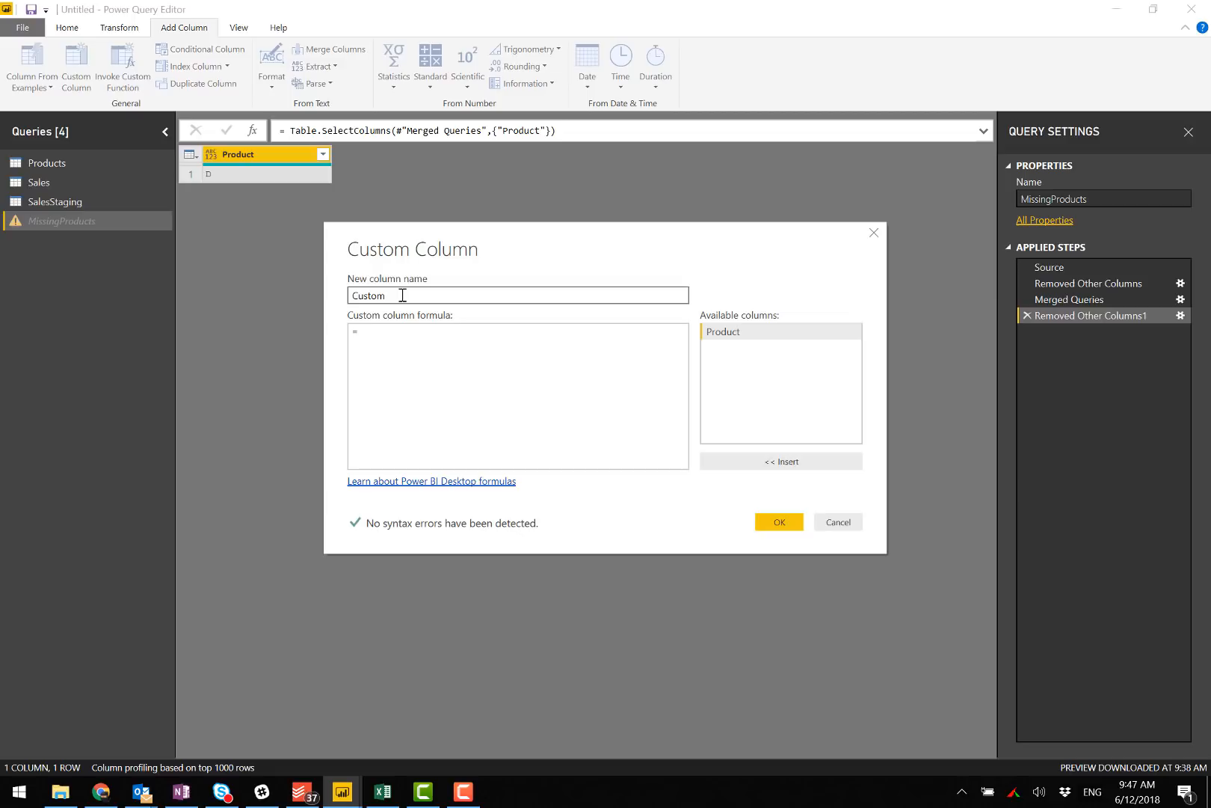
{"action": "type", "text": "Product Name"}
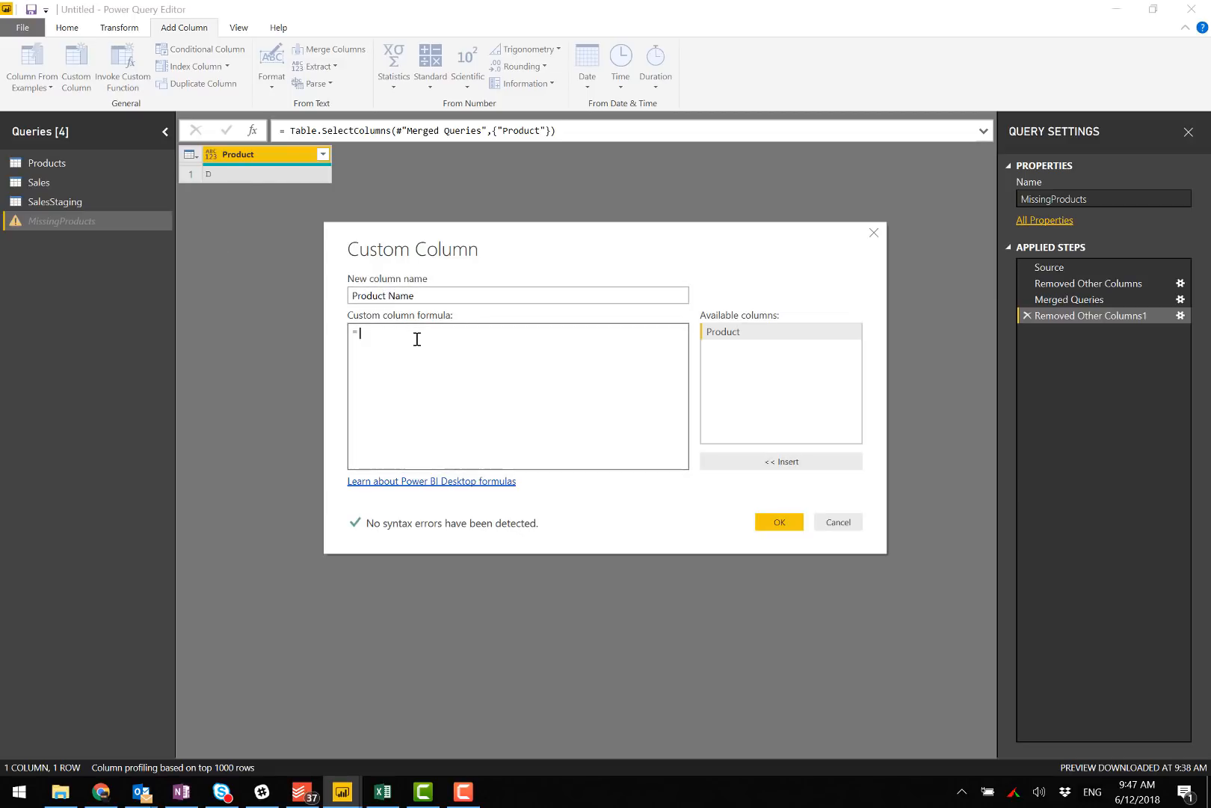
{"action": "type", "text": "\"Un"}
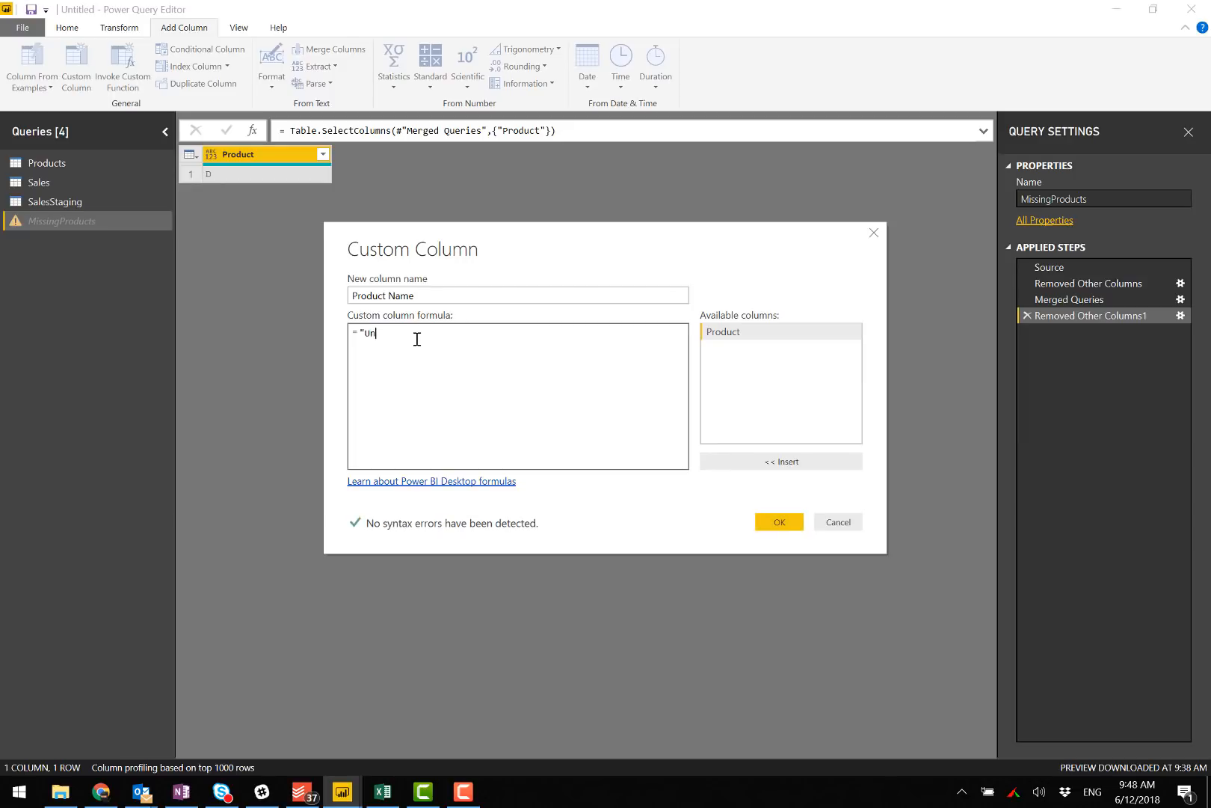
{"action": "type", "text": "known\""}
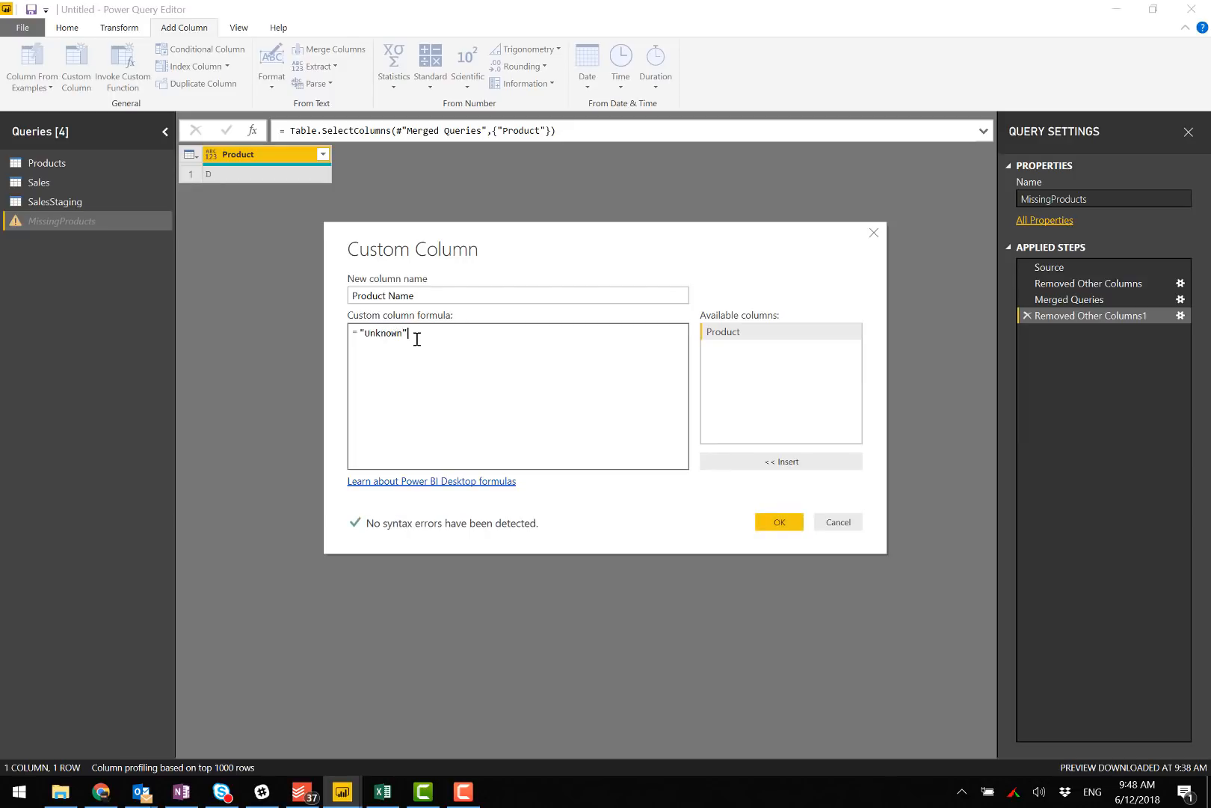
{"action": "left_click", "coordinate": [777, 527]}
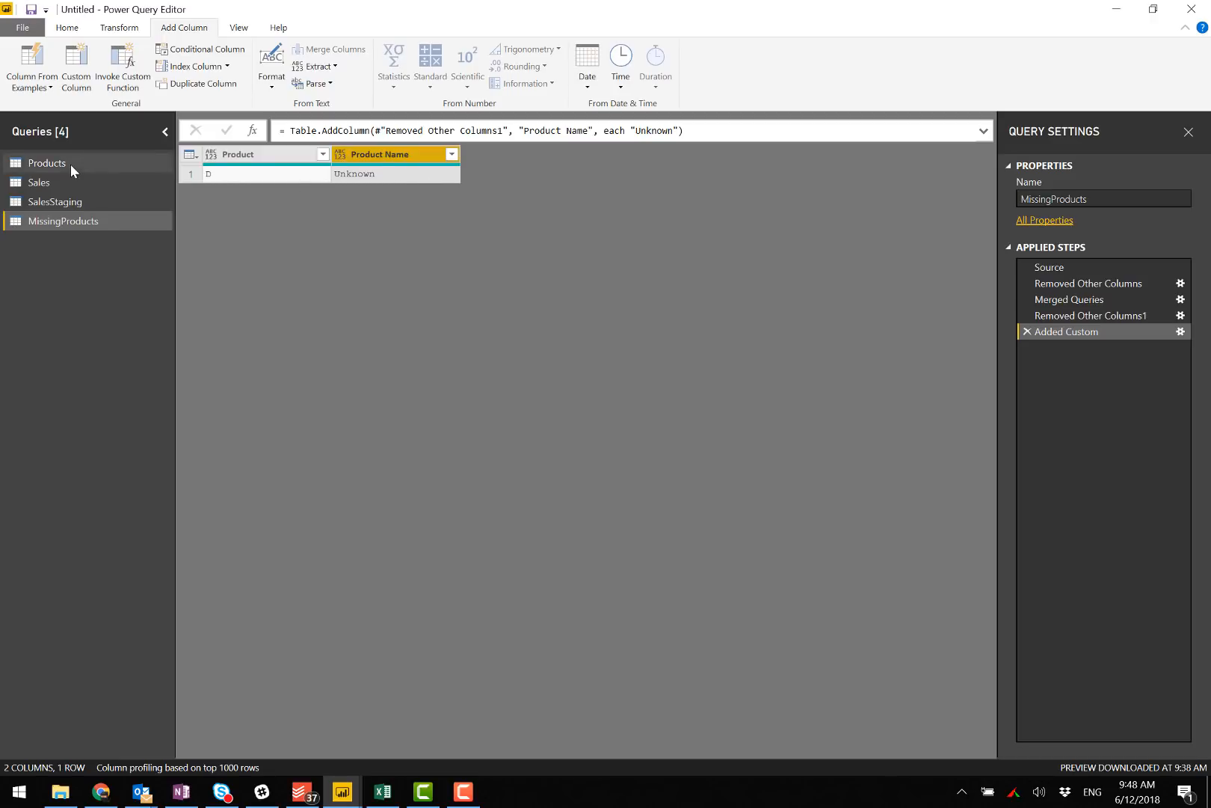
Extract the earlier Products steps into a ProductsStaging query and view query dependencies.
{"action": "left_click", "coordinate": [47, 162]}
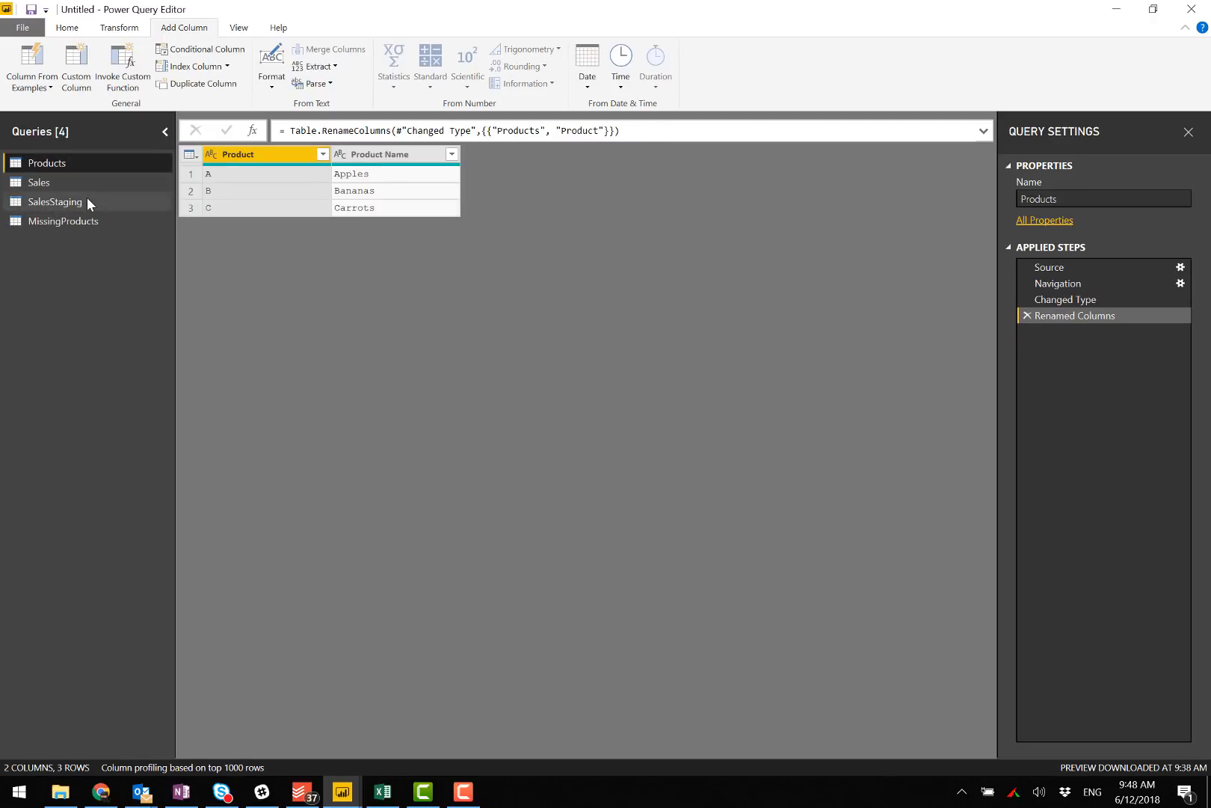
{"action": "mouse_move", "coordinate": [51, 163]}
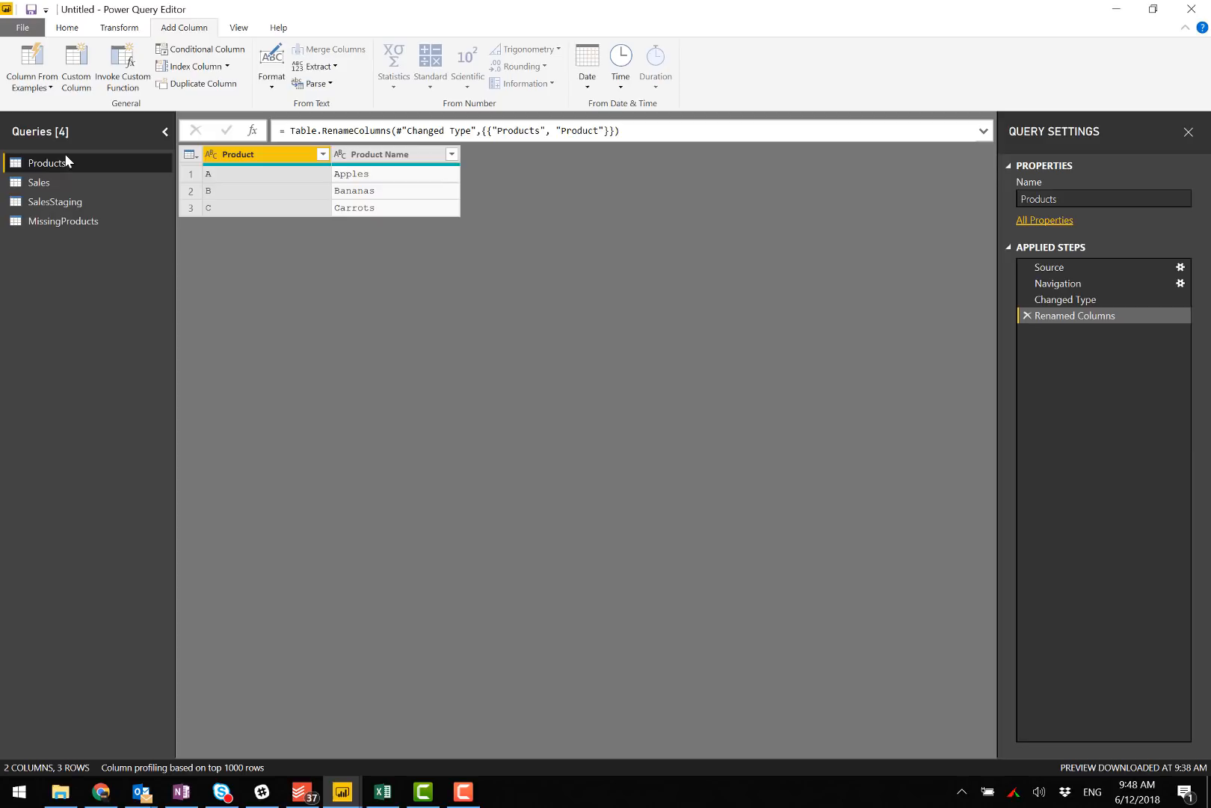
{"action": "mouse_move", "coordinate": [249, 260]}
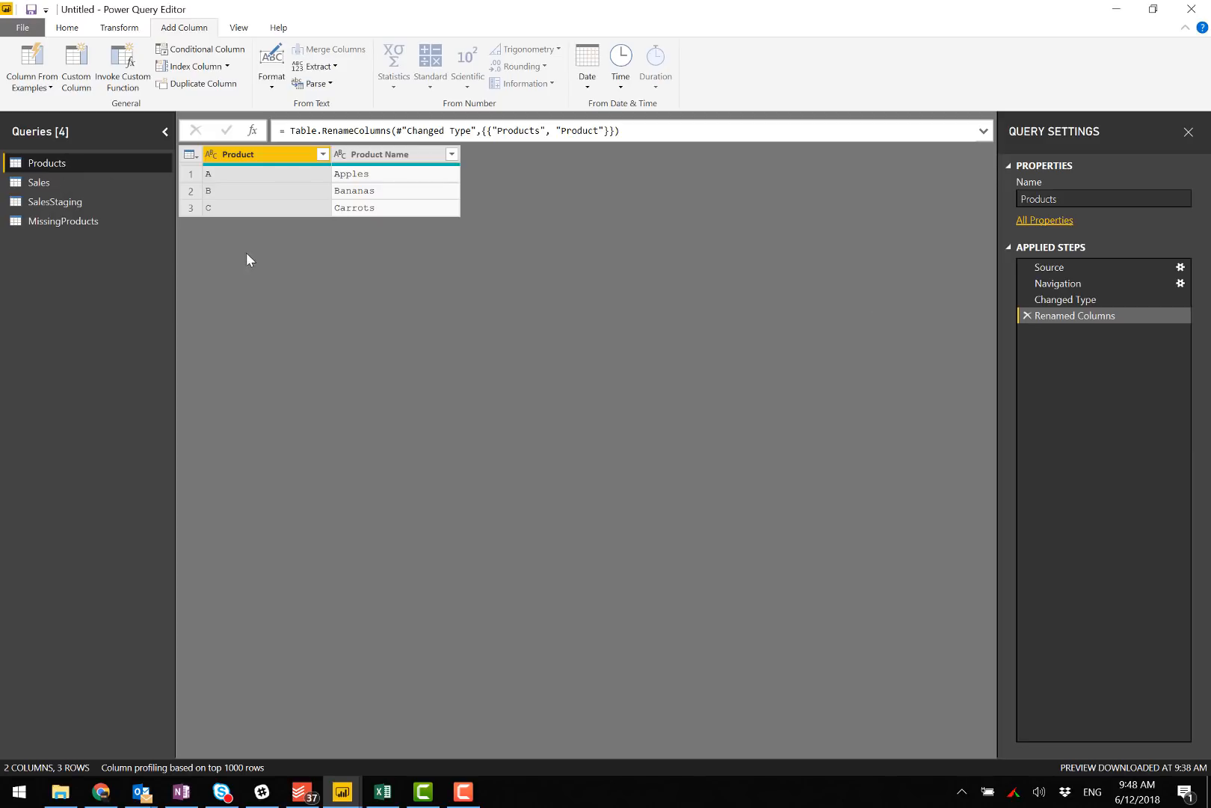
{"action": "mouse_move", "coordinate": [79, 163]}
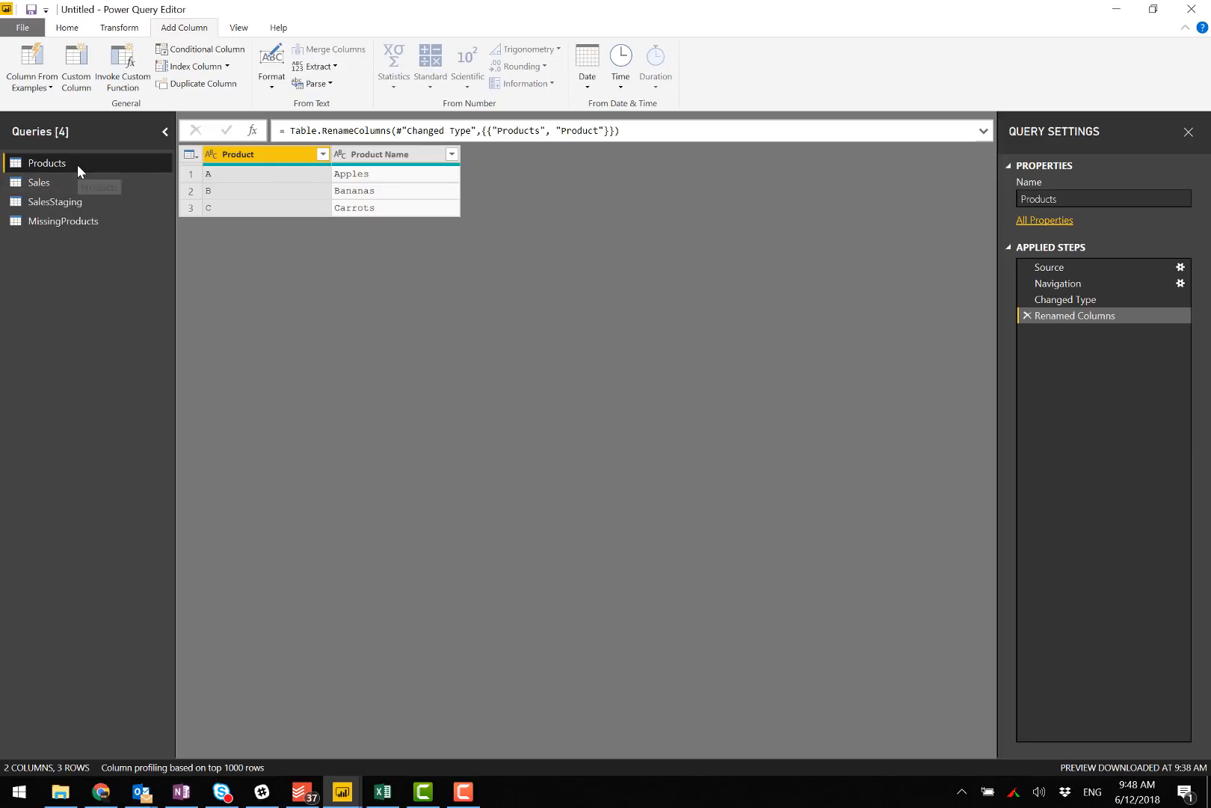
{"action": "right_click", "coordinate": [1076, 316]}
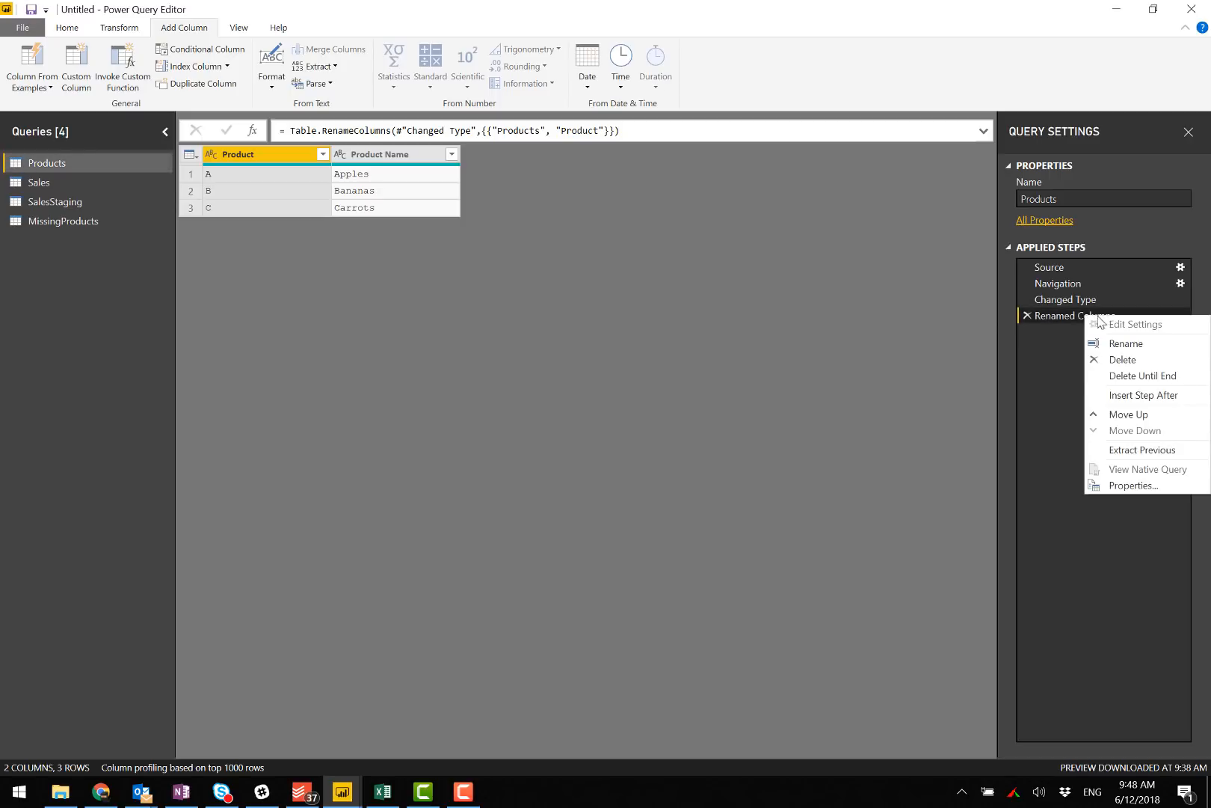
{"action": "mouse_move", "coordinate": [1142, 450]}
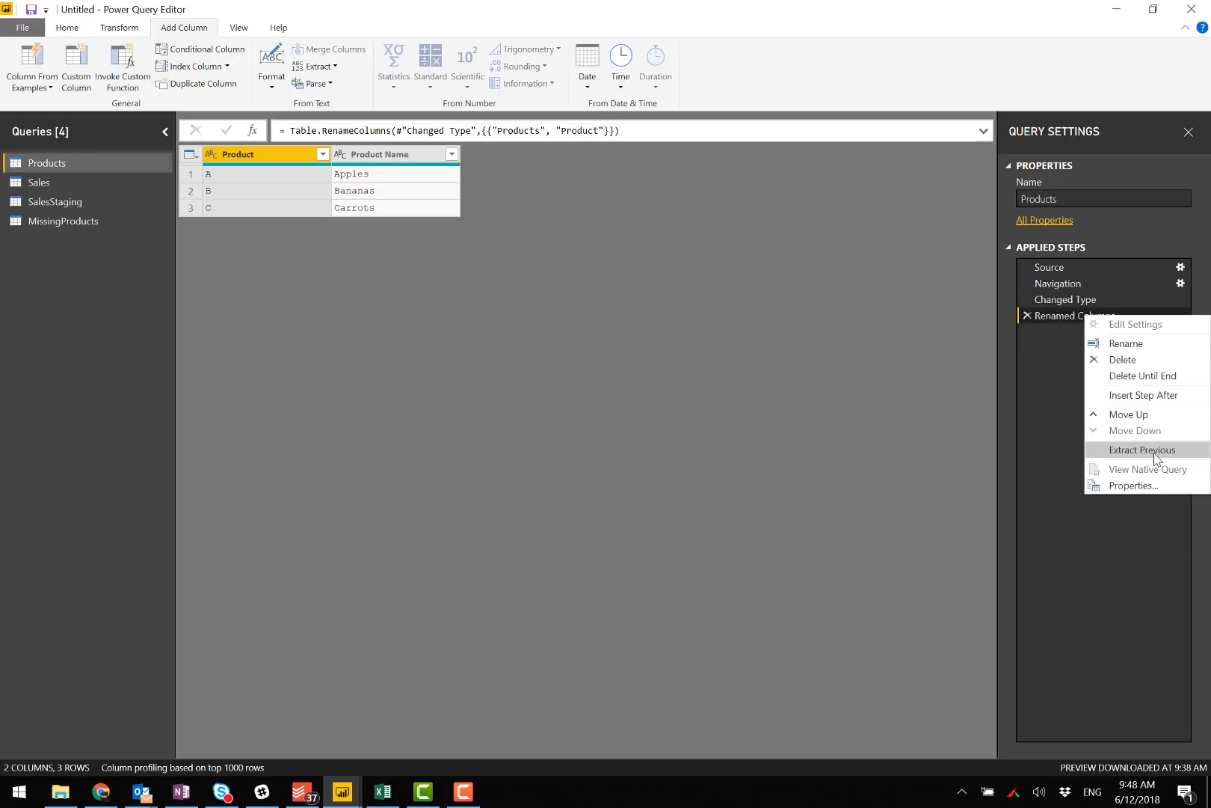
{"action": "left_click", "coordinate": [1144, 449]}
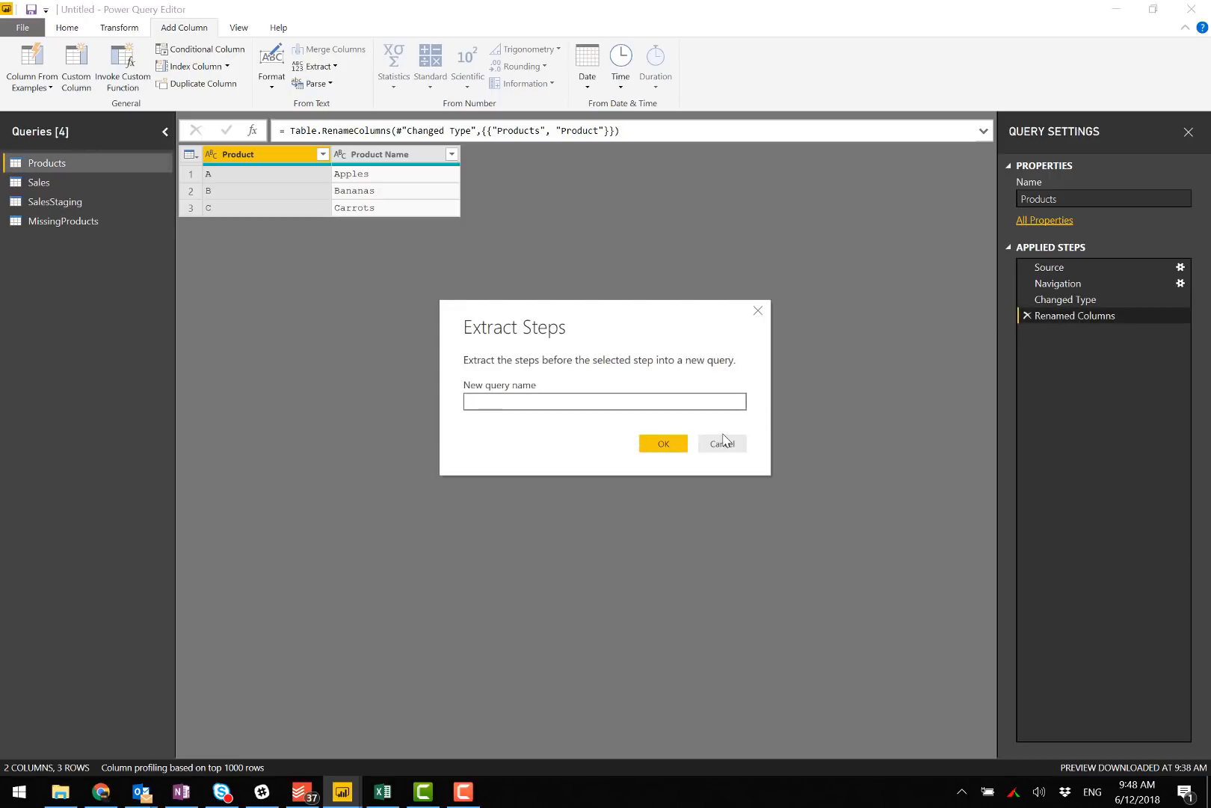
{"action": "type", "text": "Prod"}
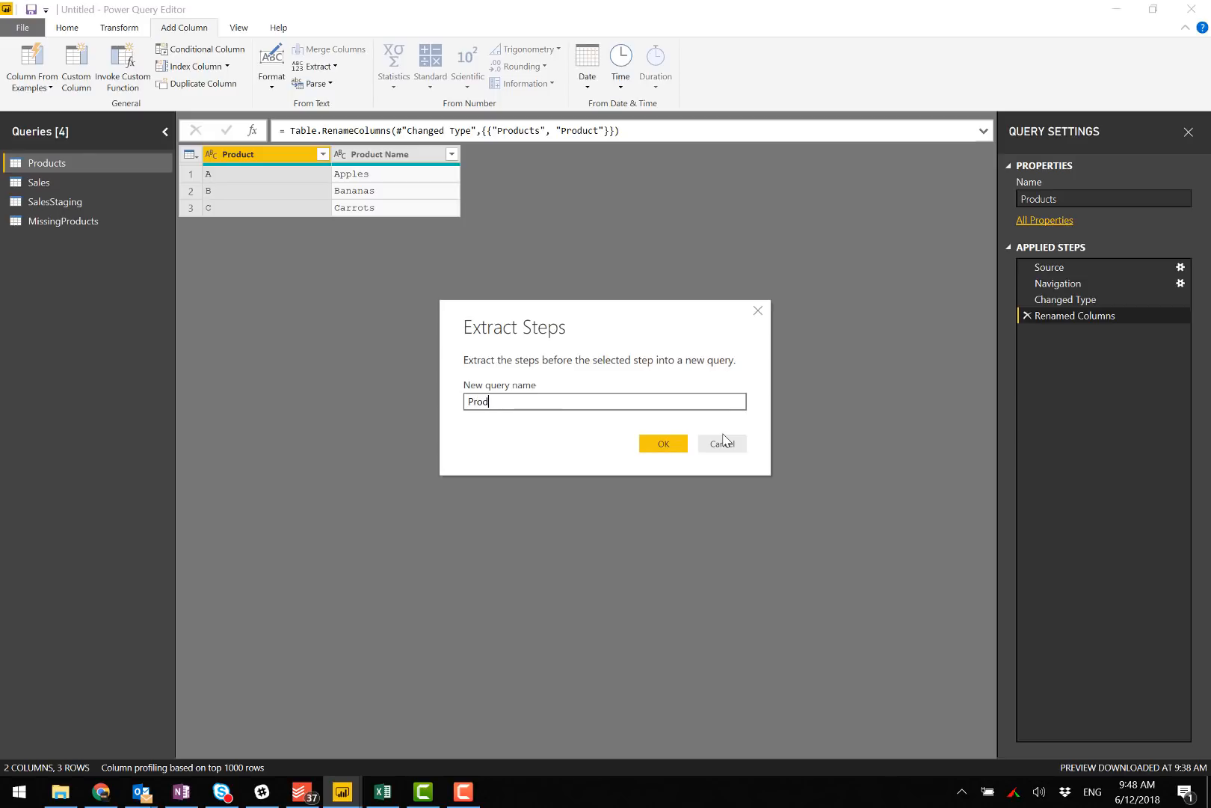
{"action": "type", "text": "ProductsSt"}
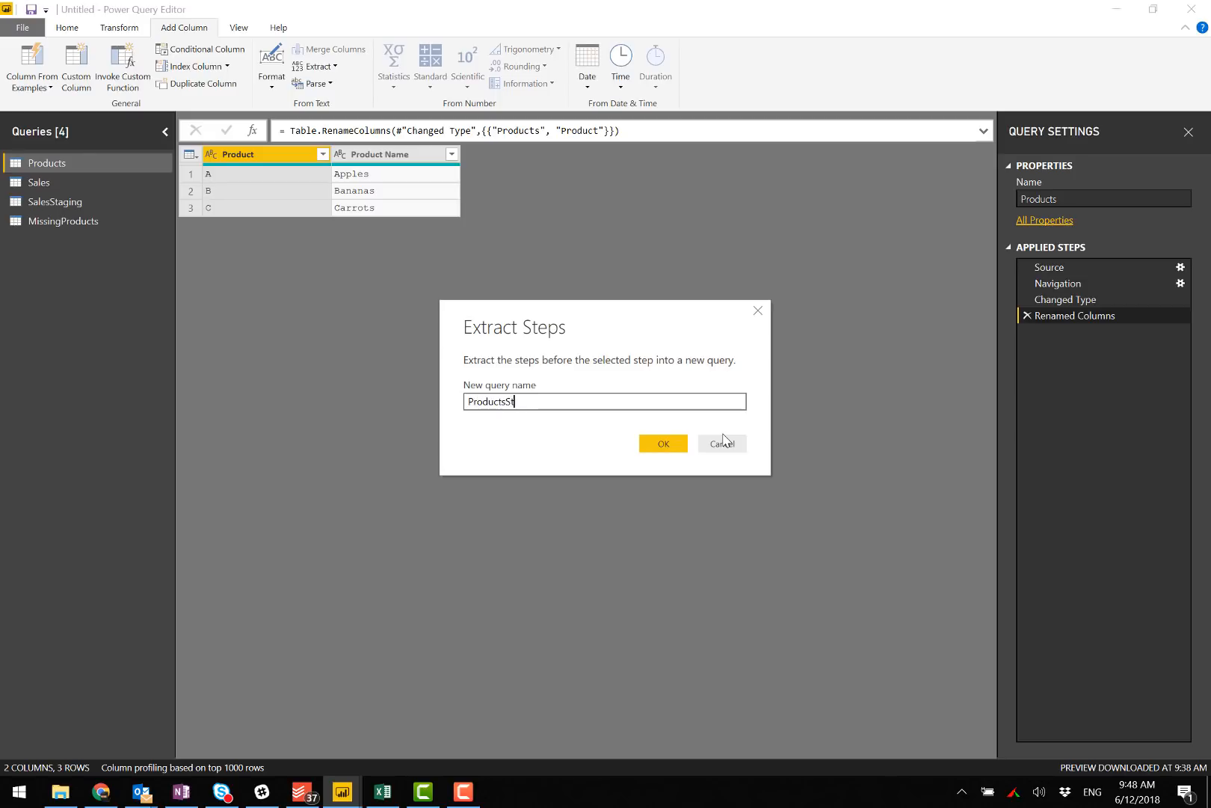
{"action": "left_click", "coordinate": [662, 443]}
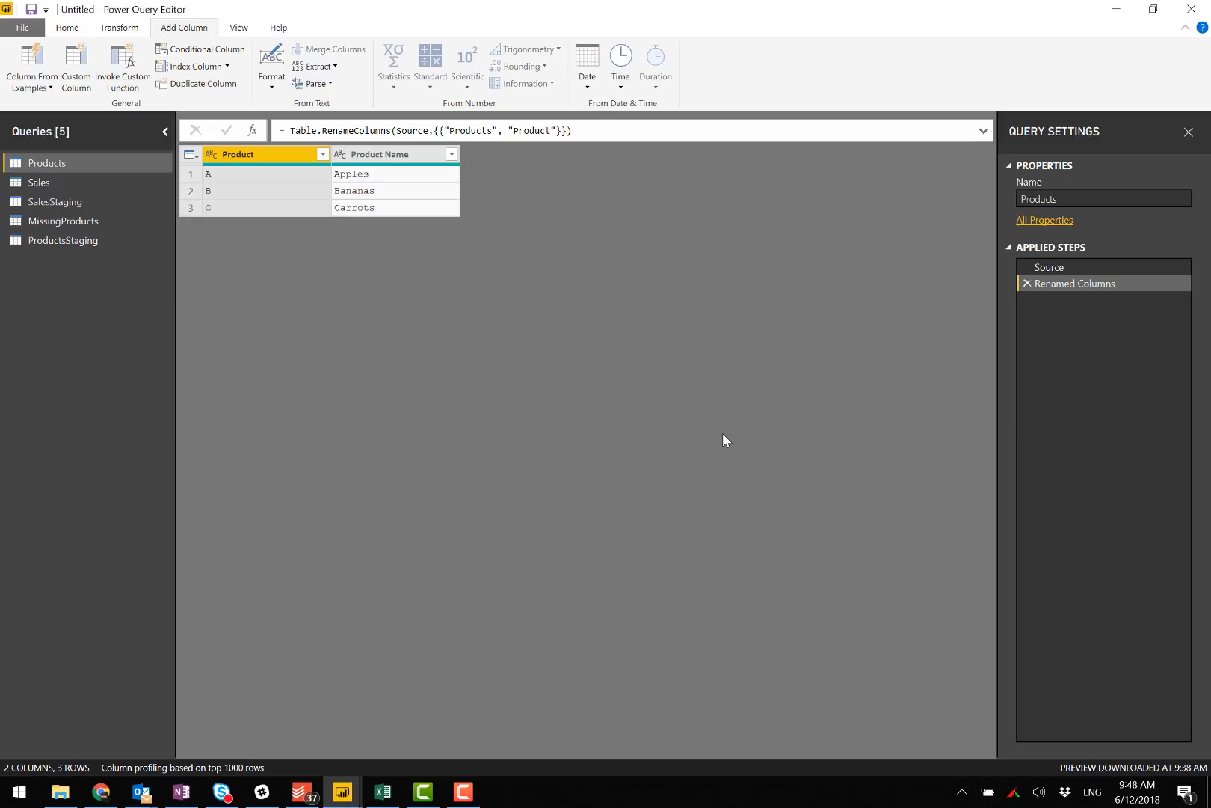
{"action": "left_click", "coordinate": [238, 27]}
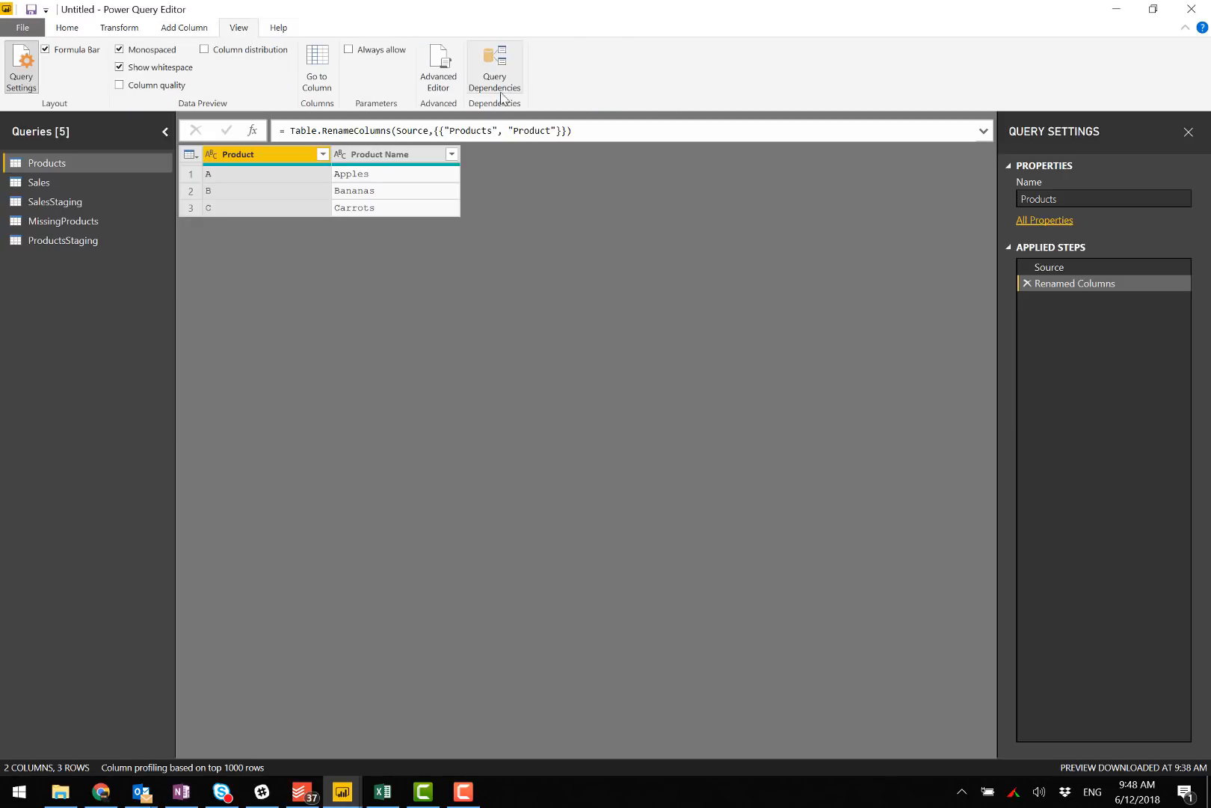
{"action": "left_click", "coordinate": [494, 66]}
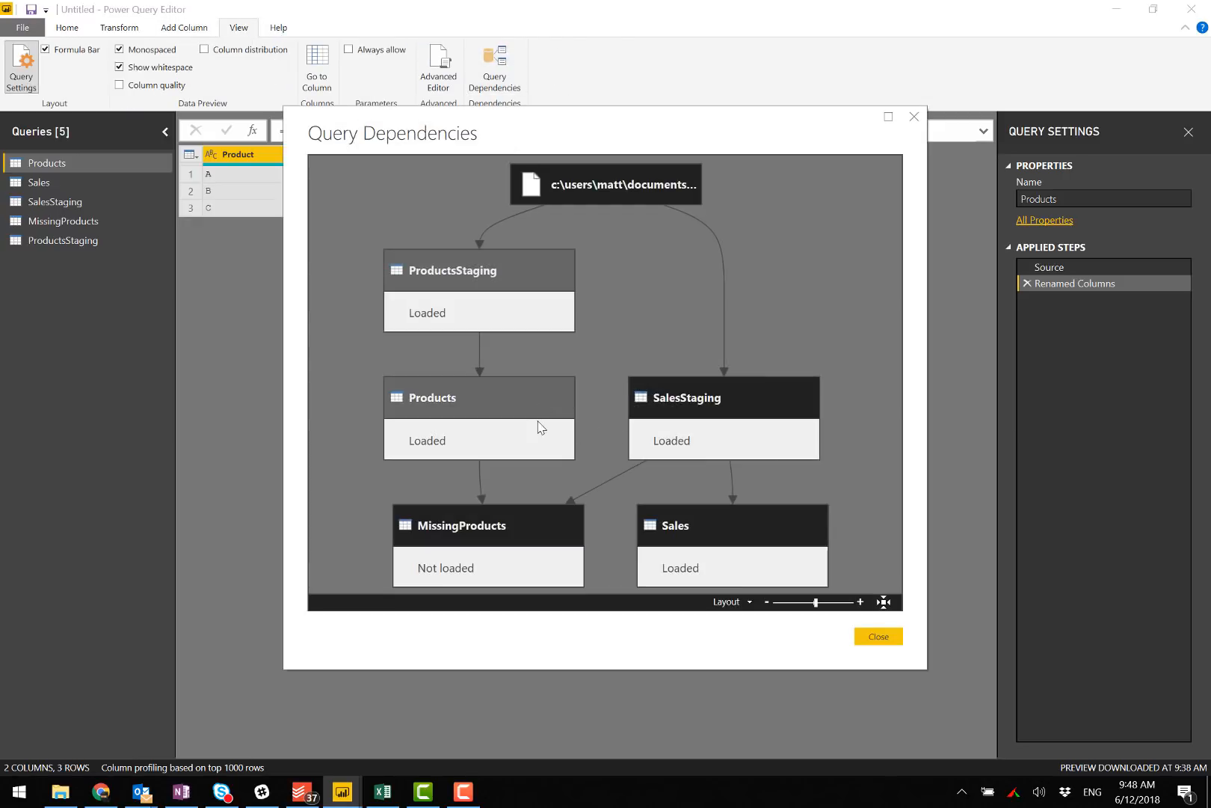
{"action": "mouse_move", "coordinate": [521, 533]}
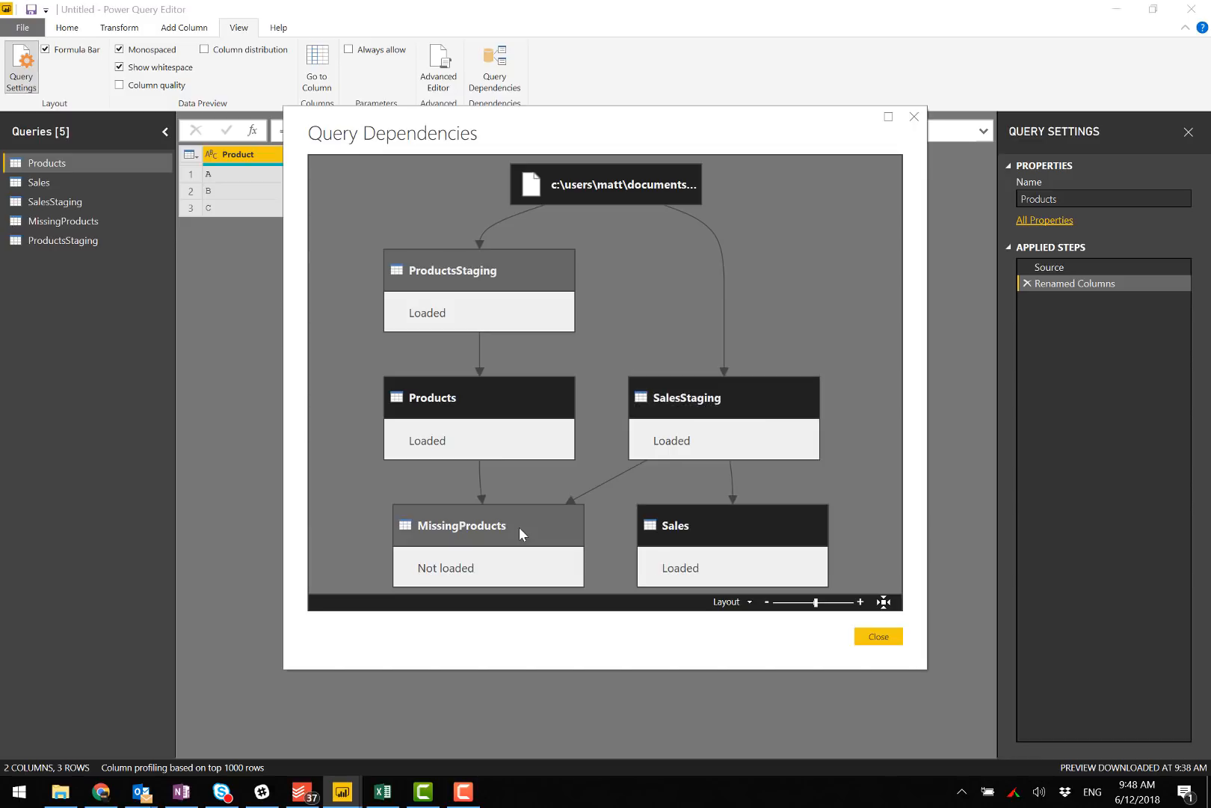
{"action": "mouse_move", "coordinate": [483, 416]}
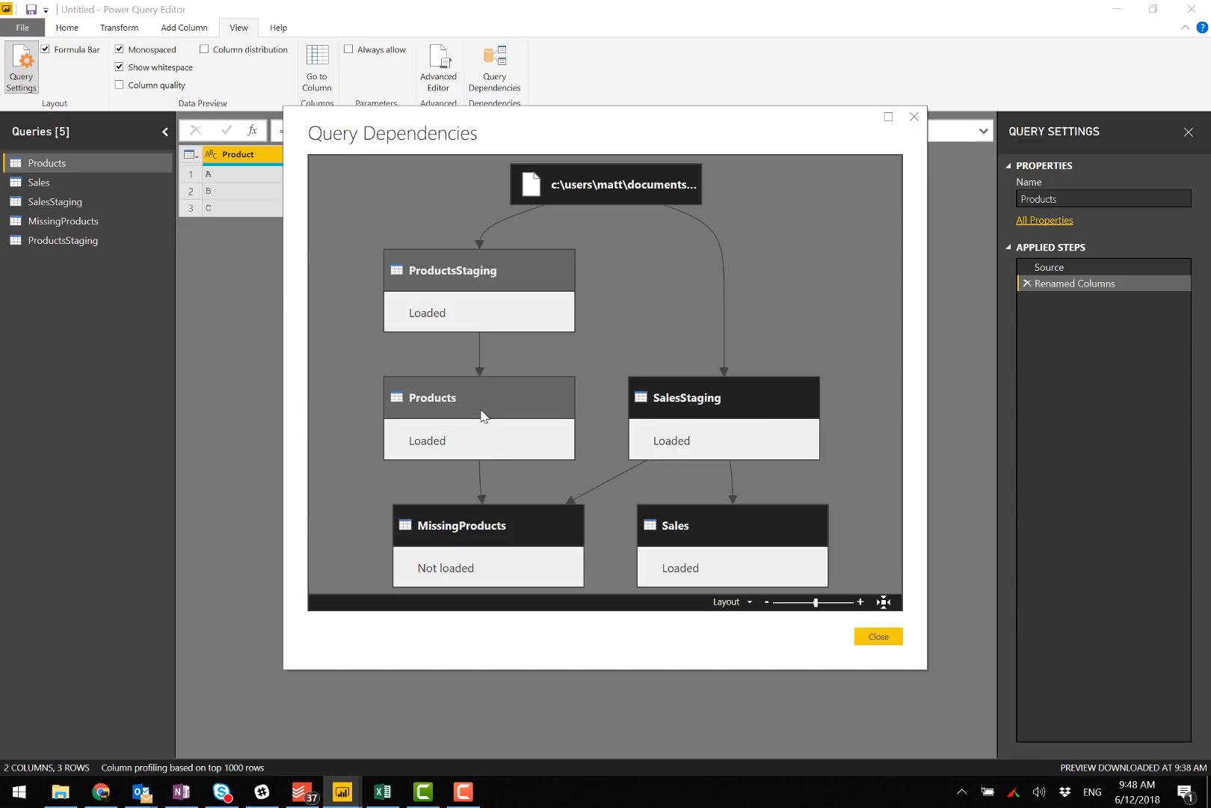
{"action": "mouse_move", "coordinate": [472, 531]}
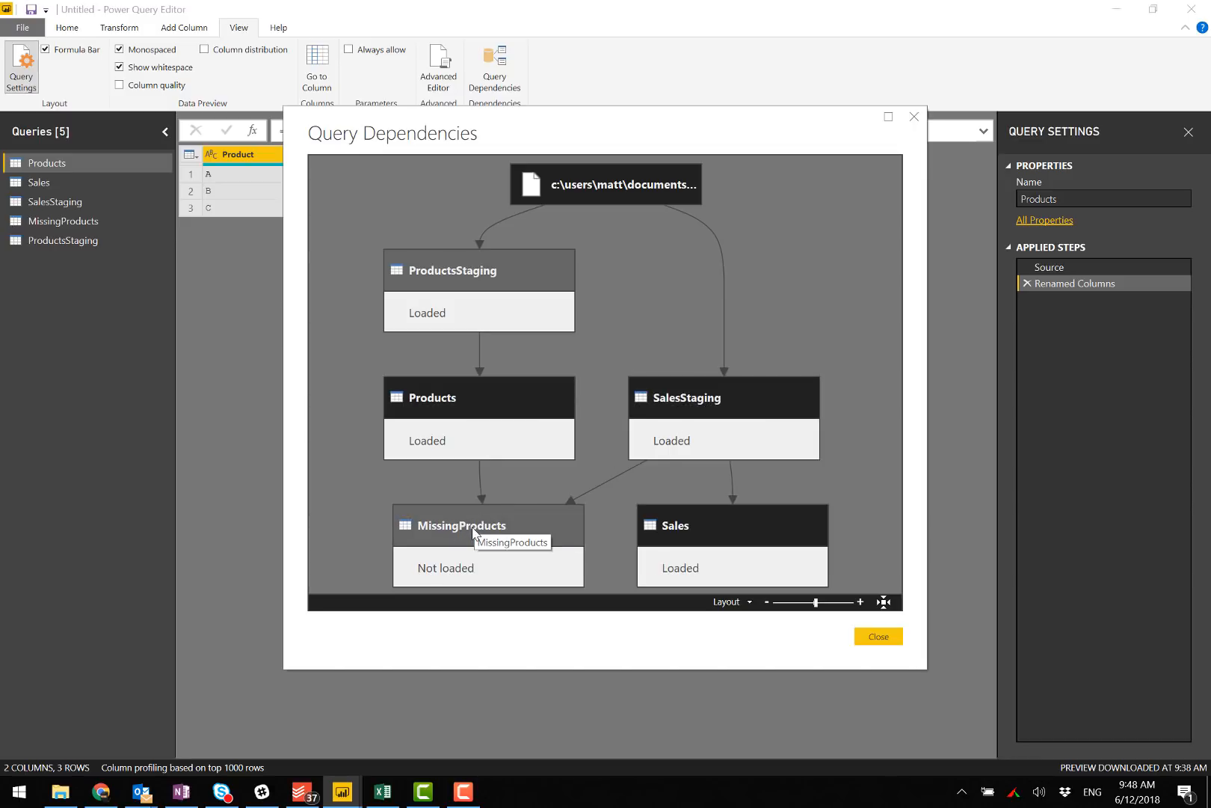
{"action": "mouse_move", "coordinate": [479, 293]}
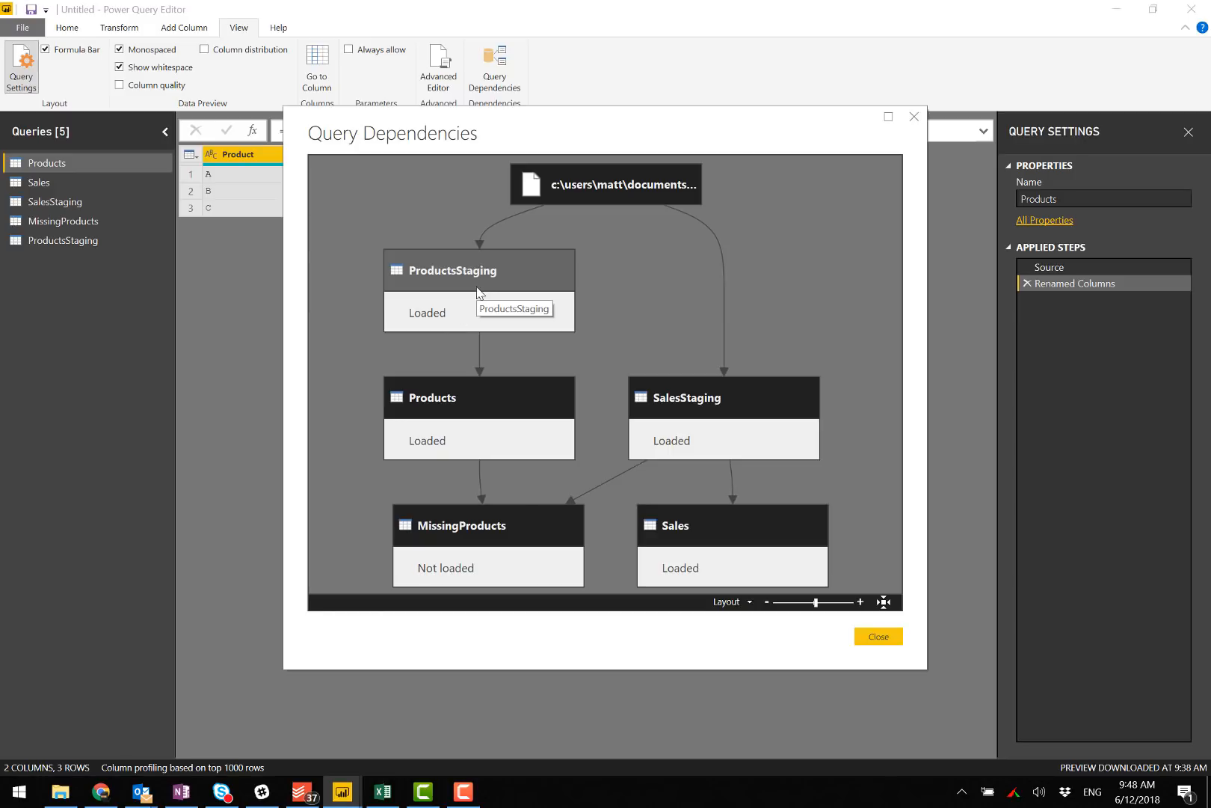
{"action": "mouse_move", "coordinate": [739, 413]}
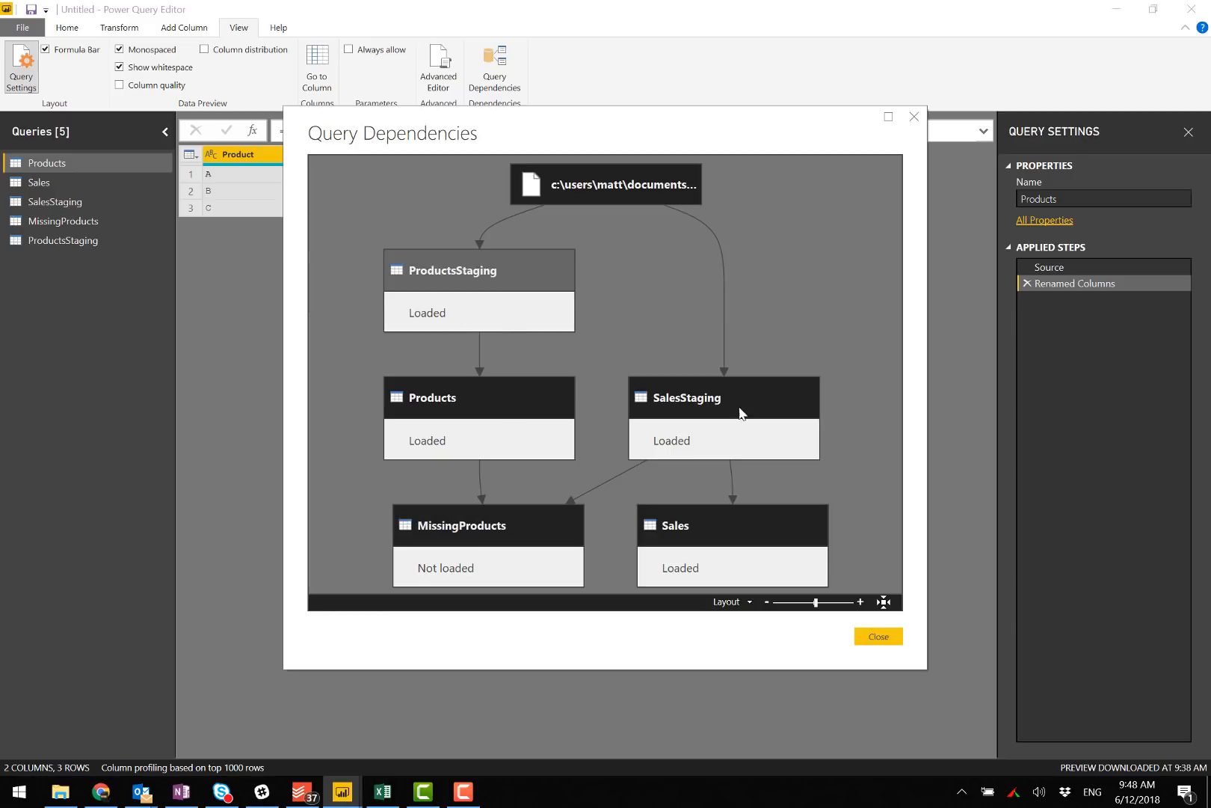
Repoint the MissingProducts merge step to ProductsStaging and check product D still shows Unknown.
{"action": "left_click", "coordinate": [877, 636]}
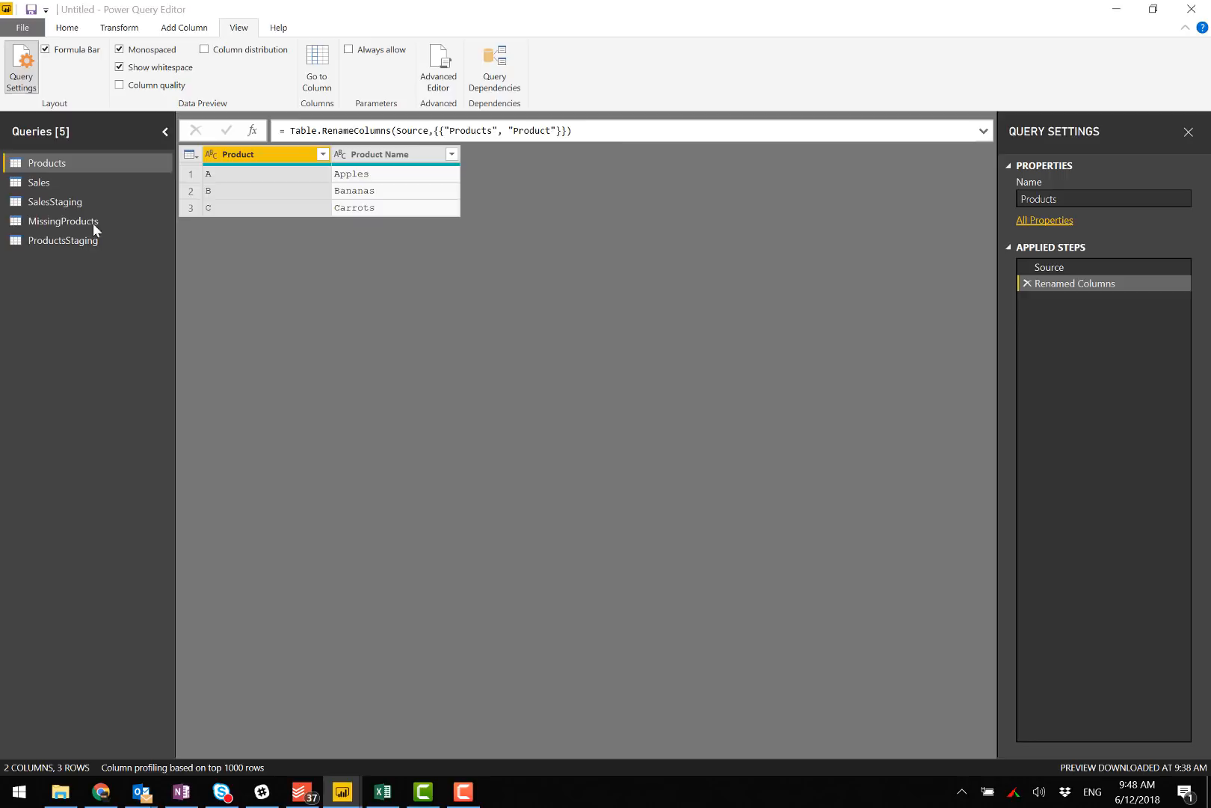
{"action": "left_click", "coordinate": [63, 221]}
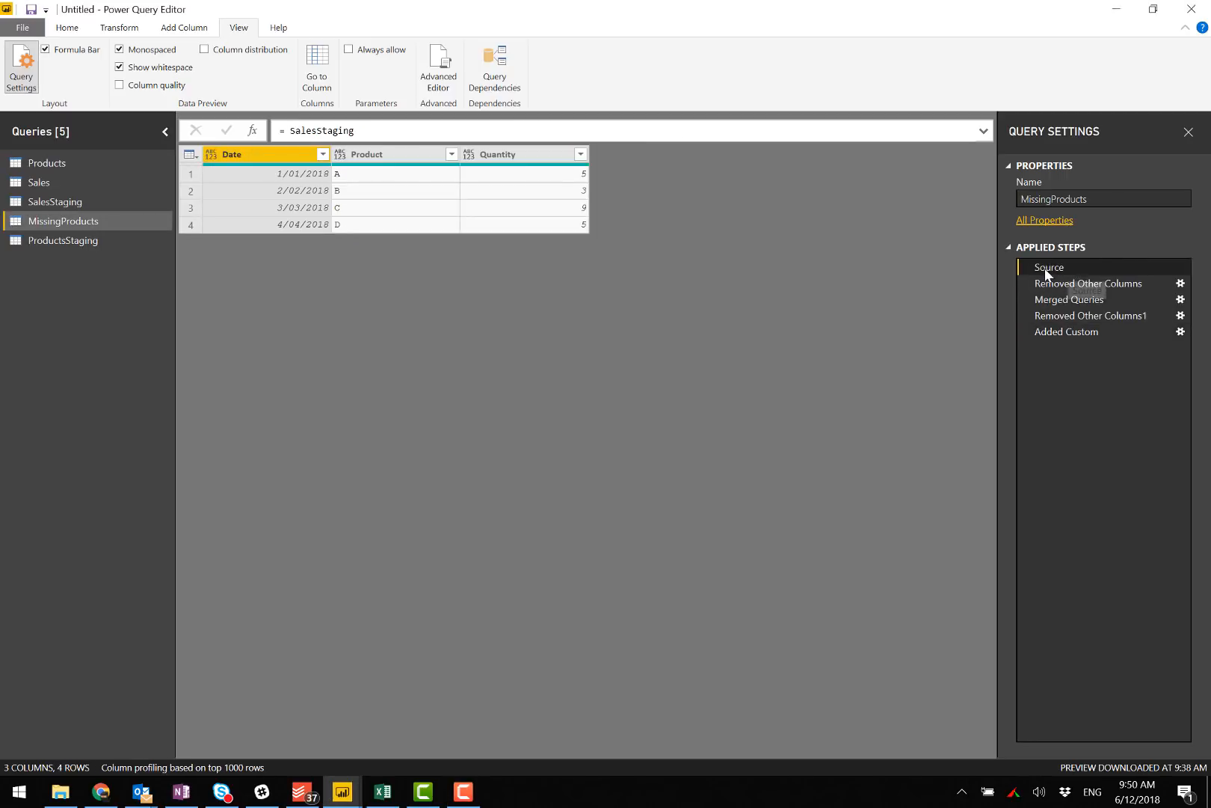
{"action": "left_click", "coordinate": [1070, 299]}
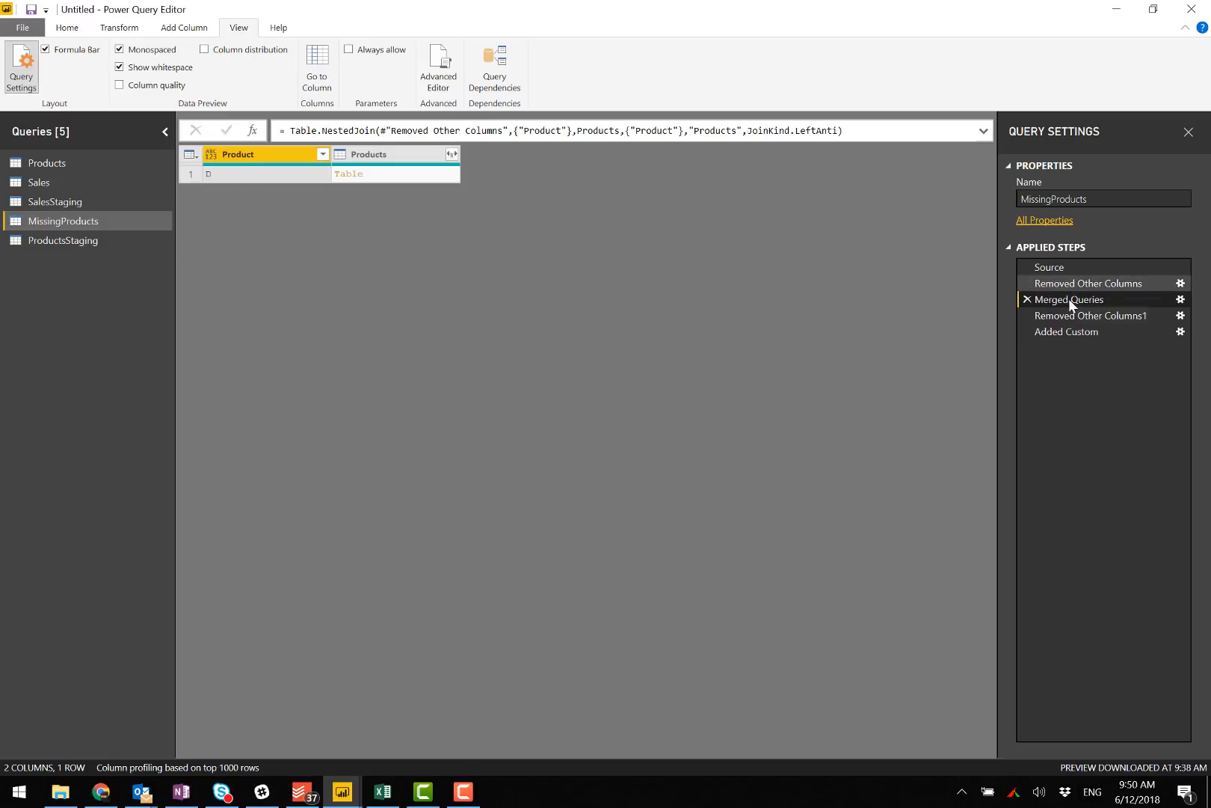
{"action": "left_click", "coordinate": [1181, 300]}
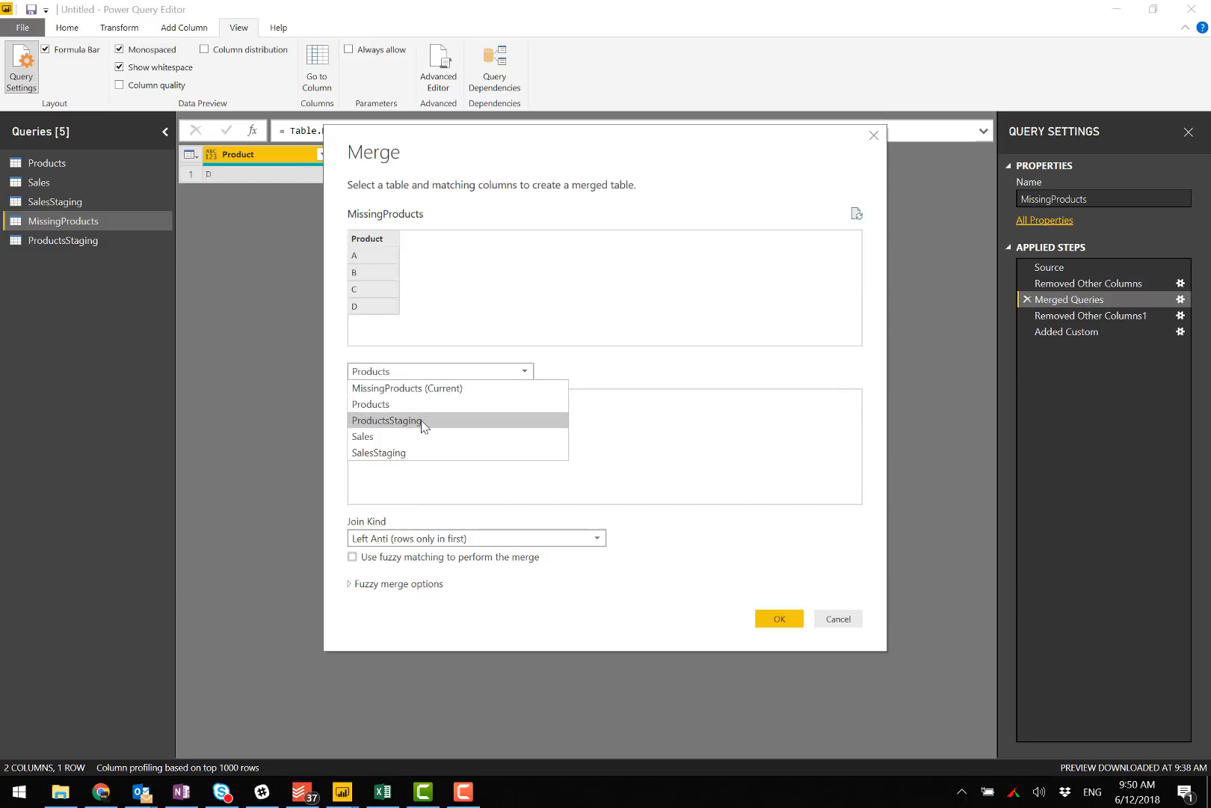
{"action": "left_click", "coordinate": [386, 419]}
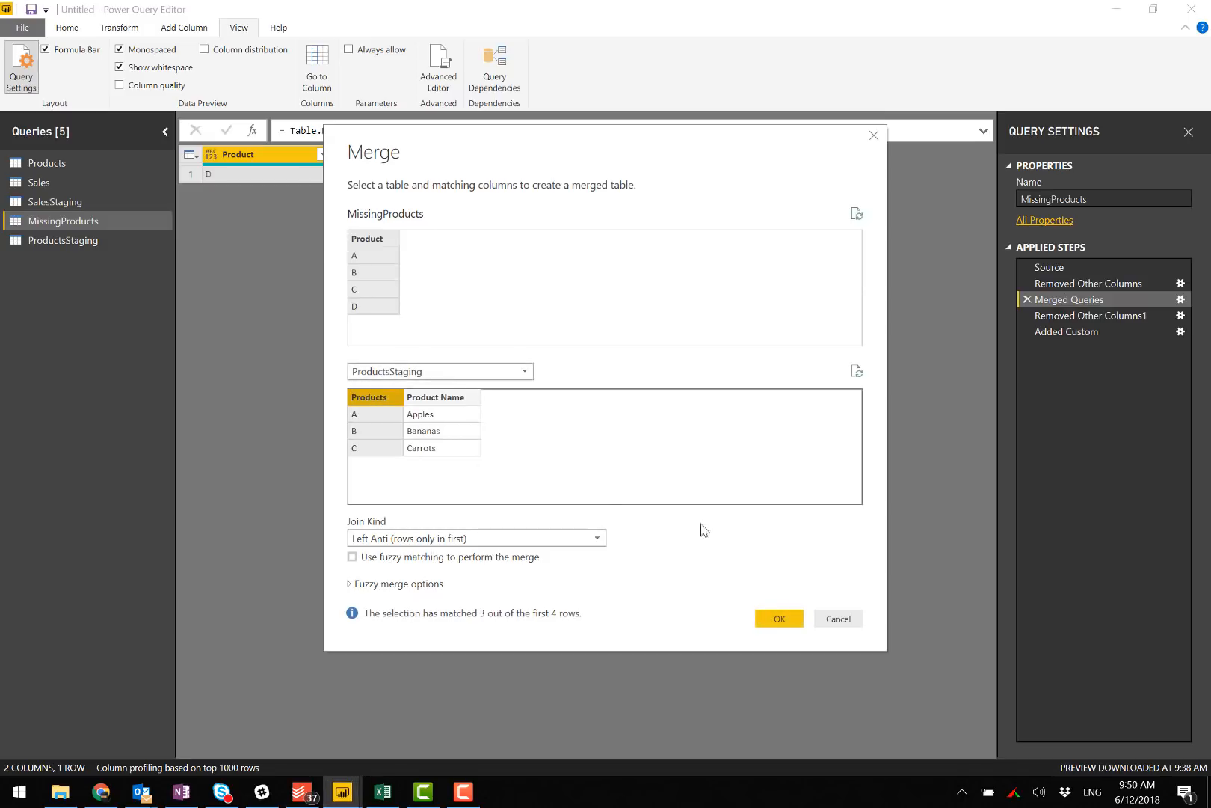
{"action": "left_click", "coordinate": [778, 619]}
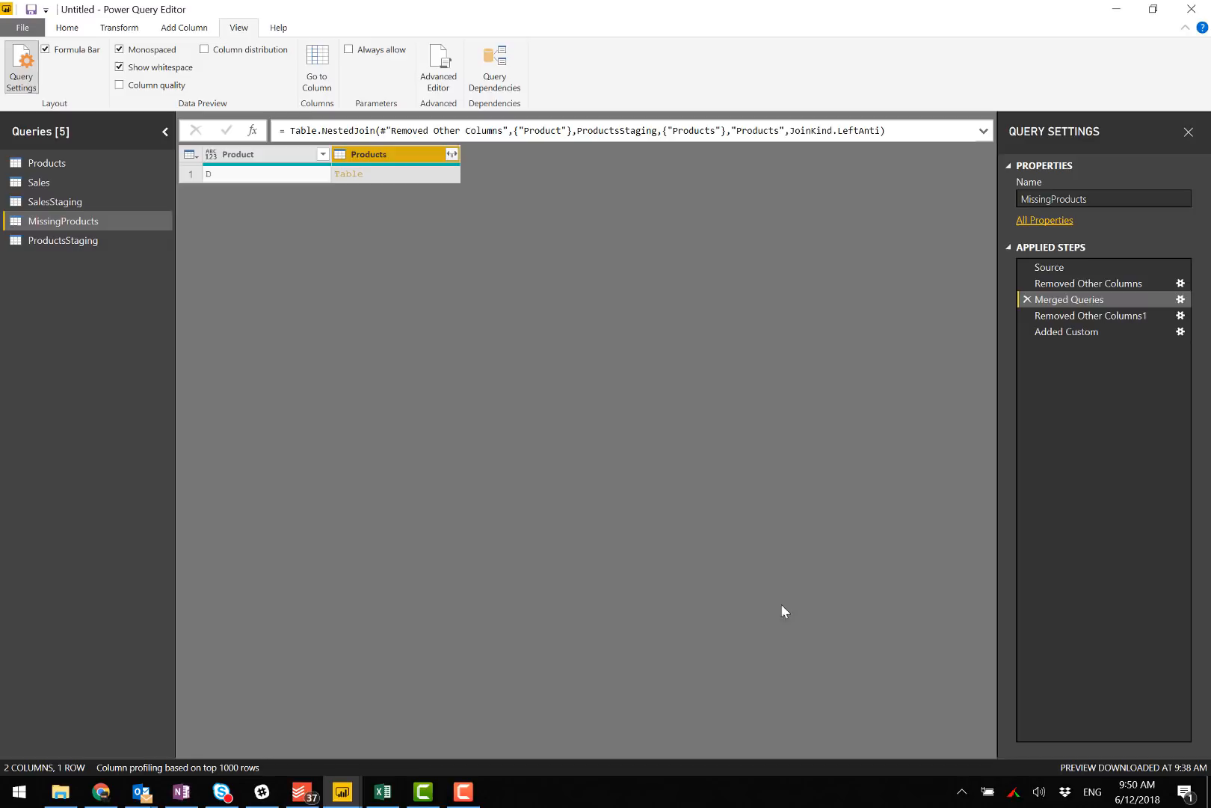
{"action": "left_click", "coordinate": [1068, 332]}
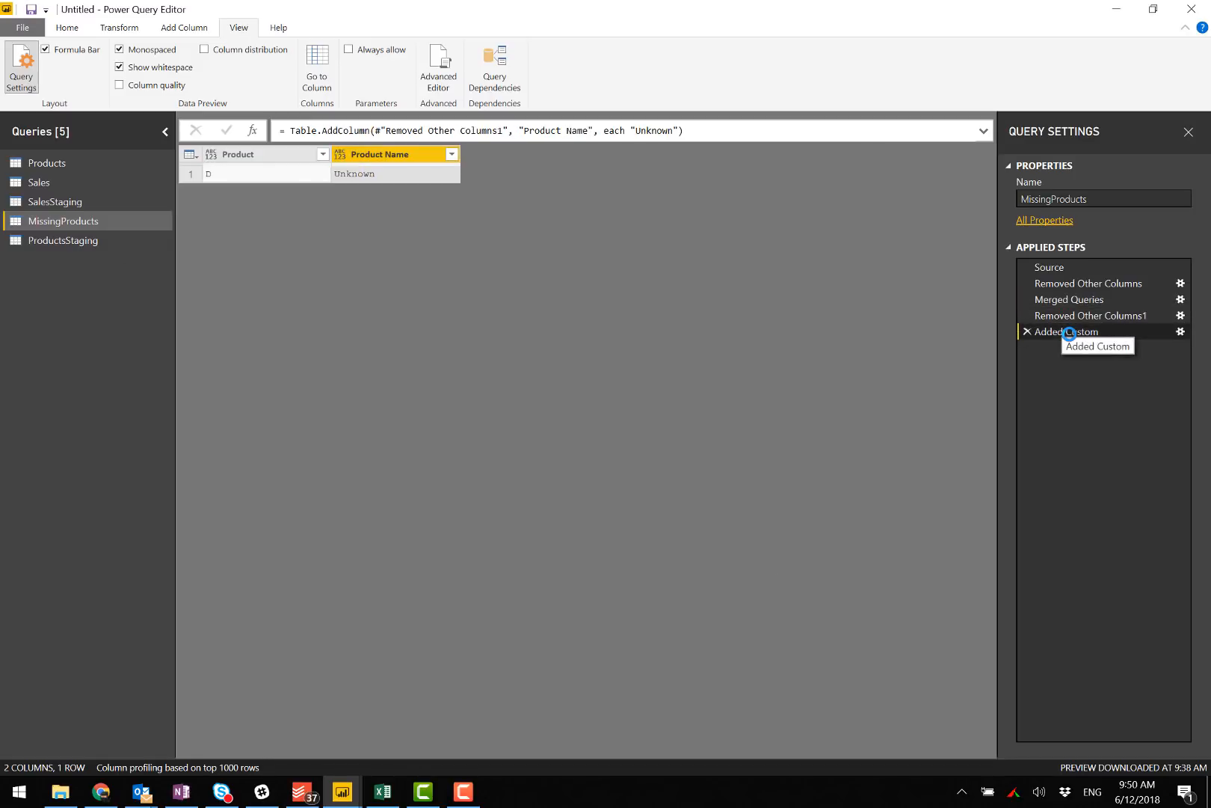
{"action": "left_click", "coordinate": [494, 65]}
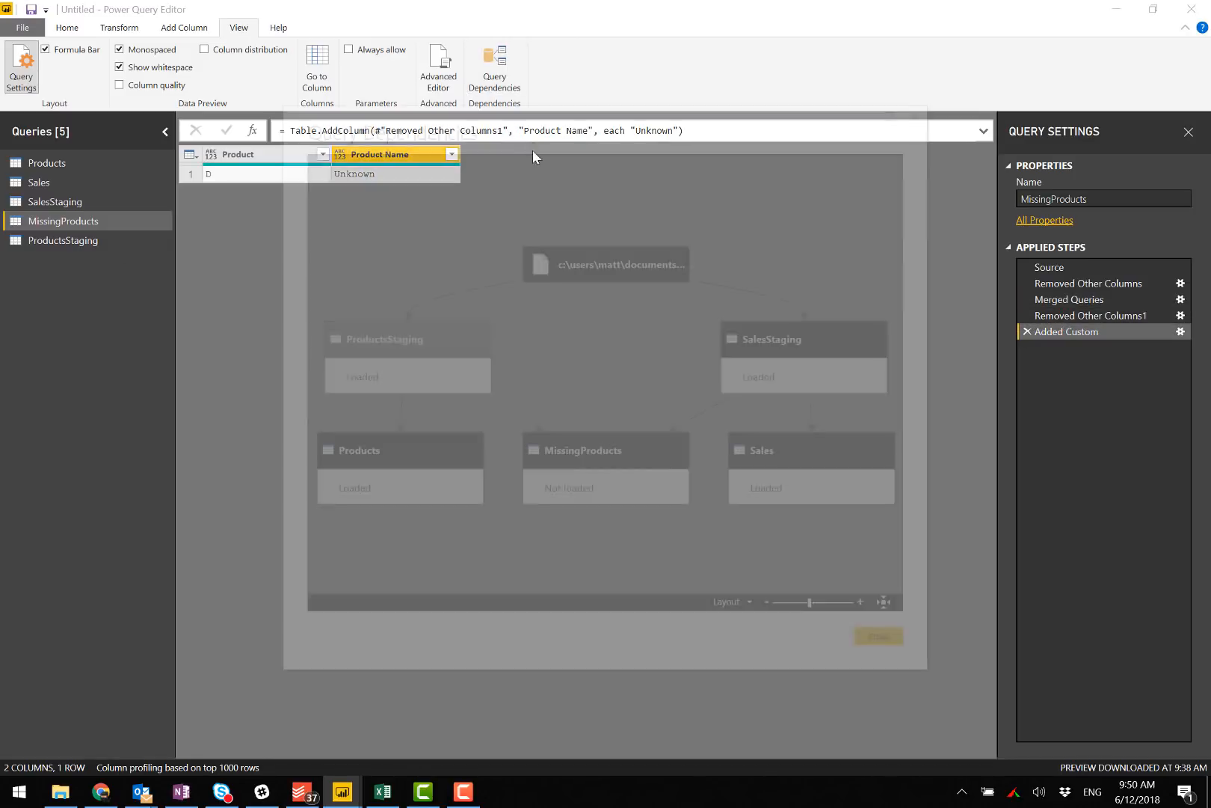
{"action": "left_click", "coordinate": [493, 70]}
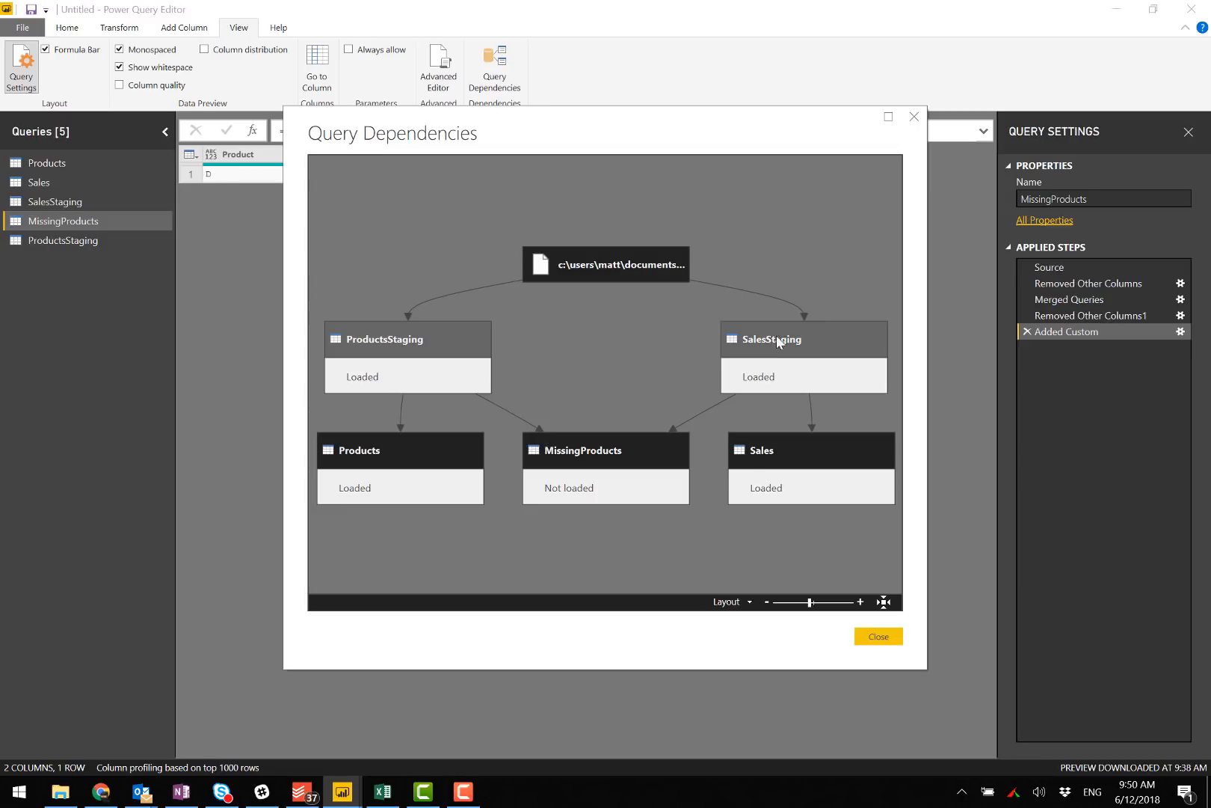
{"action": "mouse_move", "coordinate": [421, 342]}
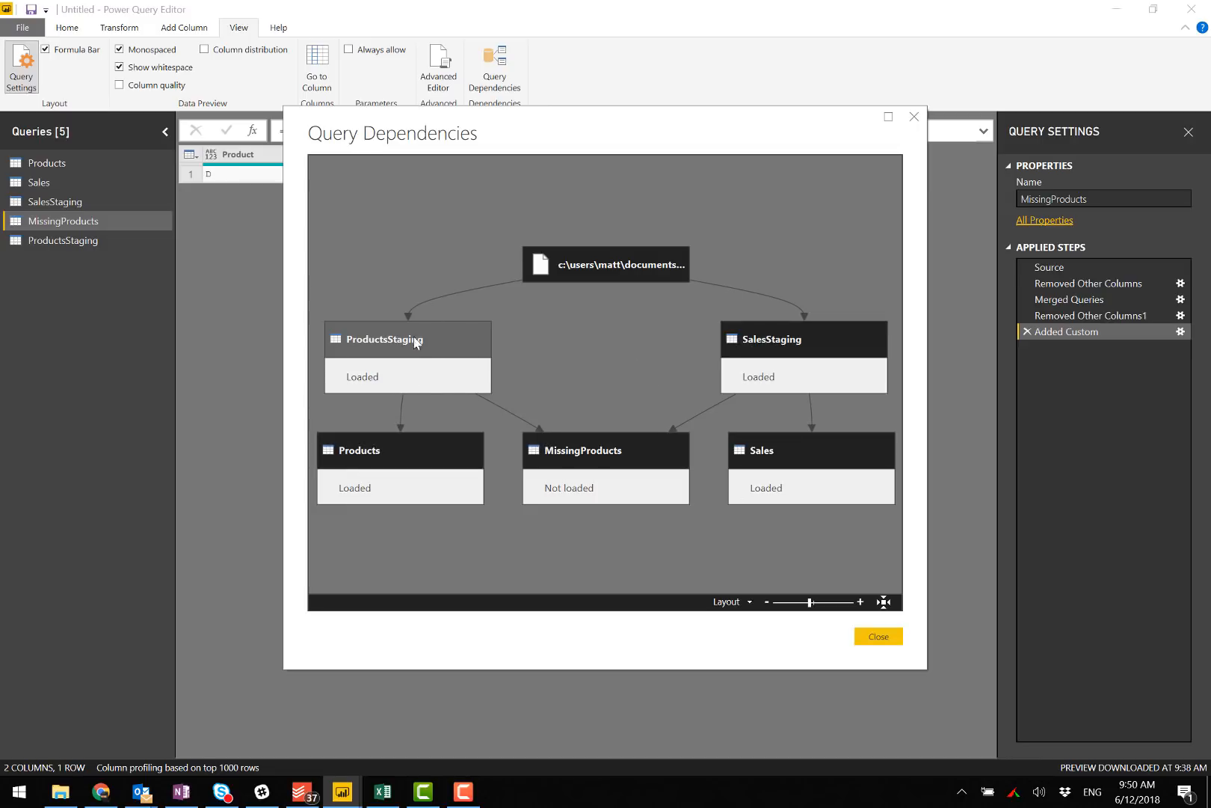
{"action": "mouse_move", "coordinate": [626, 462]}
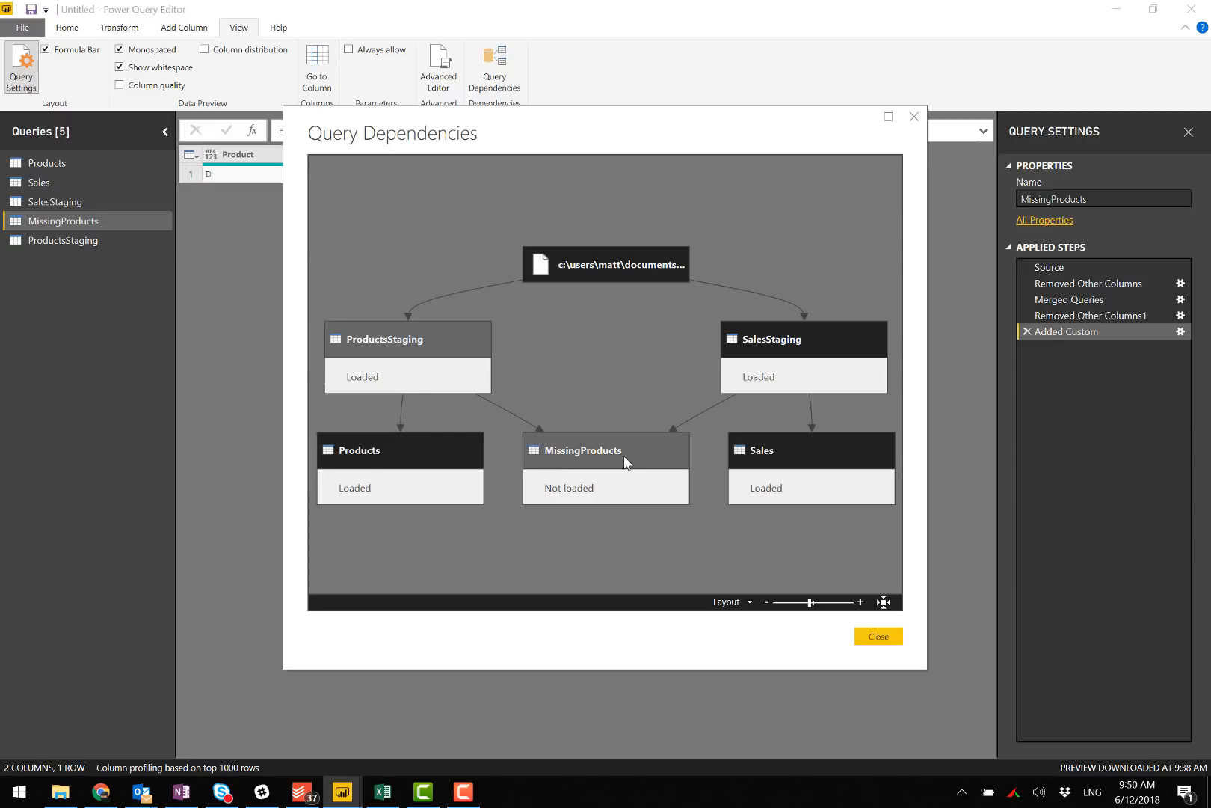
{"action": "mouse_move", "coordinate": [617, 466]}
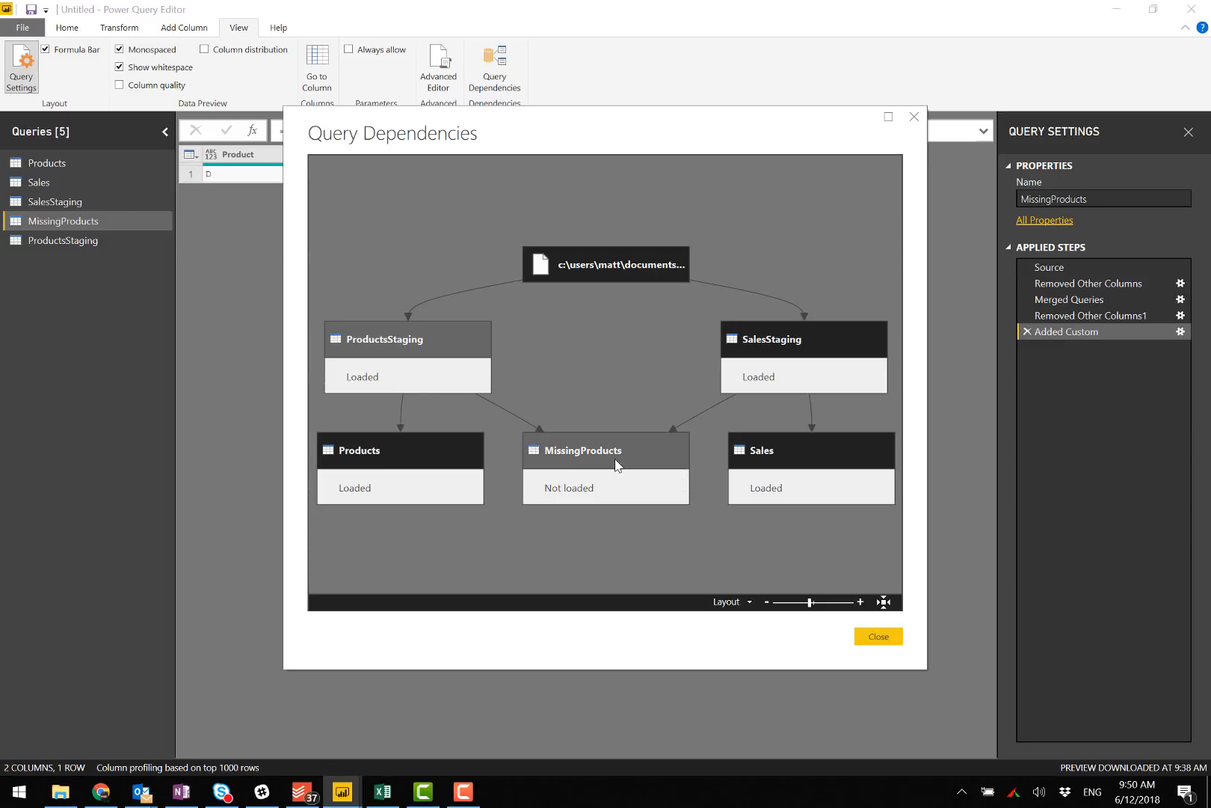
{"action": "mouse_move", "coordinate": [433, 473]}
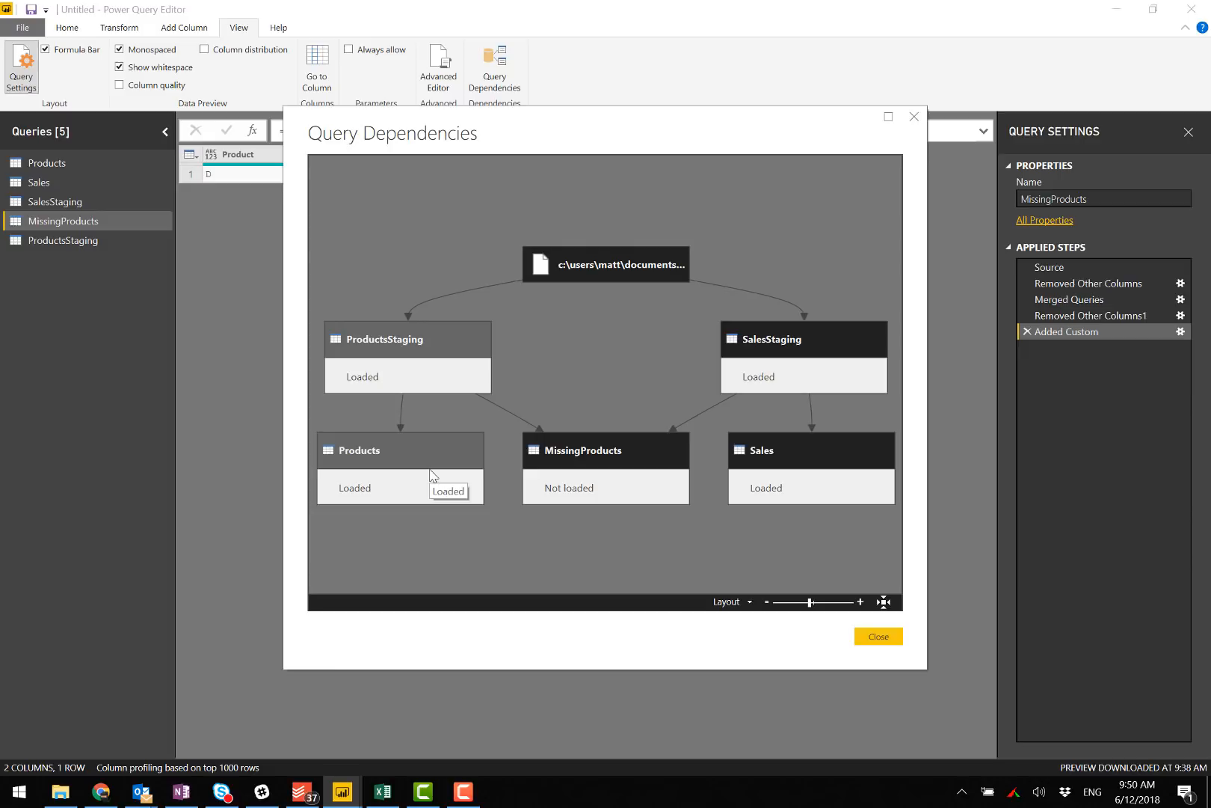
{"action": "left_click", "coordinate": [877, 636]}
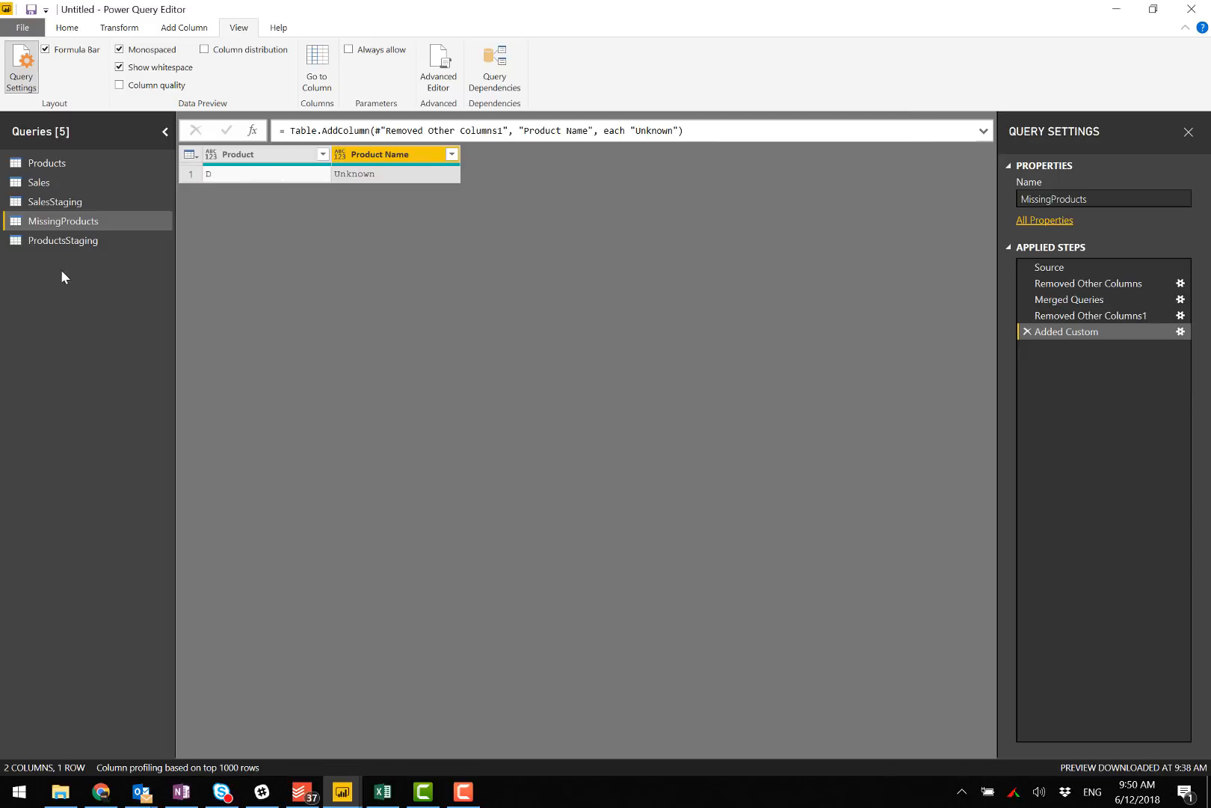
Append MissingProducts to the Products query, then close and apply the editor.
{"action": "left_click", "coordinate": [47, 163]}
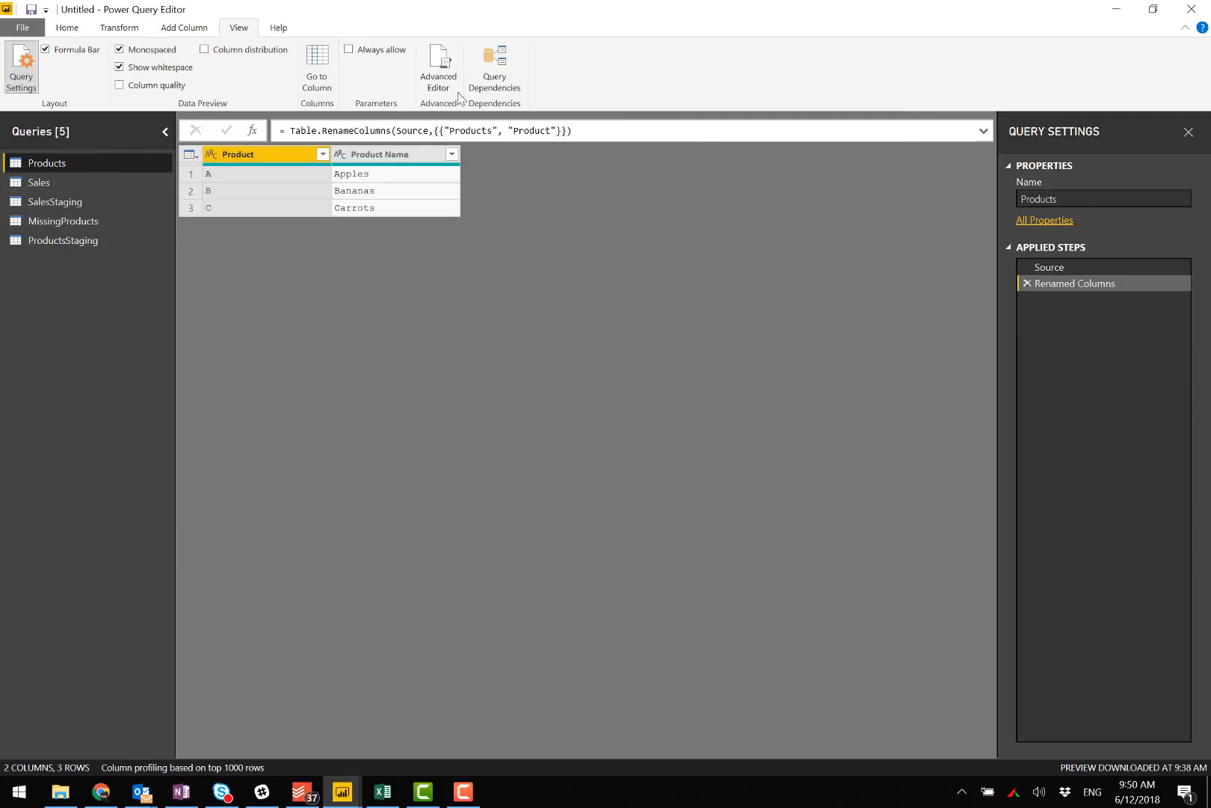
{"action": "left_click", "coordinate": [67, 28]}
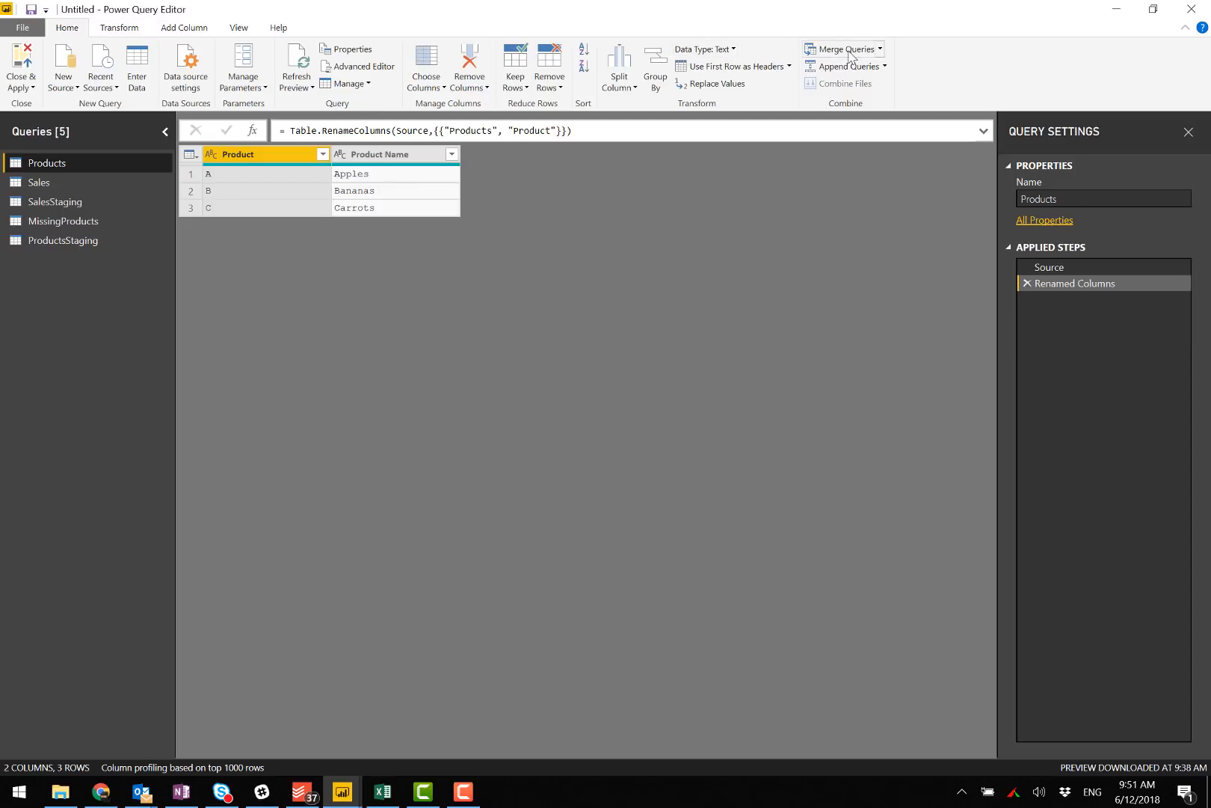
{"action": "mouse_move", "coordinate": [822, 170]}
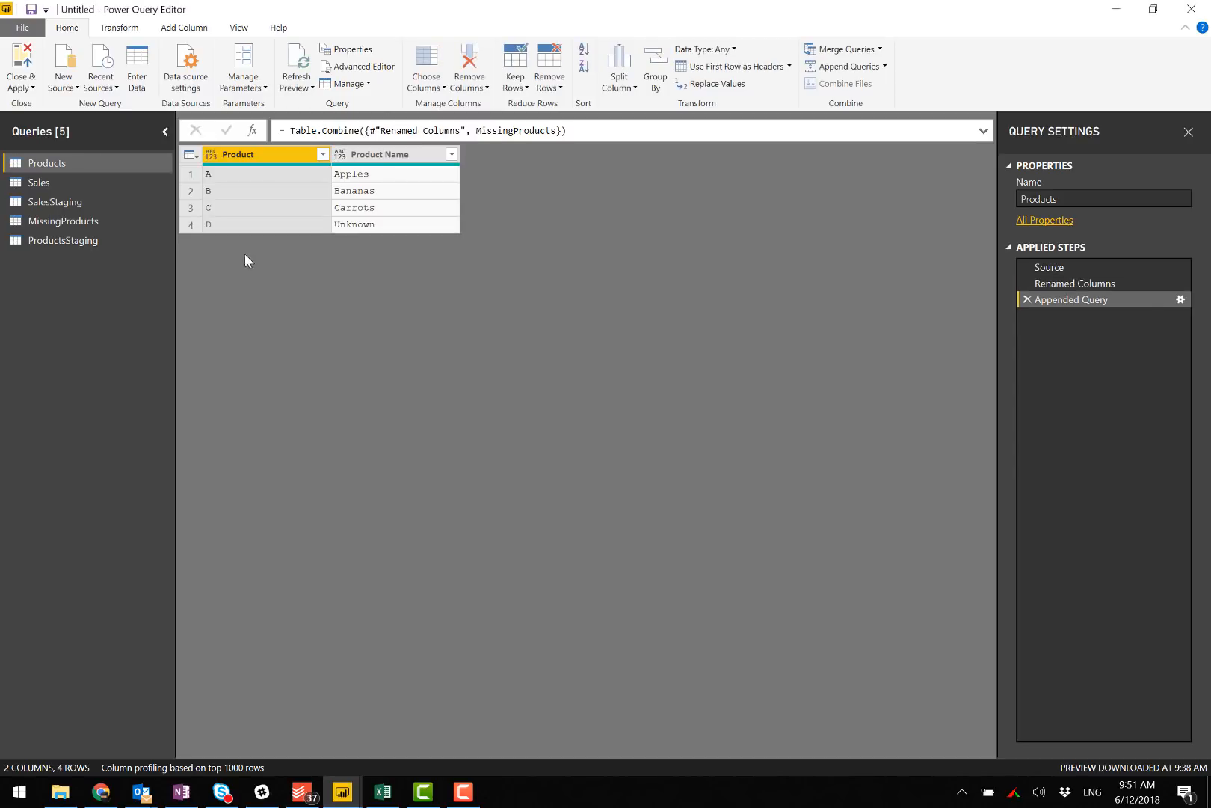
{"action": "mouse_move", "coordinate": [363, 225]}
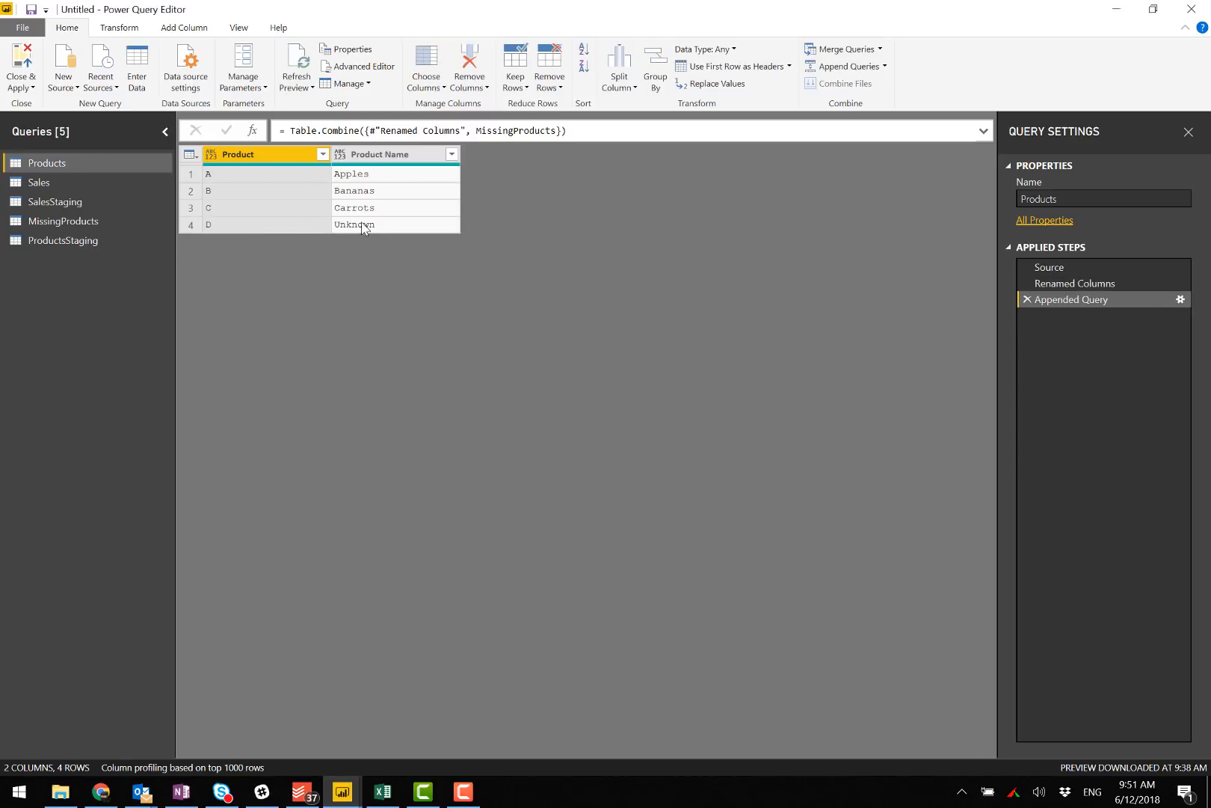
{"action": "left_click", "coordinate": [20, 68]}
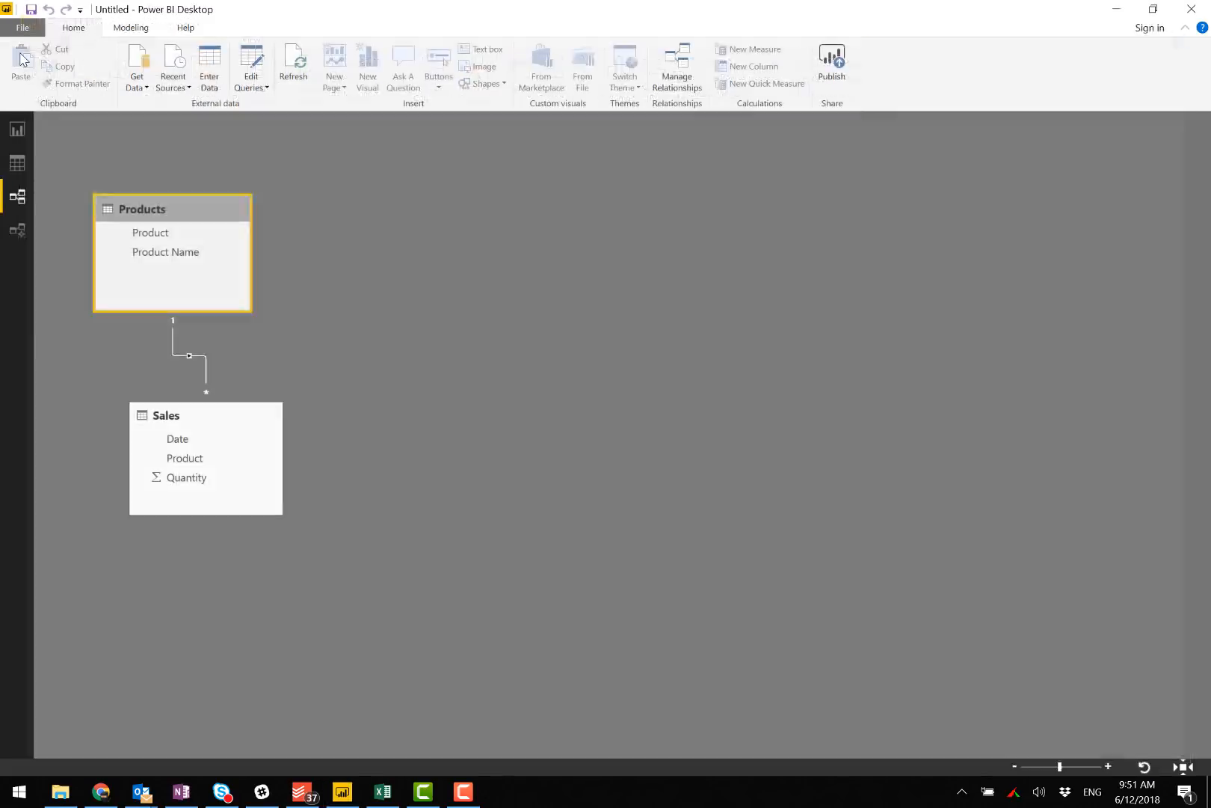
Disable loading for the SalesStaging and ProductsStaging queries, confirming the warnings.
{"action": "left_click", "coordinate": [412, 124]}
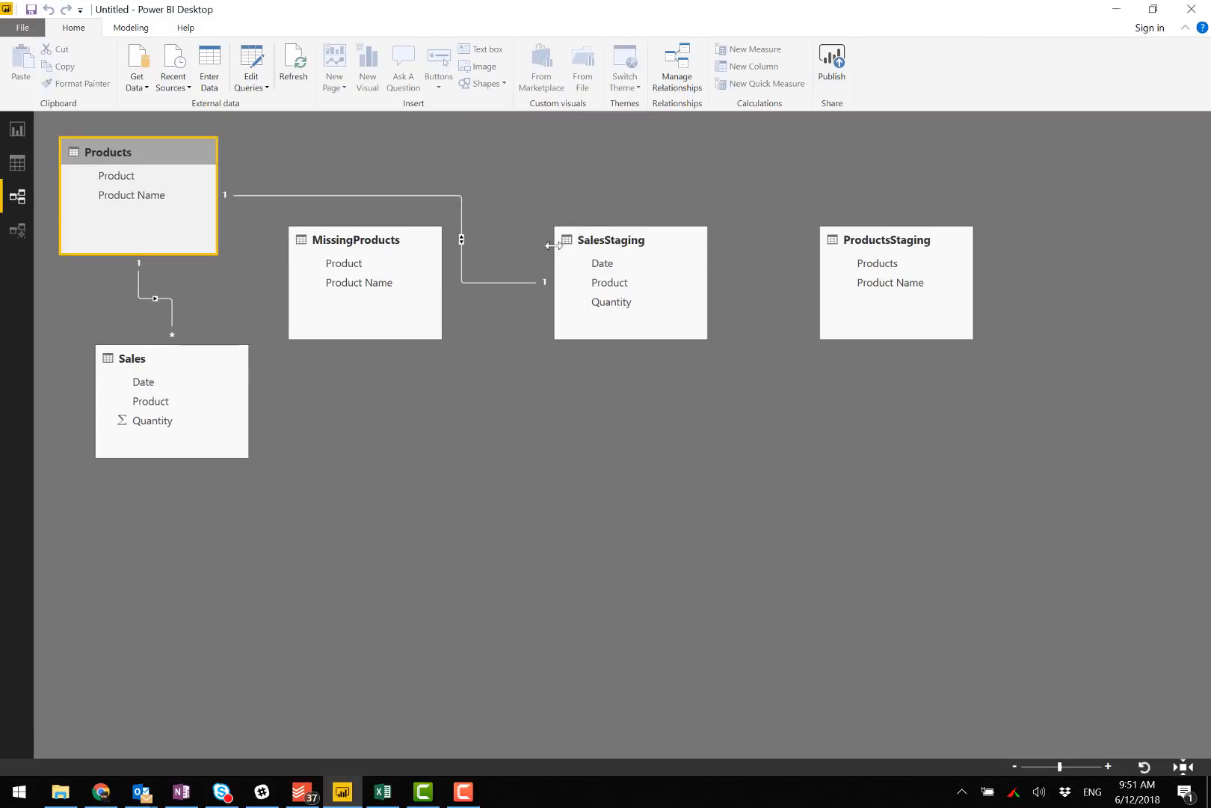
{"action": "mouse_move", "coordinate": [224, 42]}
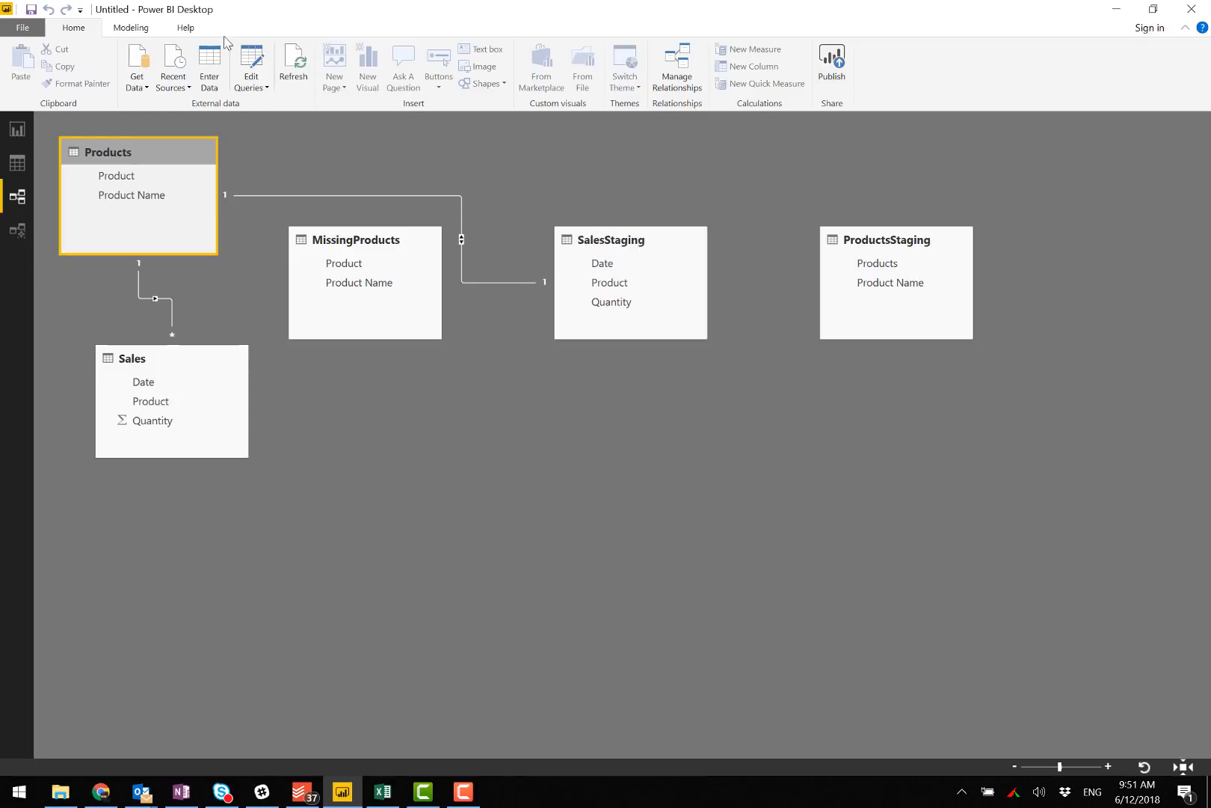
{"action": "left_click", "coordinate": [251, 65]}
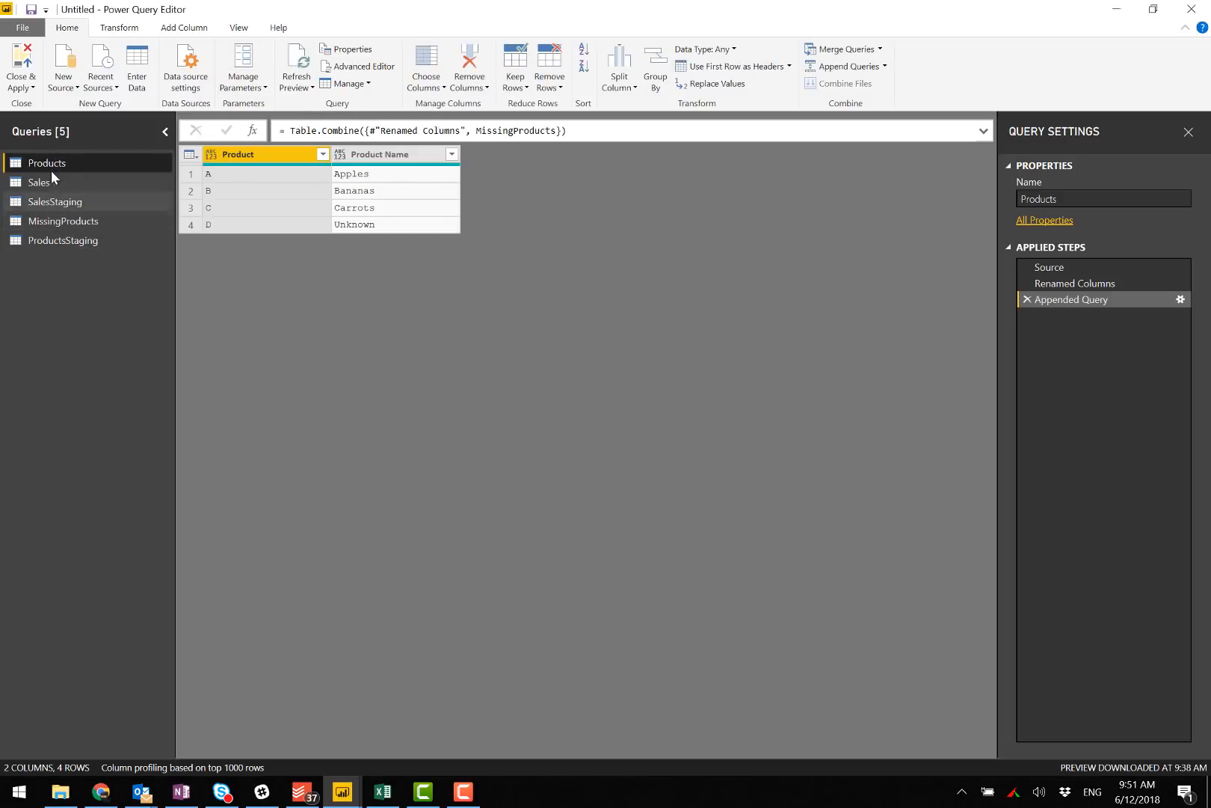
{"action": "left_click", "coordinate": [54, 202]}
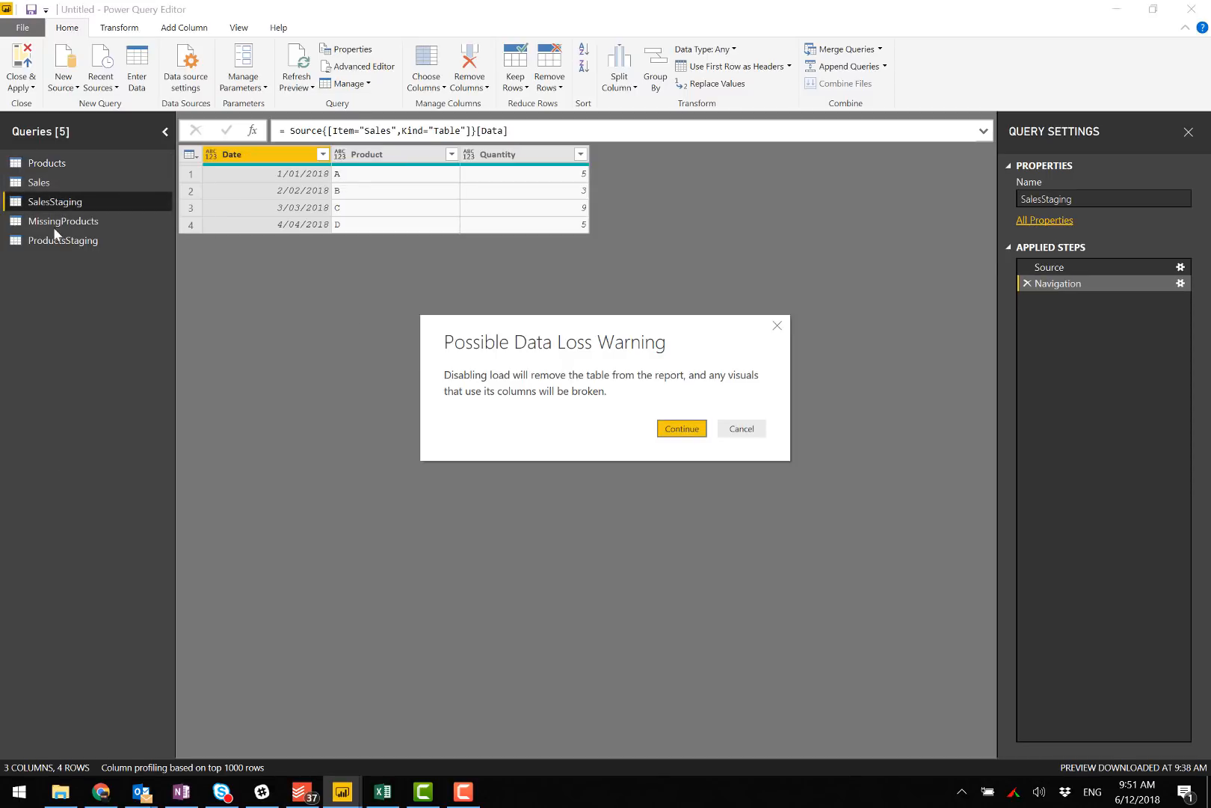
{"action": "left_click", "coordinate": [680, 428]}
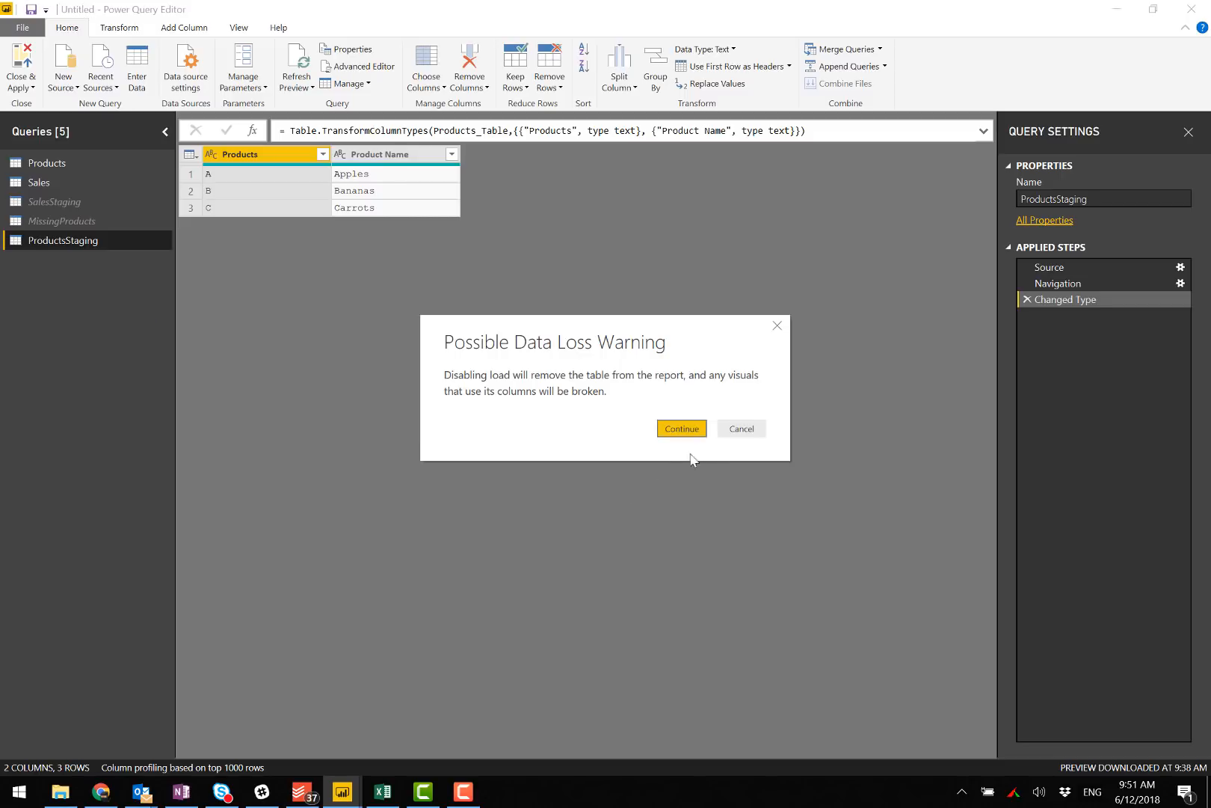
{"action": "left_click", "coordinate": [681, 428]}
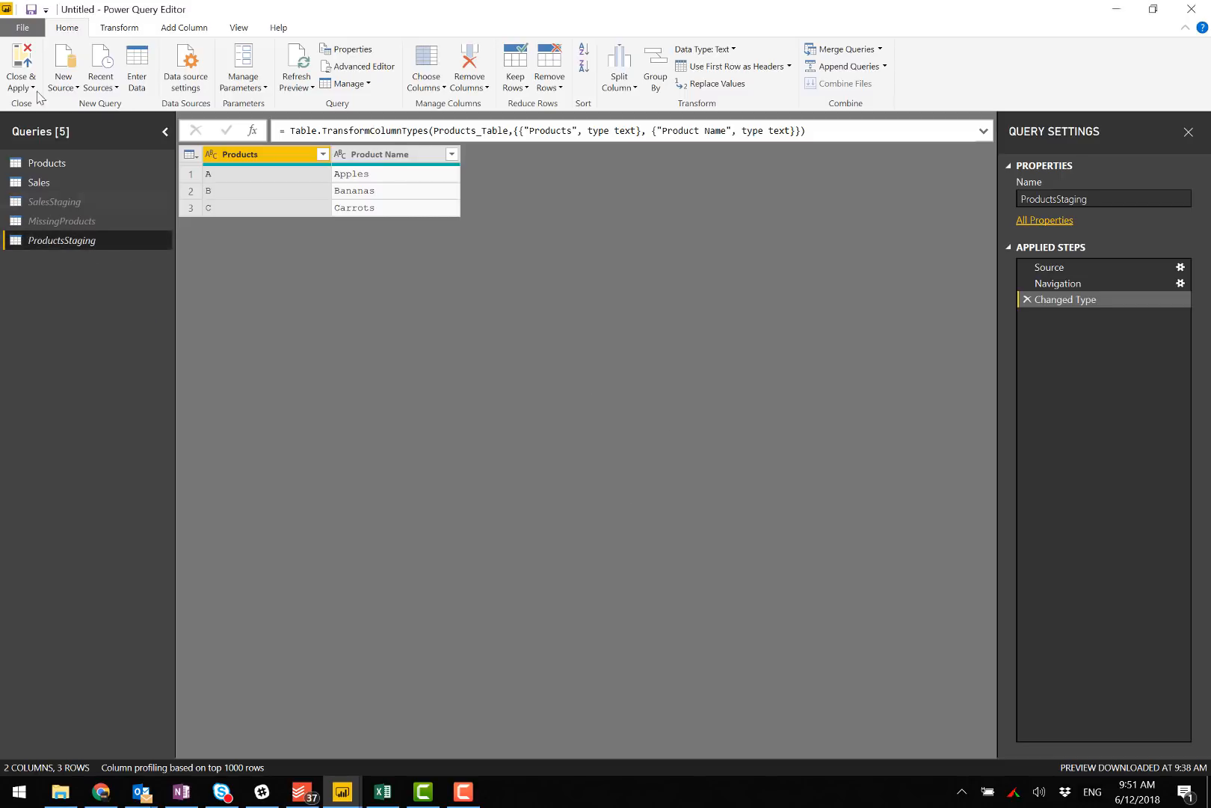
Apply the query changes and select Unknown in the report slicer.
{"action": "left_click", "coordinate": [20, 68]}
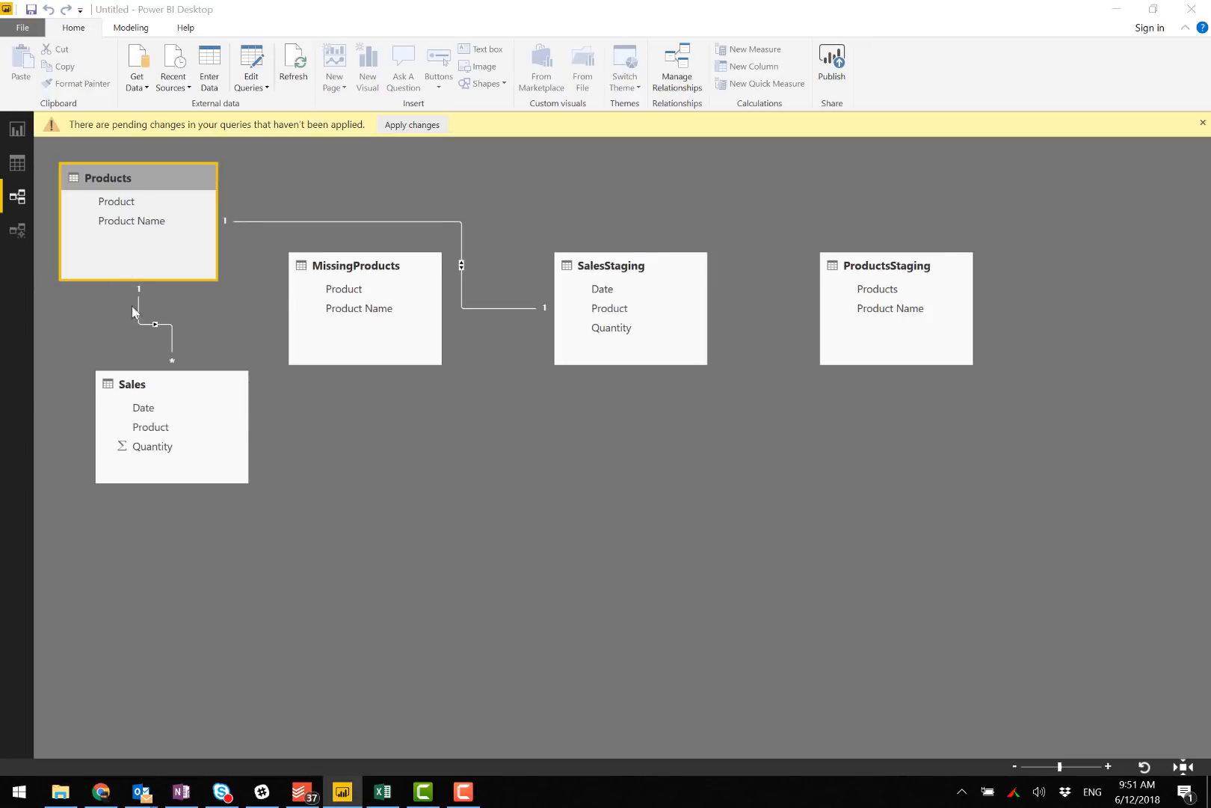
{"action": "left_click", "coordinate": [412, 125]}
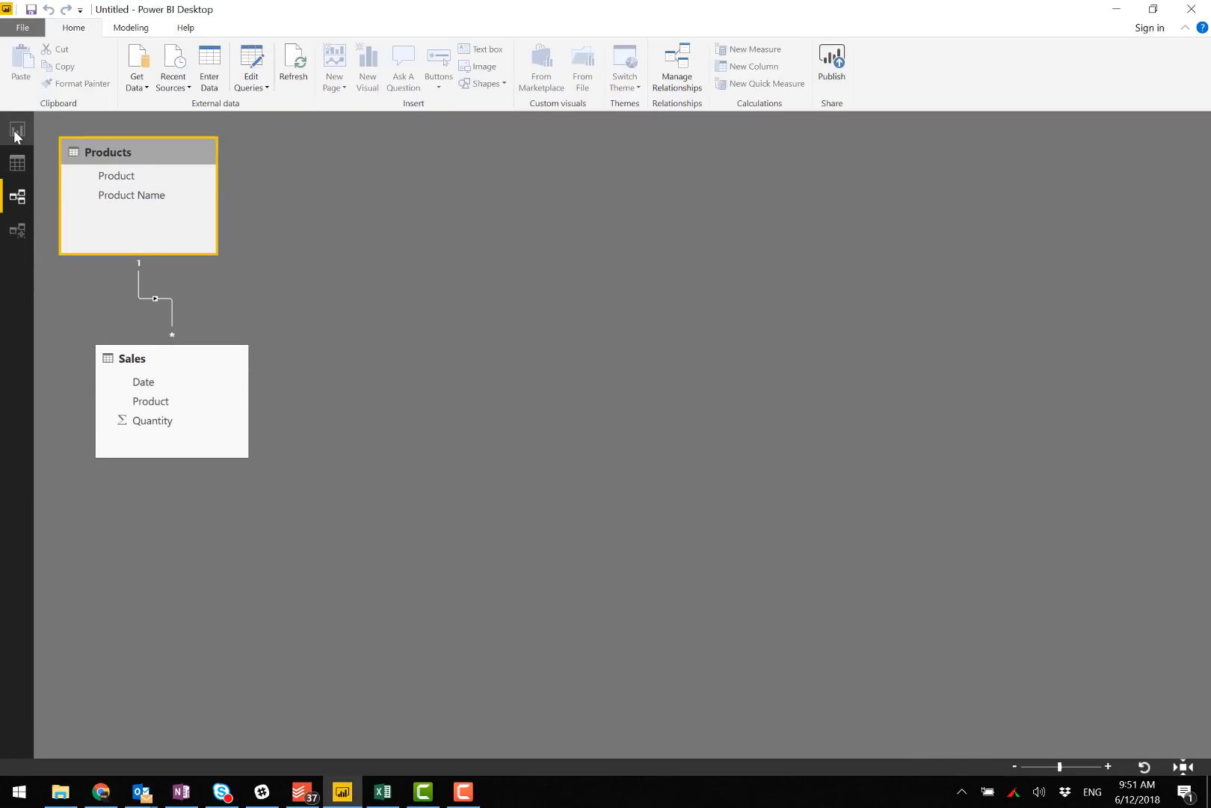
{"action": "left_click", "coordinate": [17, 129]}
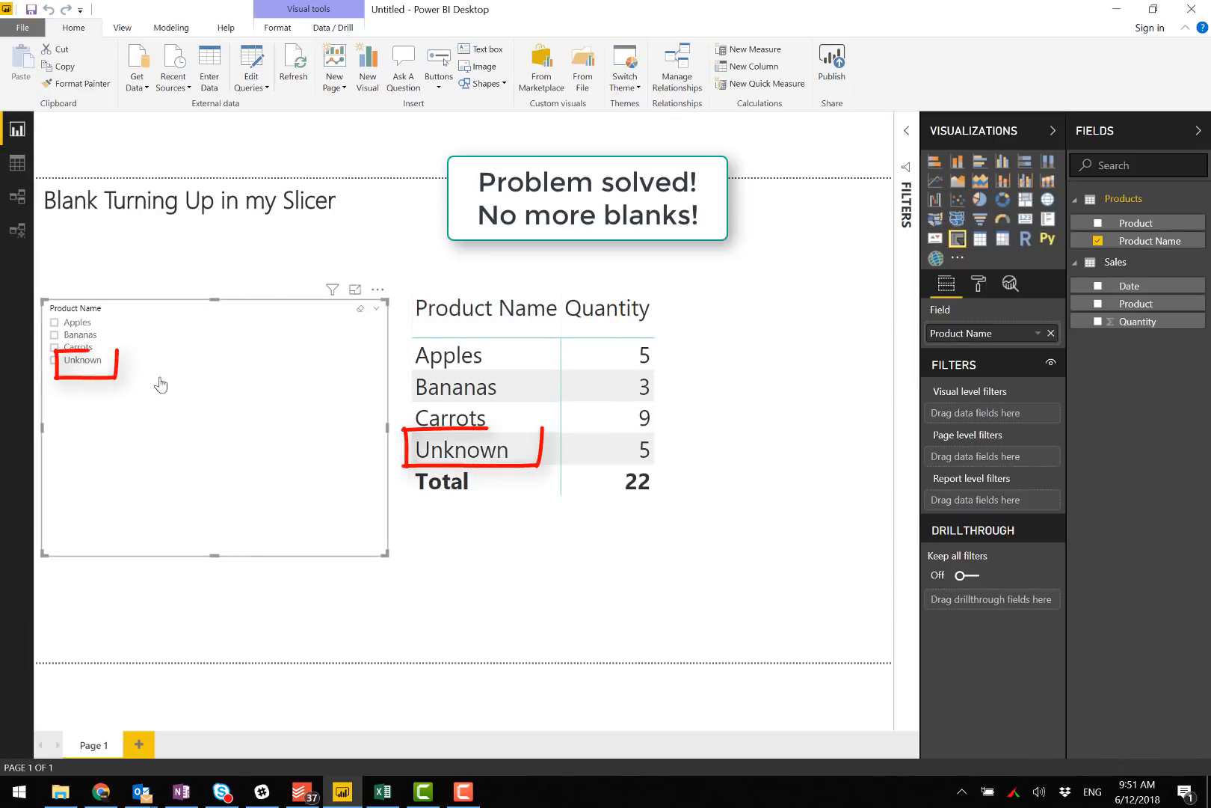
{"action": "left_click", "coordinate": [53, 360]}
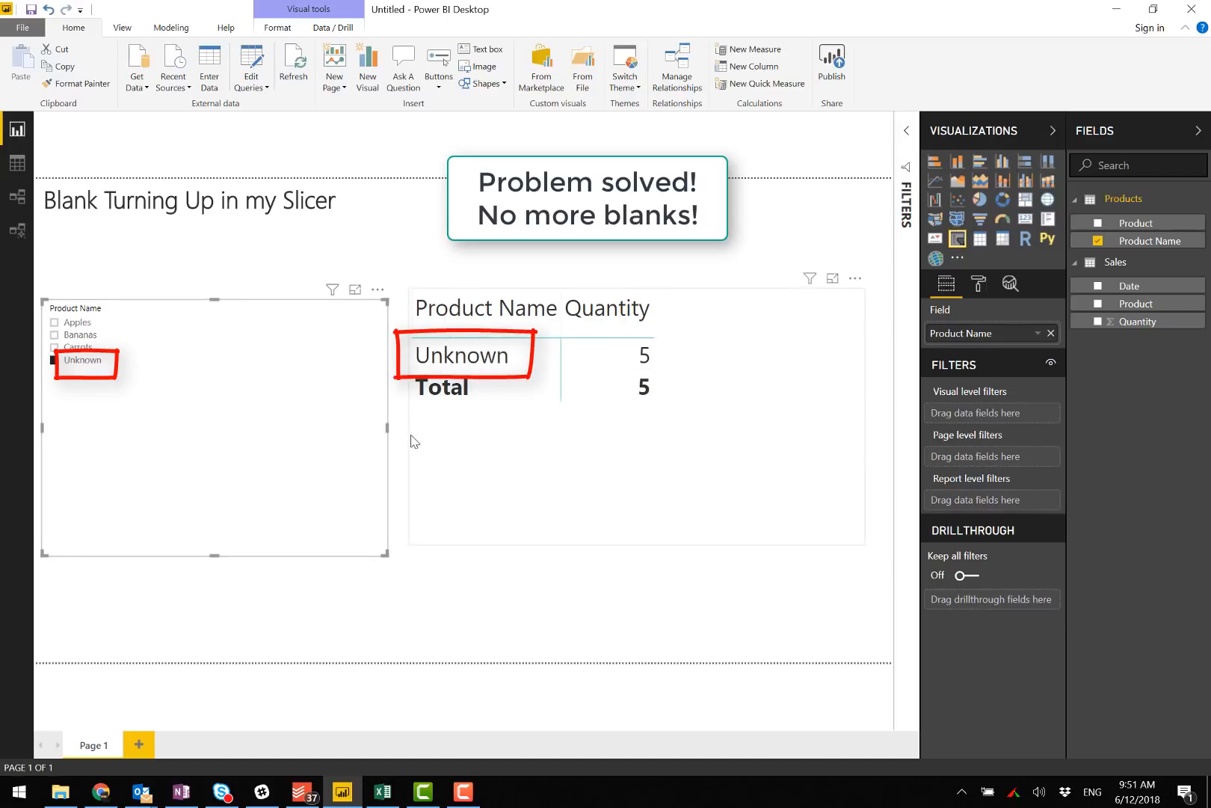